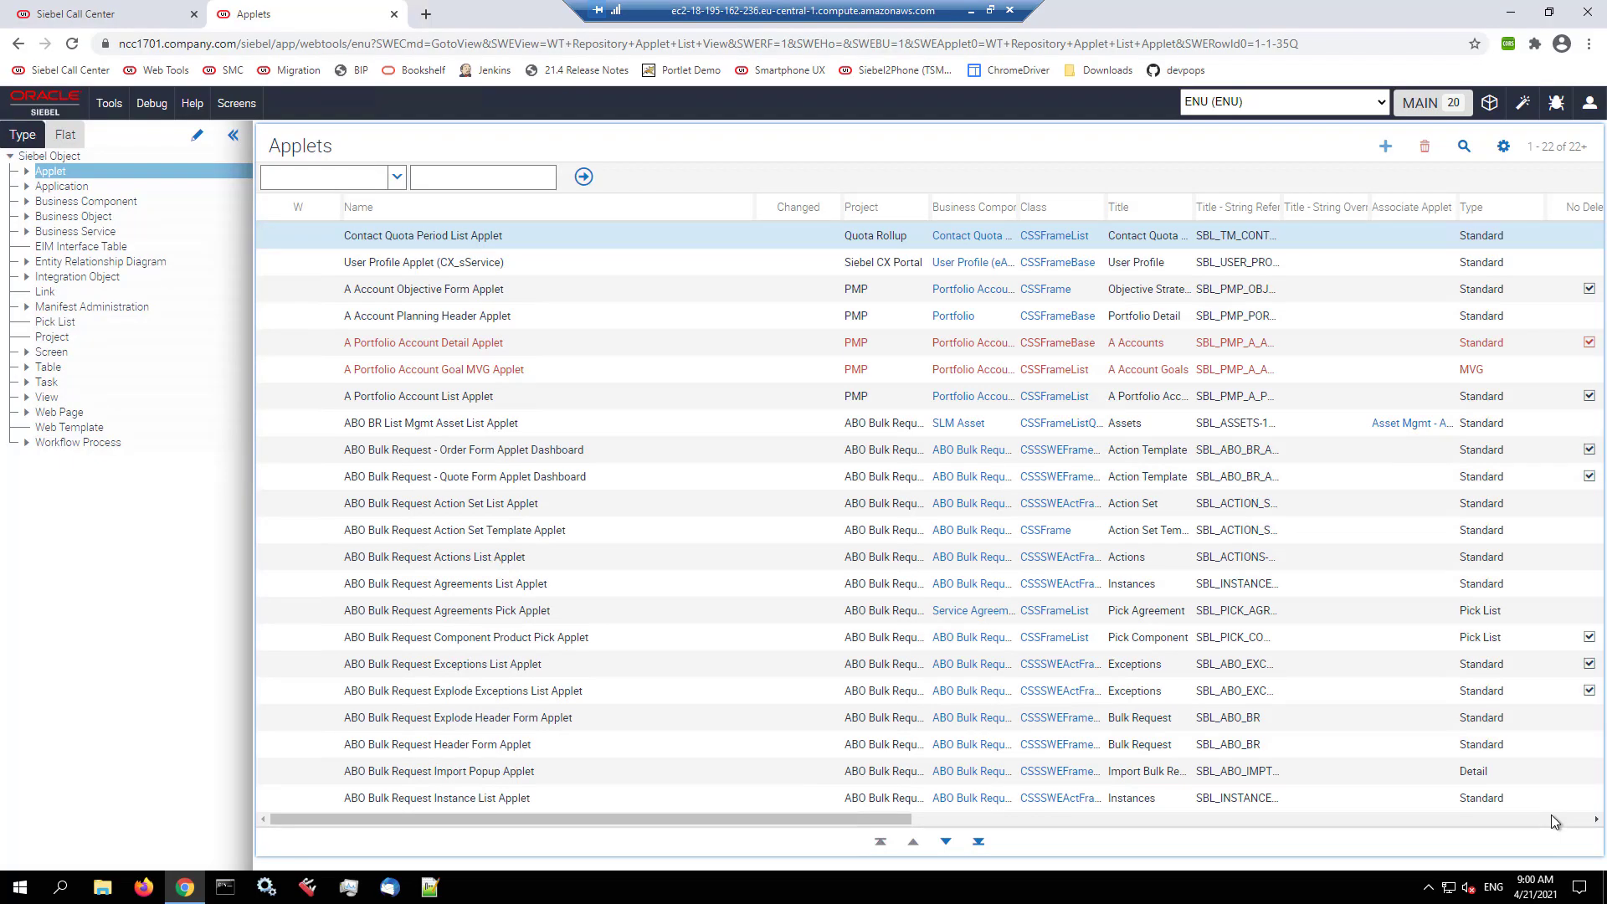
mouse_move(1523, 102)
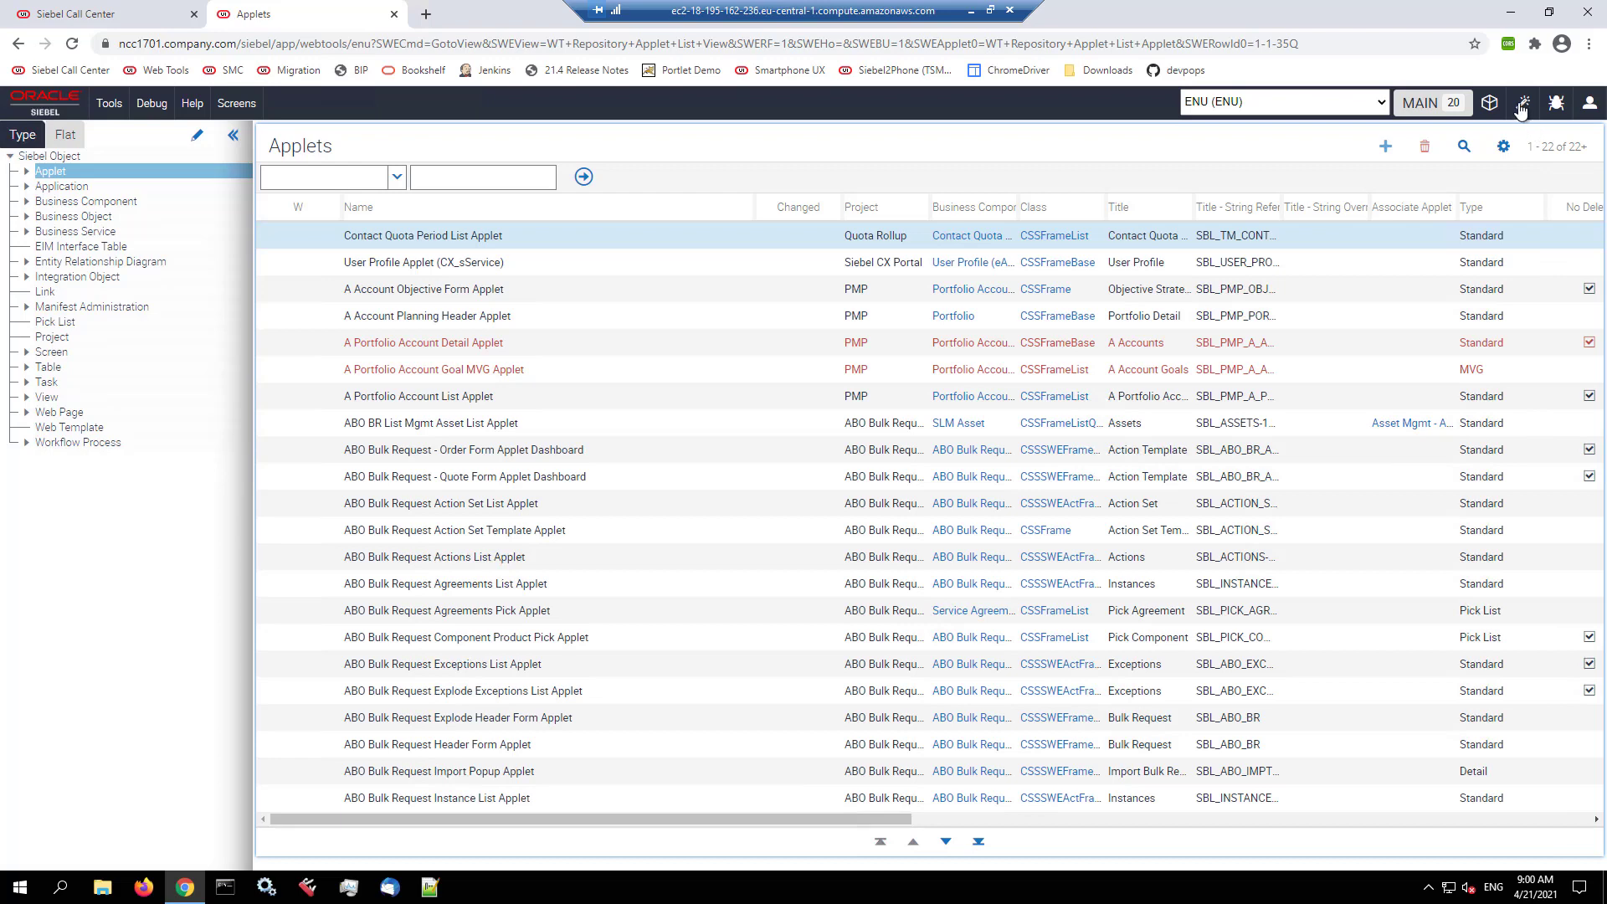
mouse_move(1521, 102)
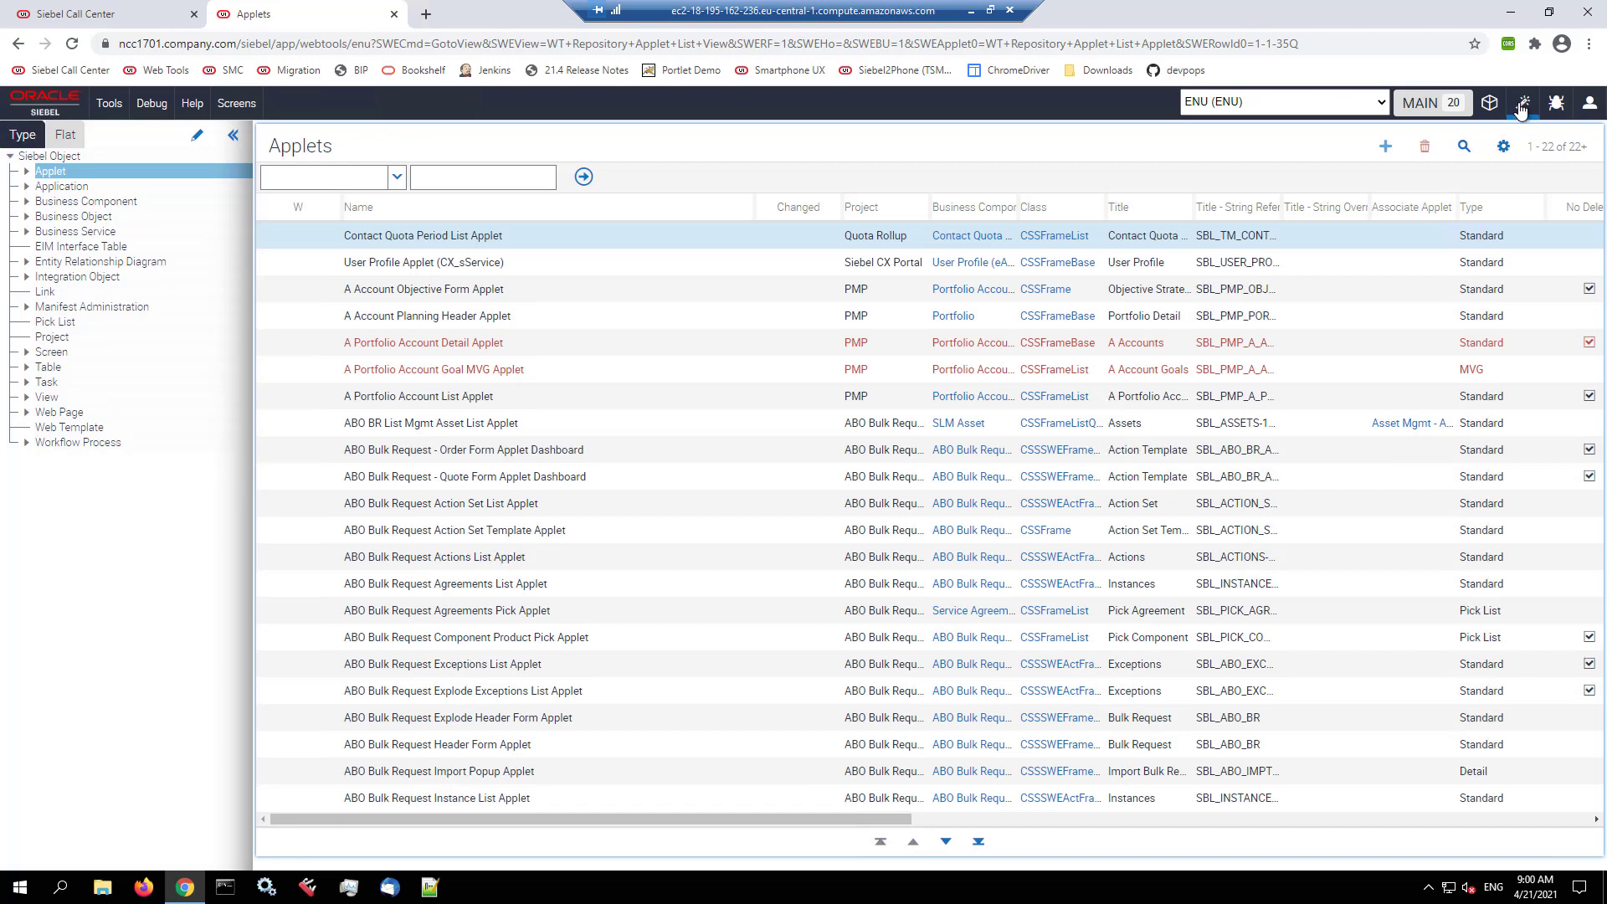
Step: Dismiss the workspace-not-editable warning and create workspace dev_dev2_21_4_wizard off MAIN
click(1521, 102)
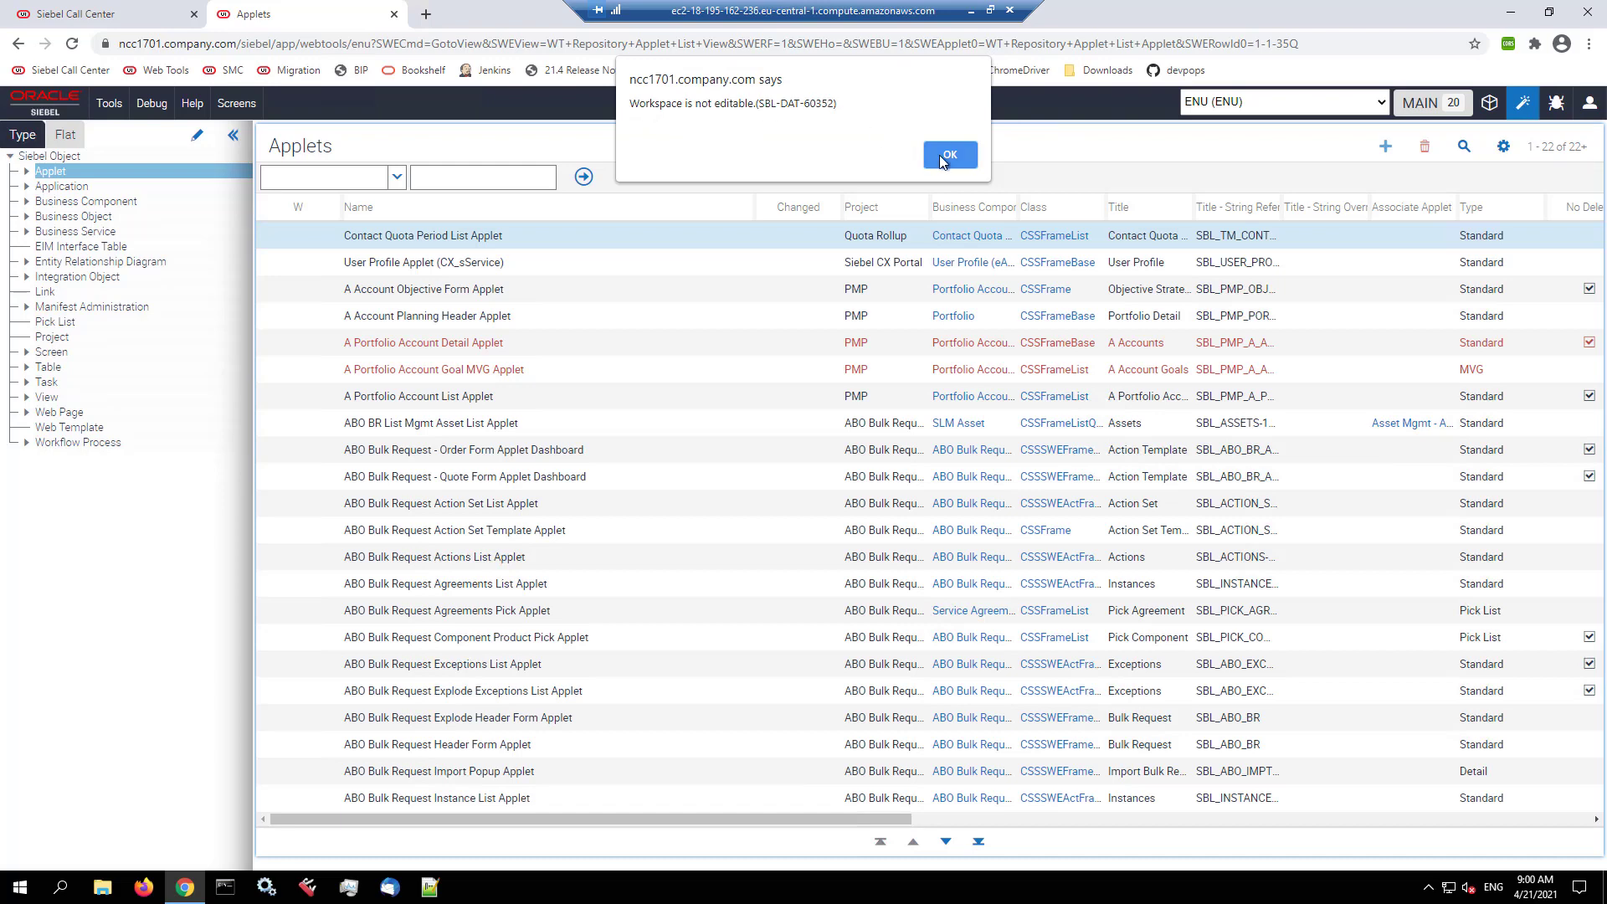
click(948, 153)
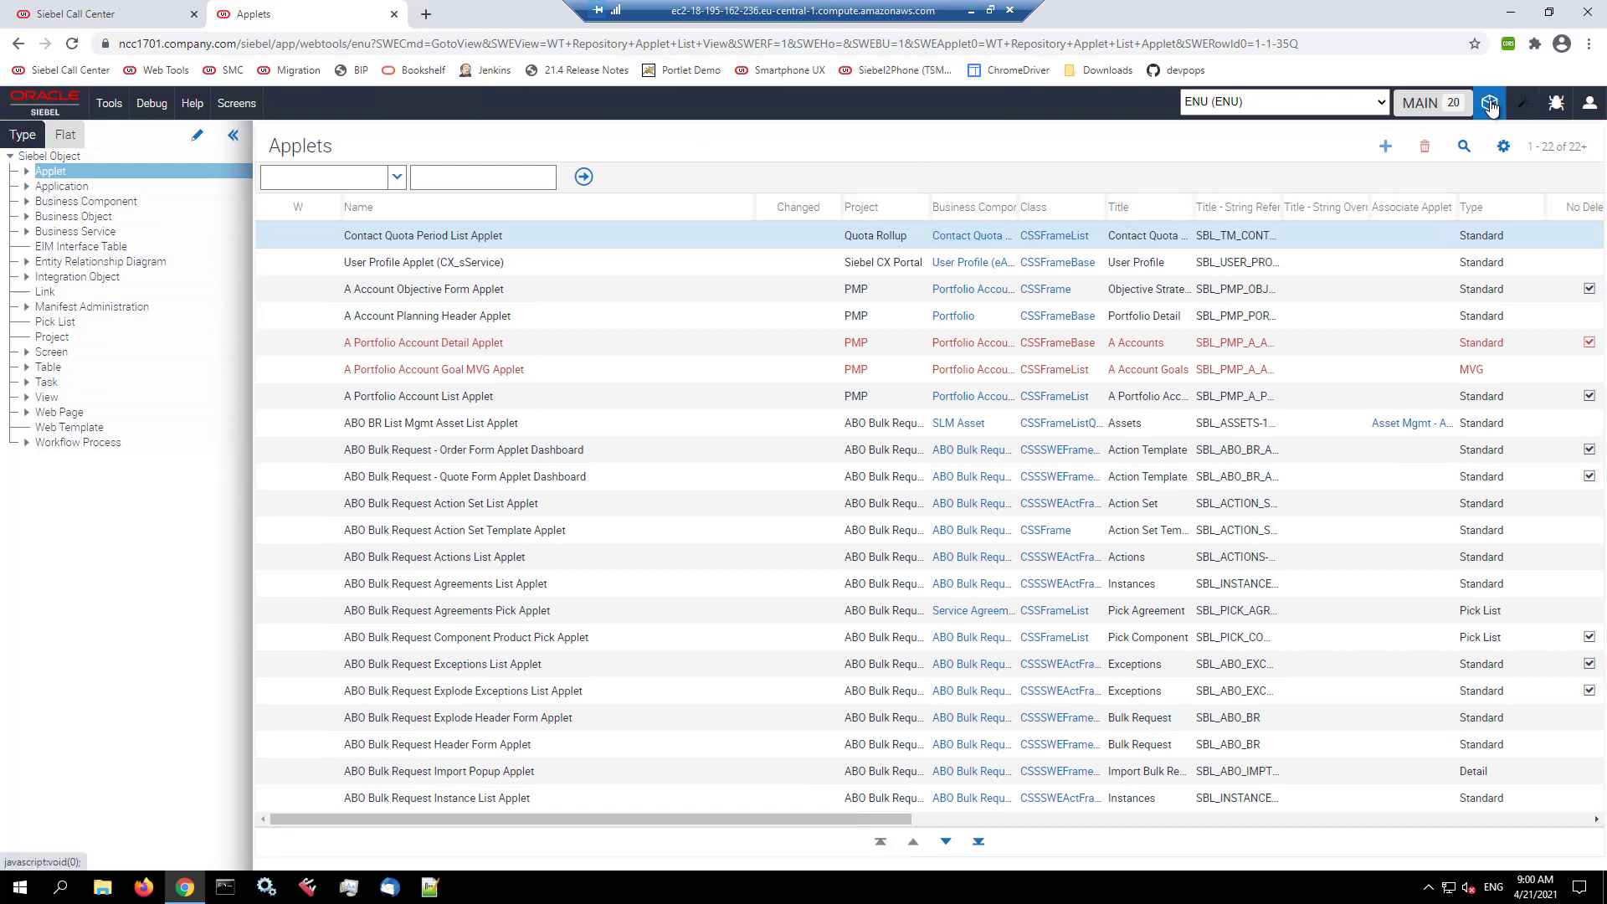
click(1490, 102)
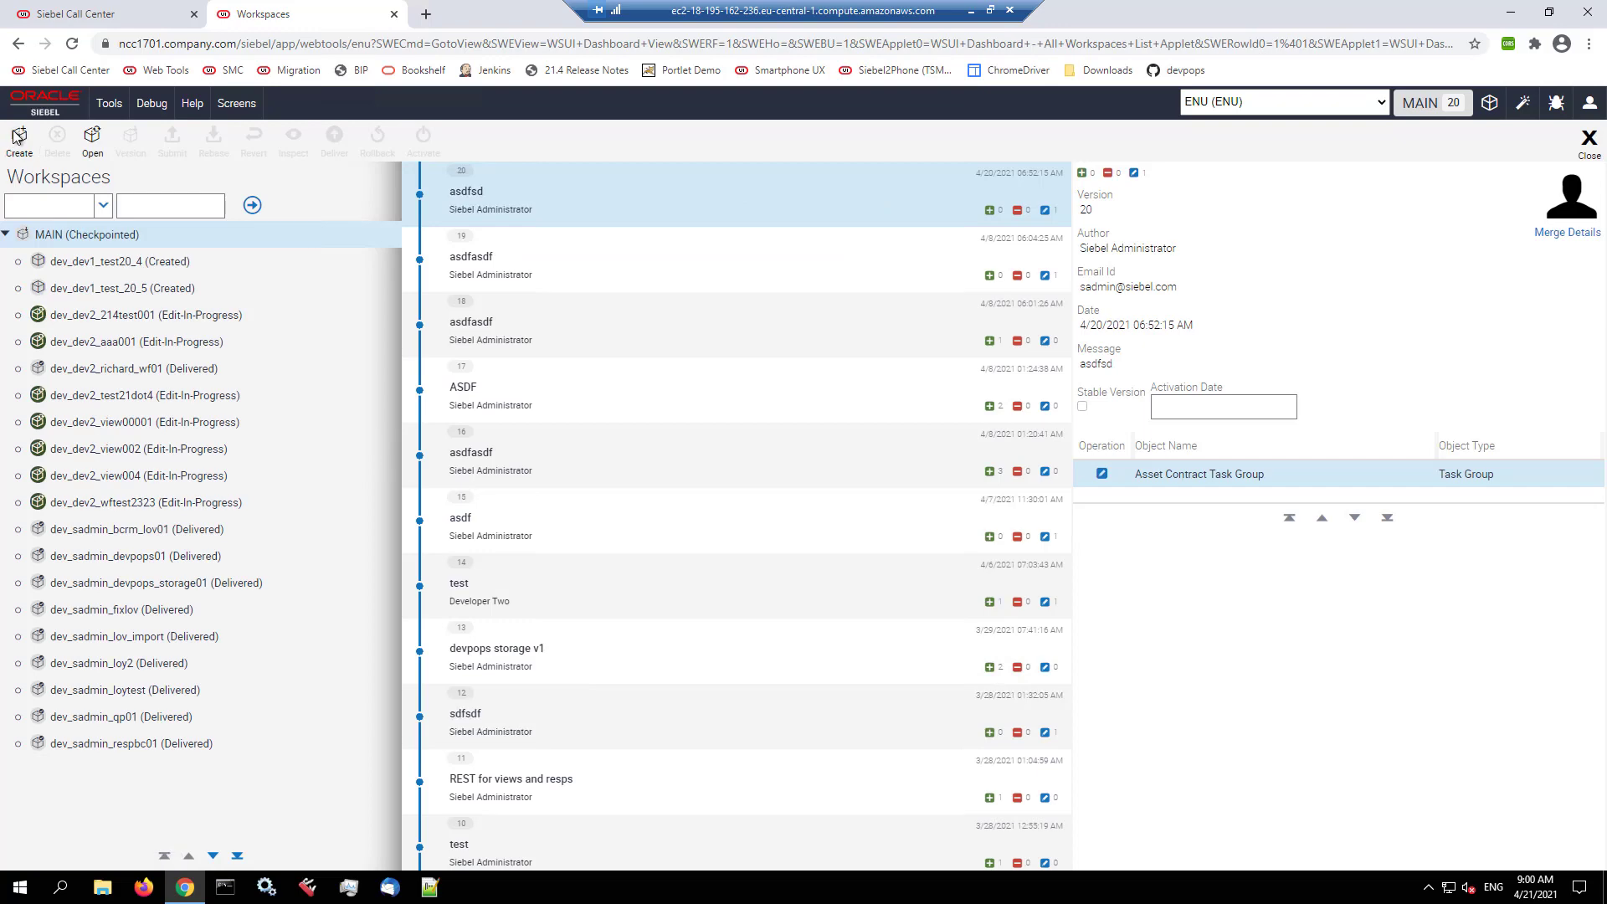
click(18, 139)
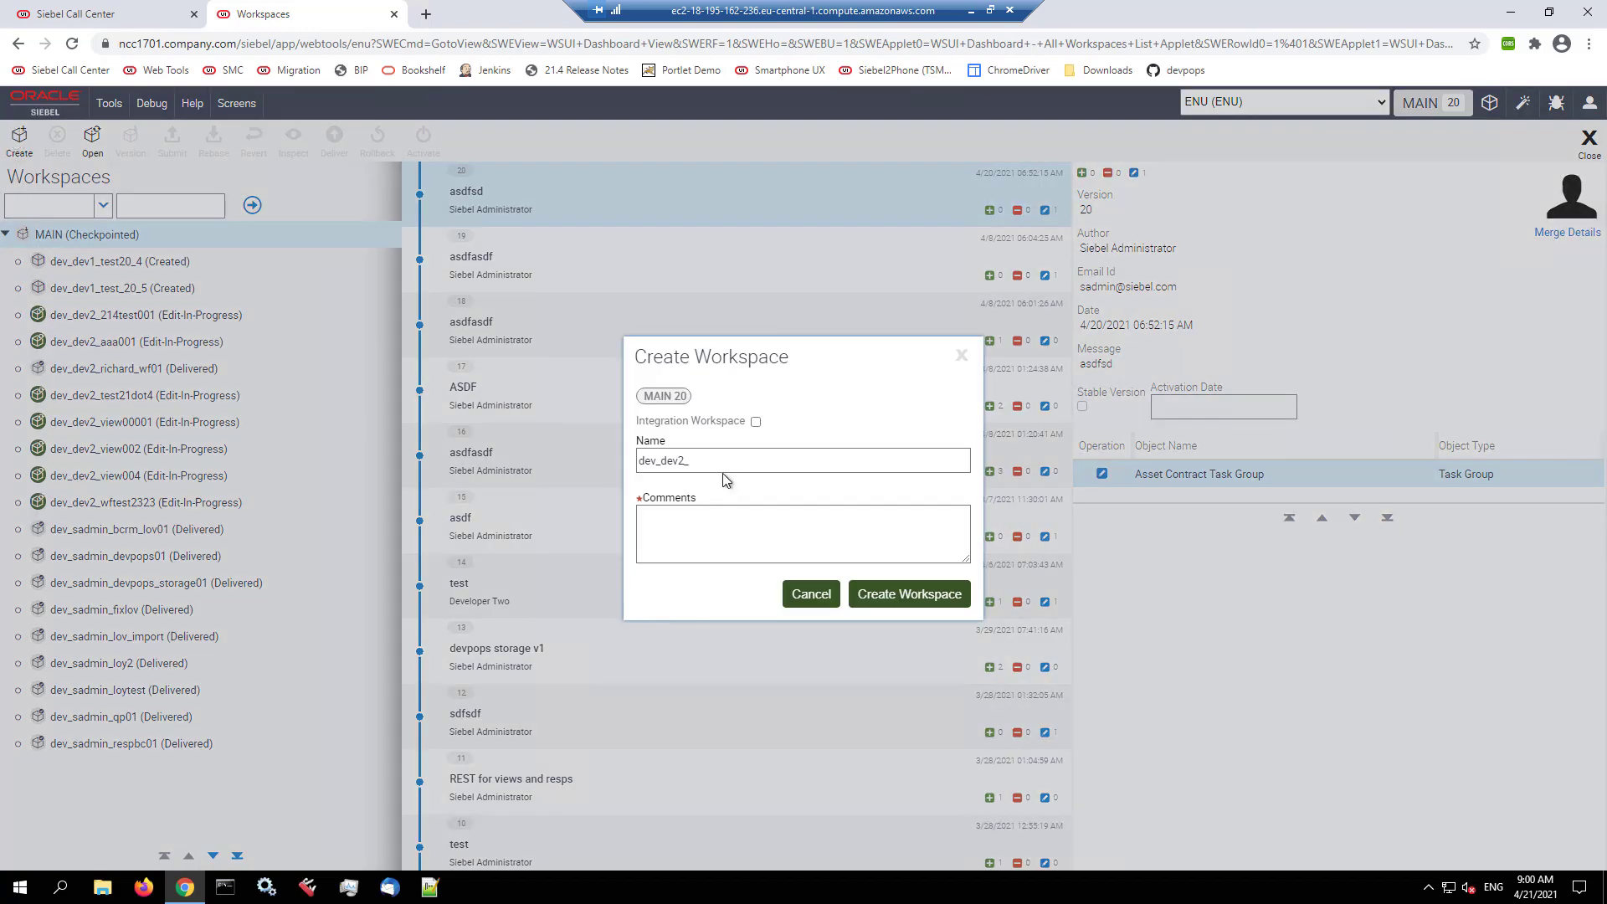
click(802, 458)
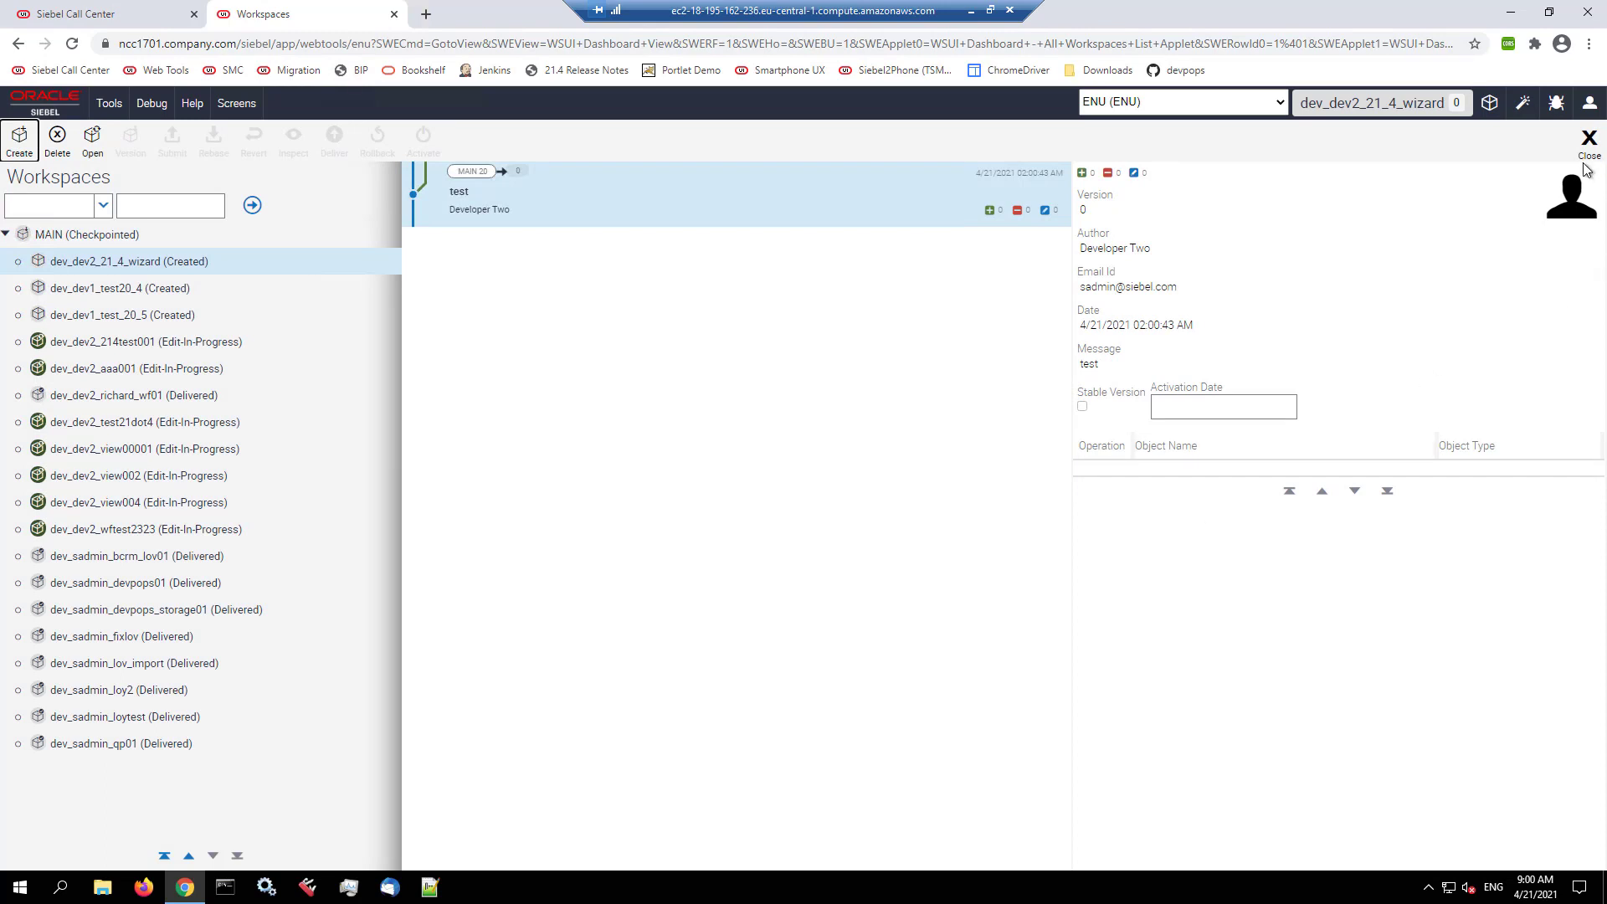
Step: Leave the Workspaces dashboard and return to the Applets list
click(1589, 136)
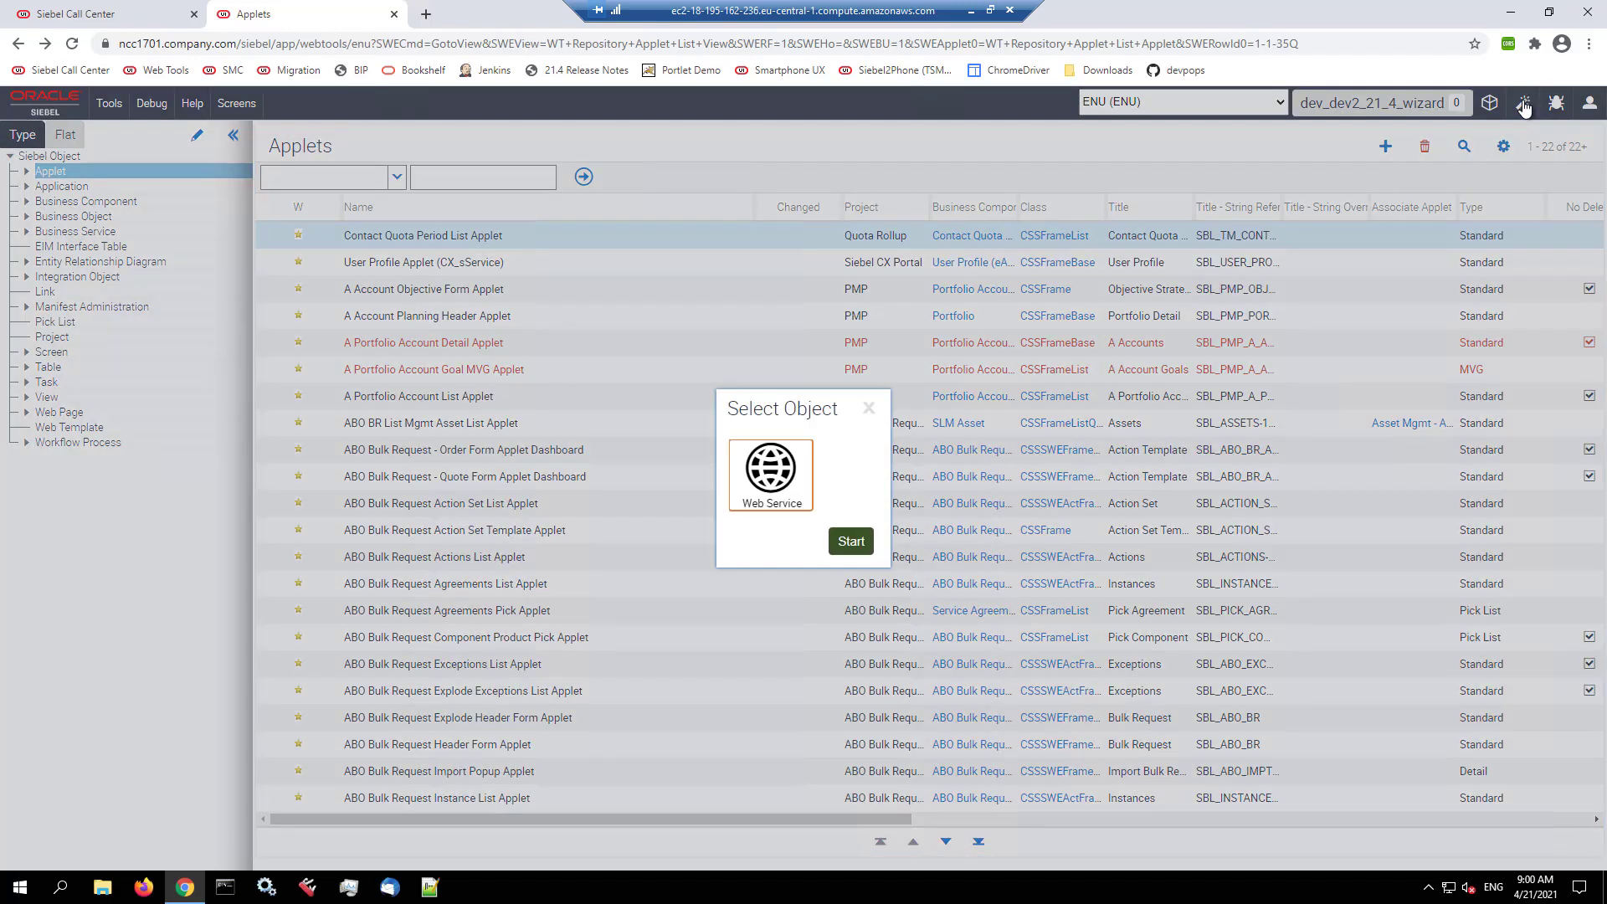
mouse_move(777, 496)
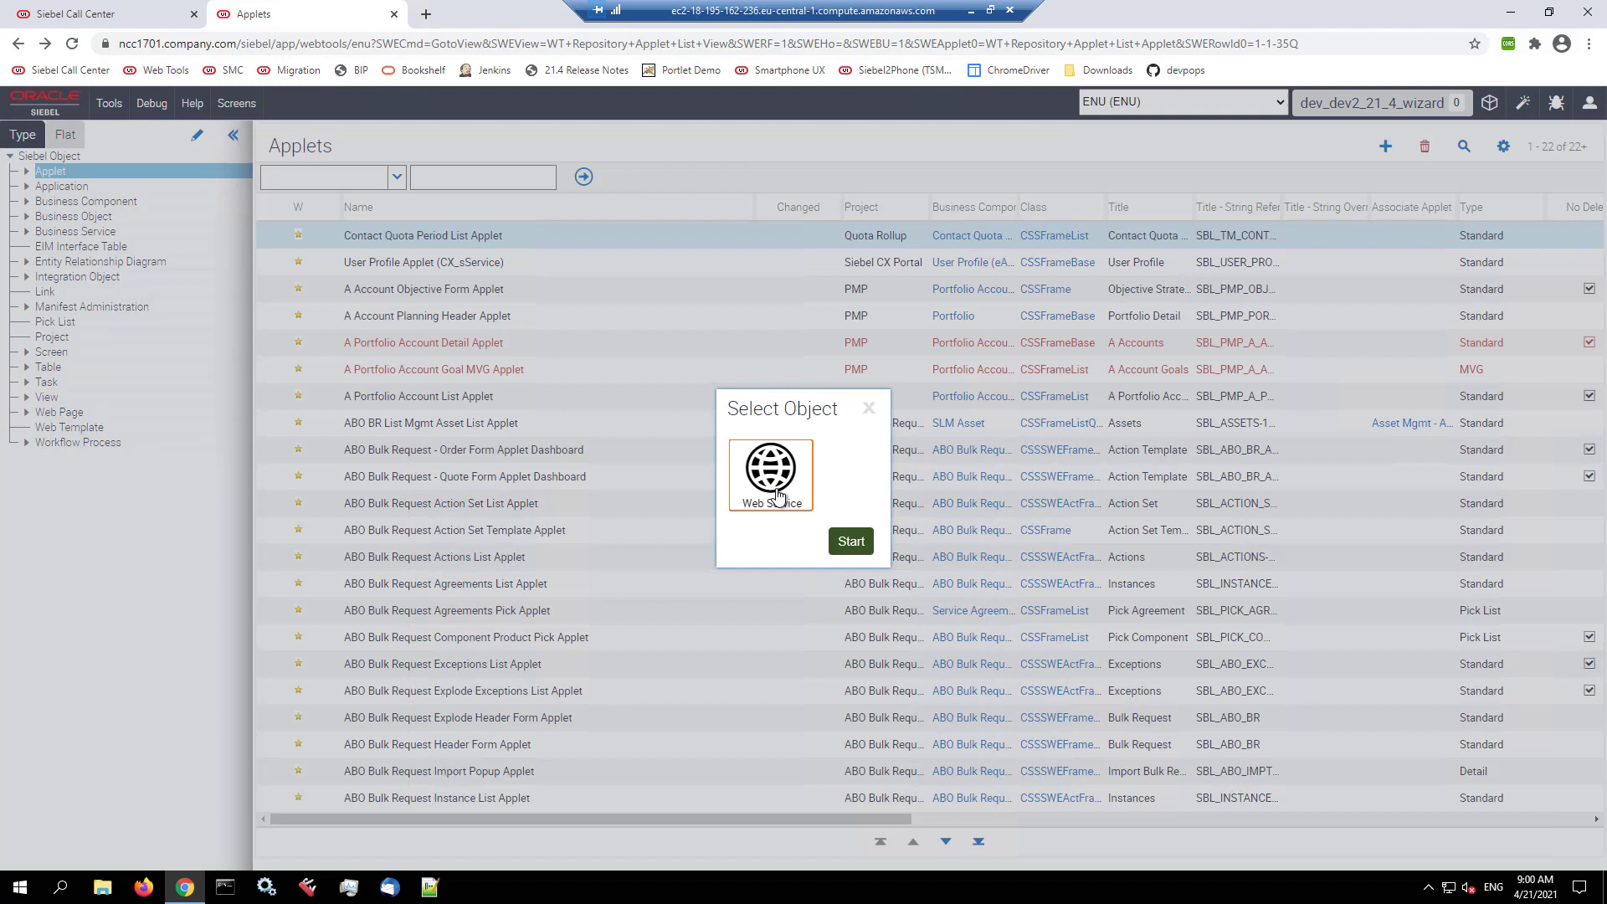
mouse_move(770, 472)
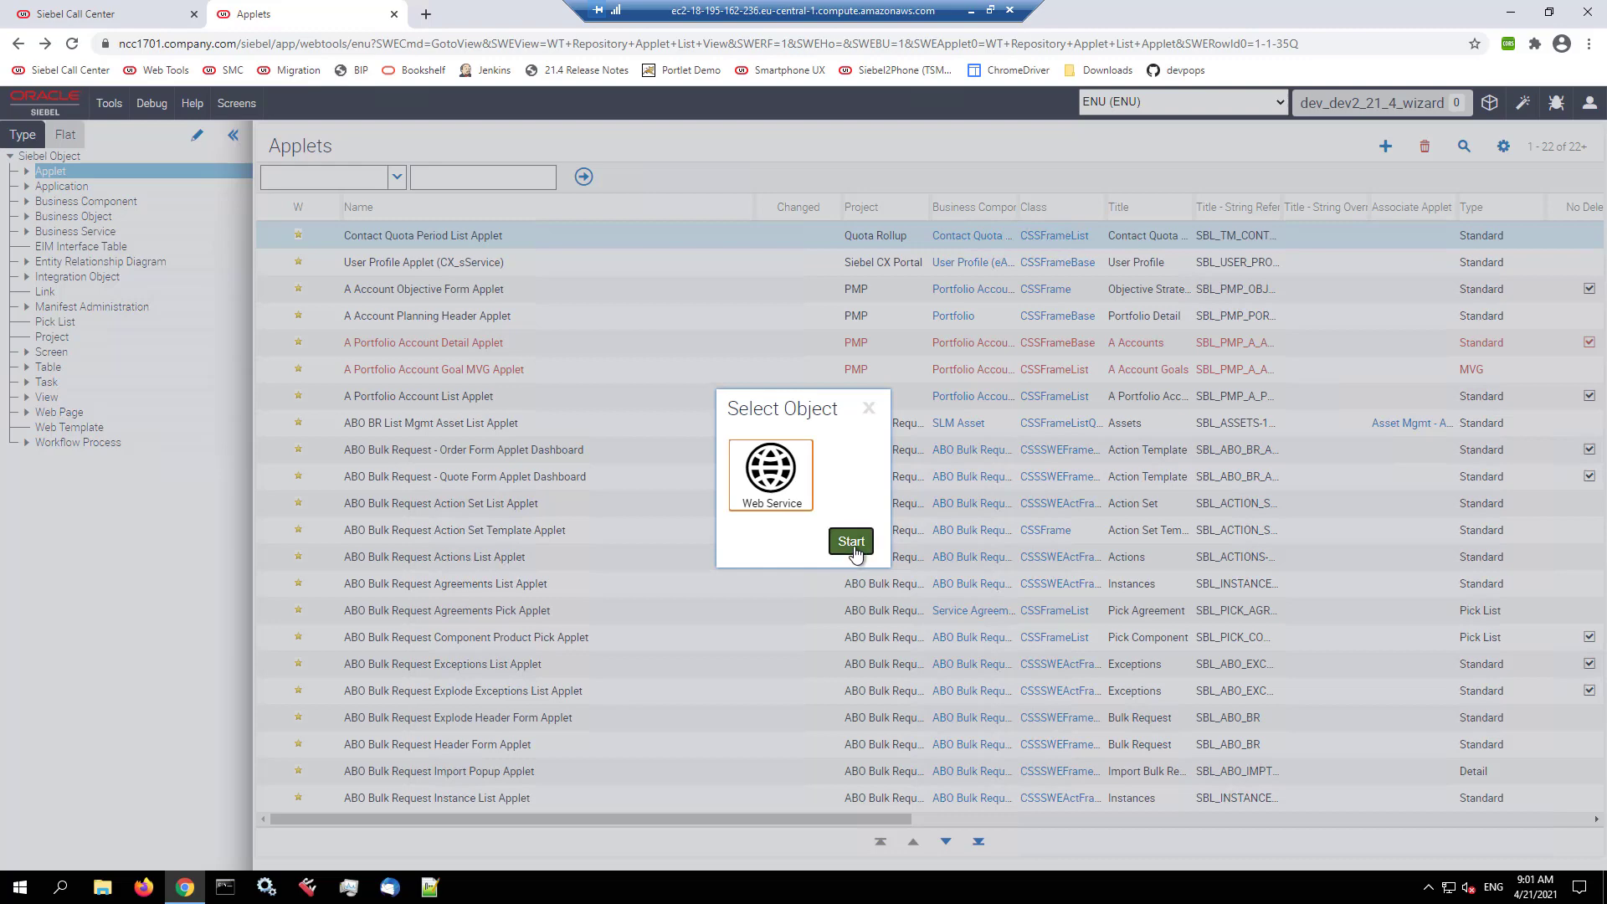
Step: Launch the WSDL / JSON Import Wizard and upload petstore.json from Downloads as the import file
click(851, 541)
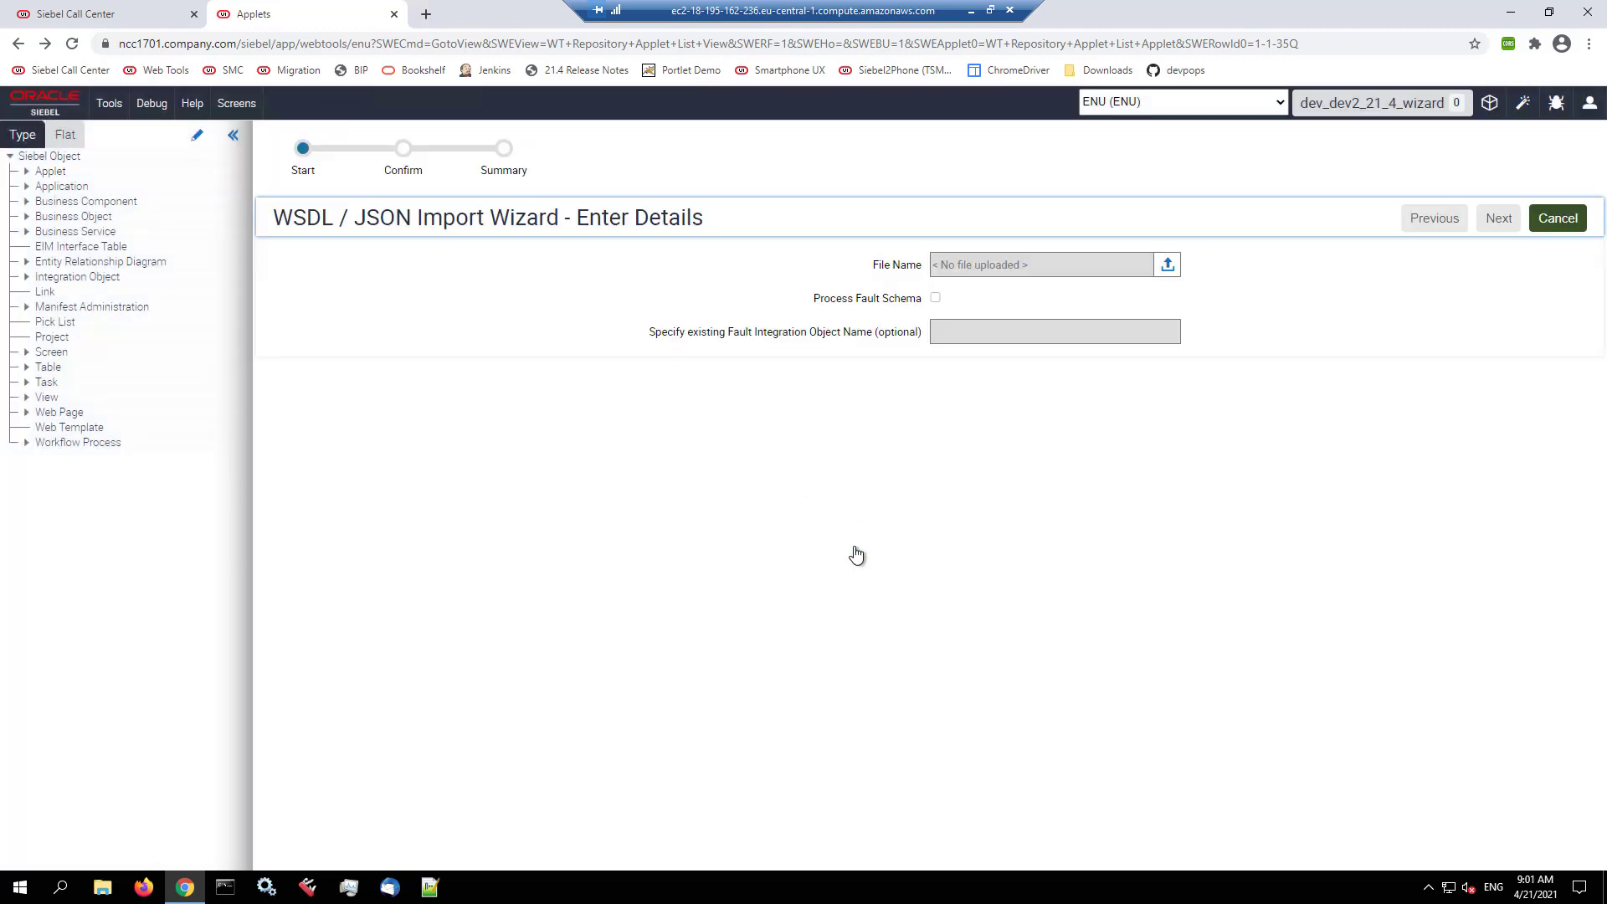
mouse_move(910, 542)
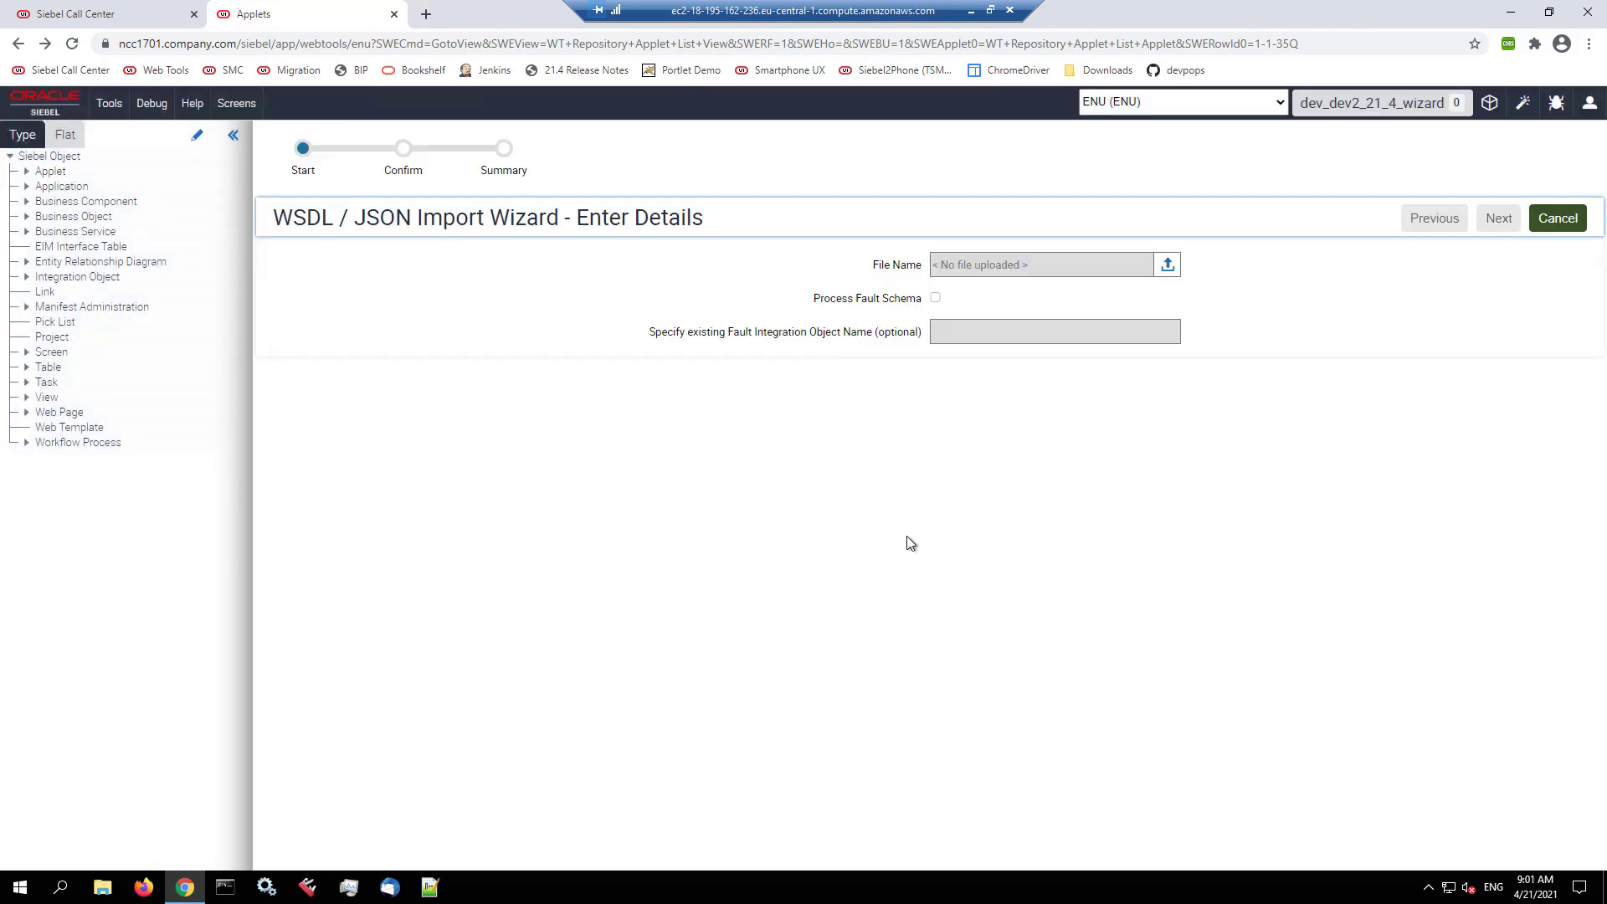
mouse_move(1167, 264)
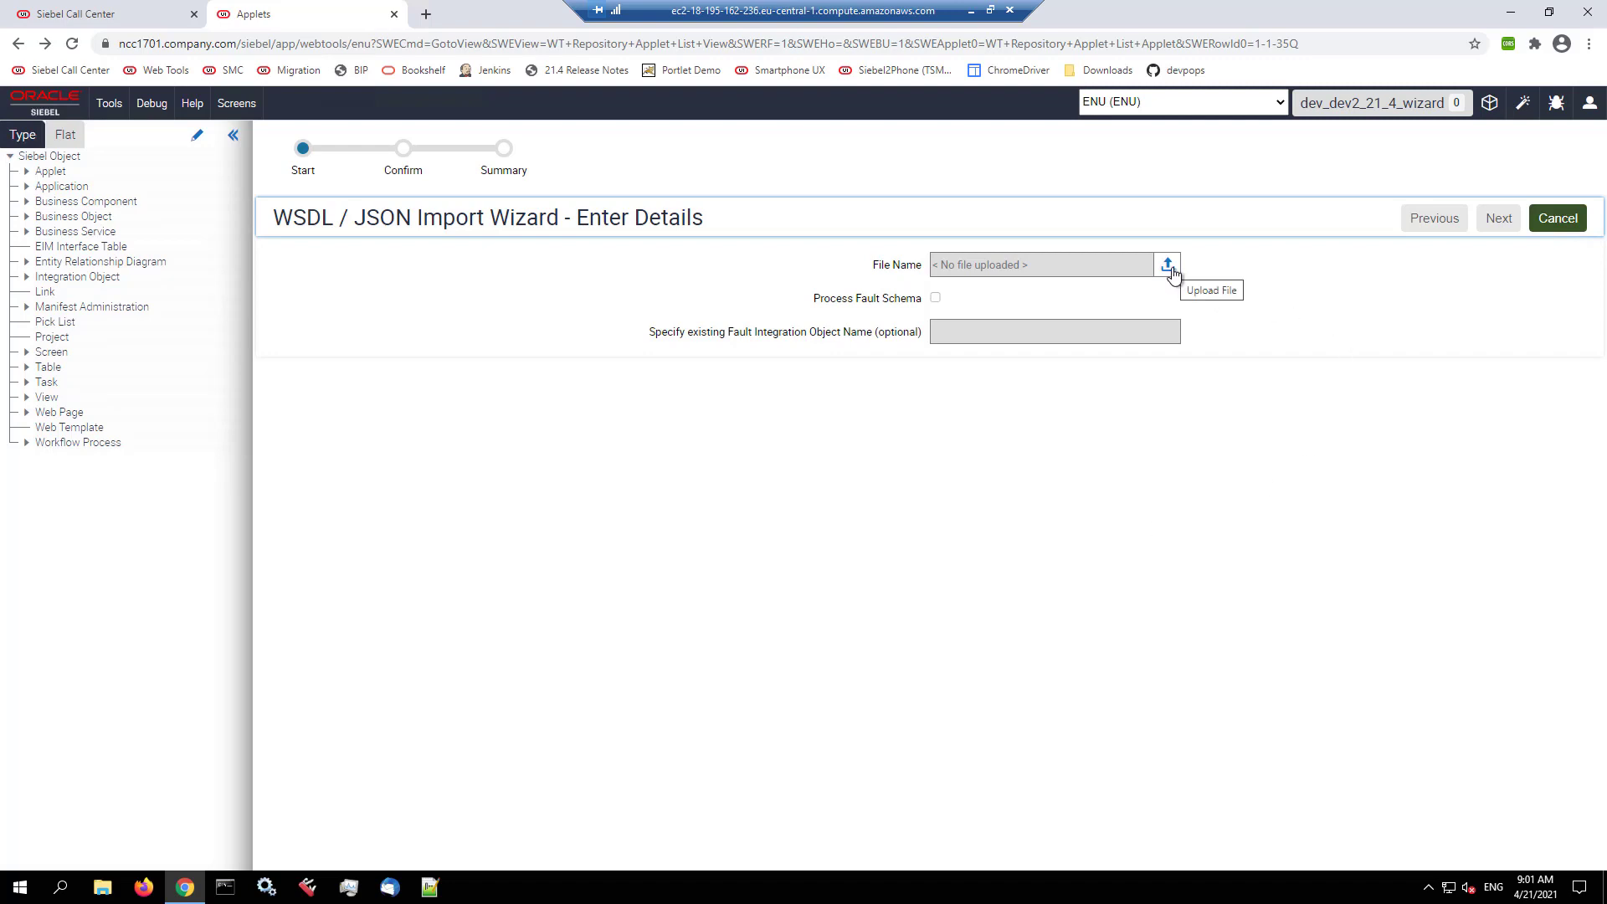
click(1166, 265)
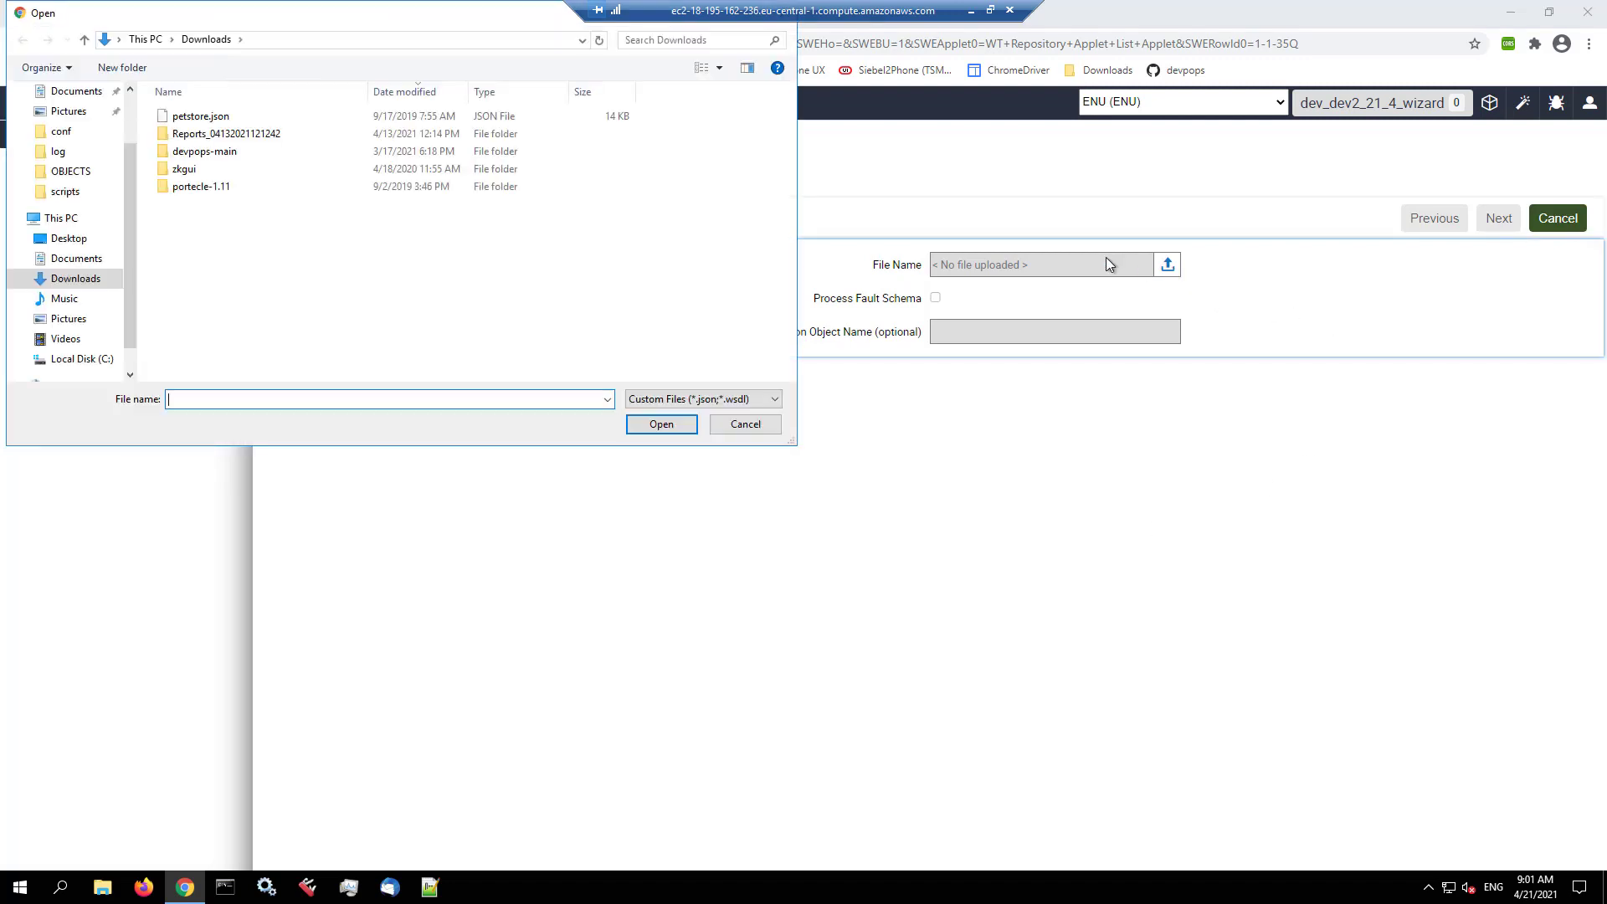
click(197, 116)
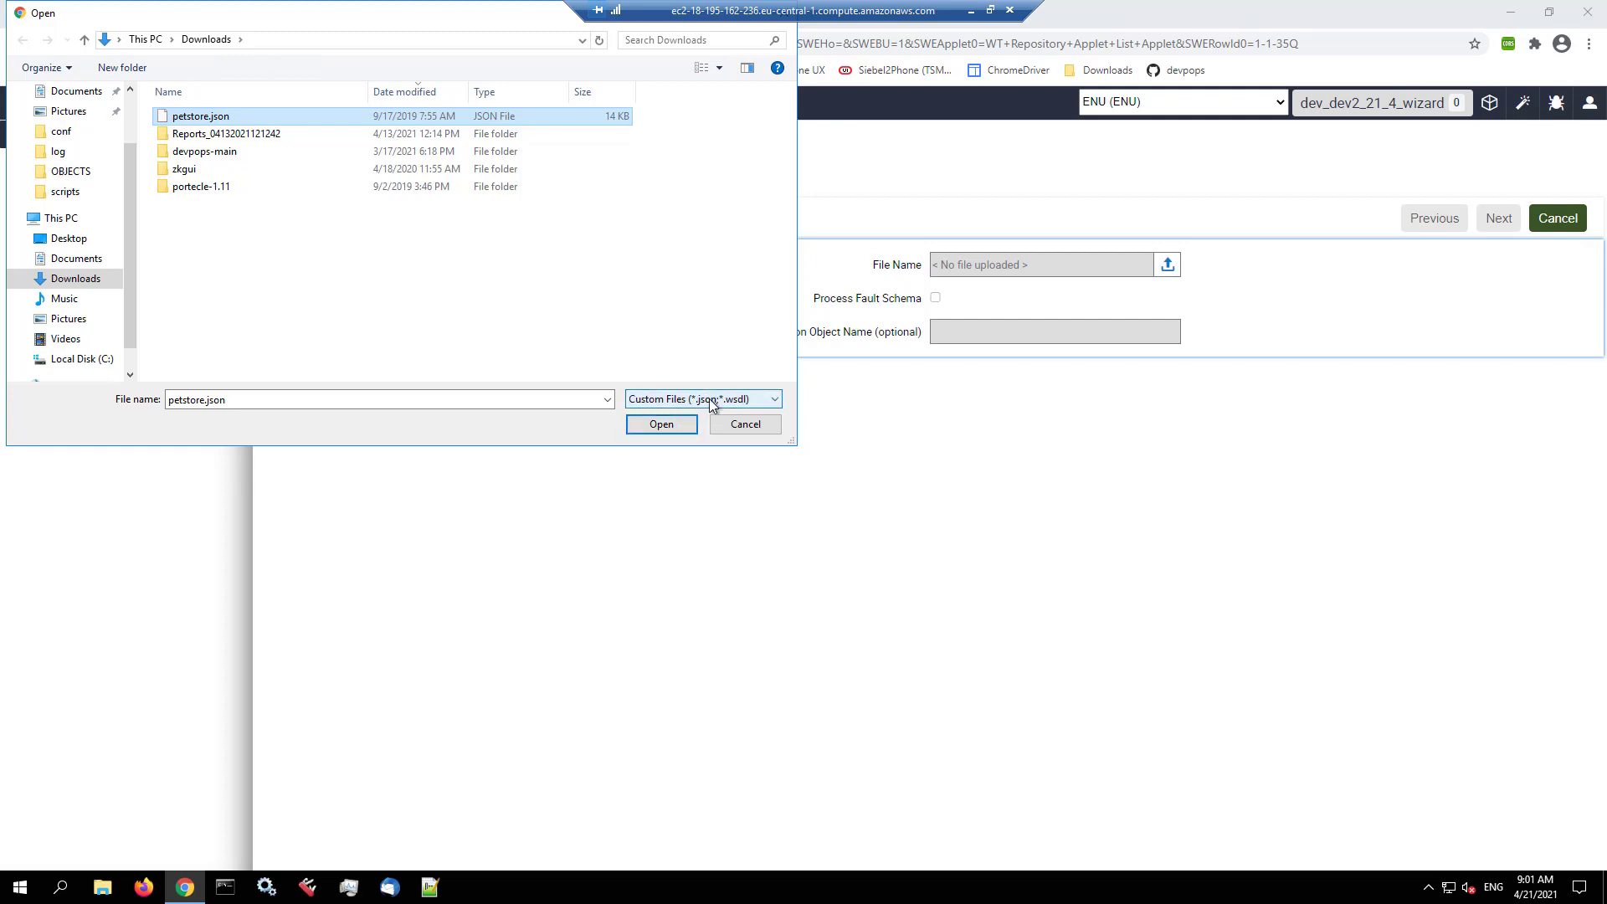
click(659, 423)
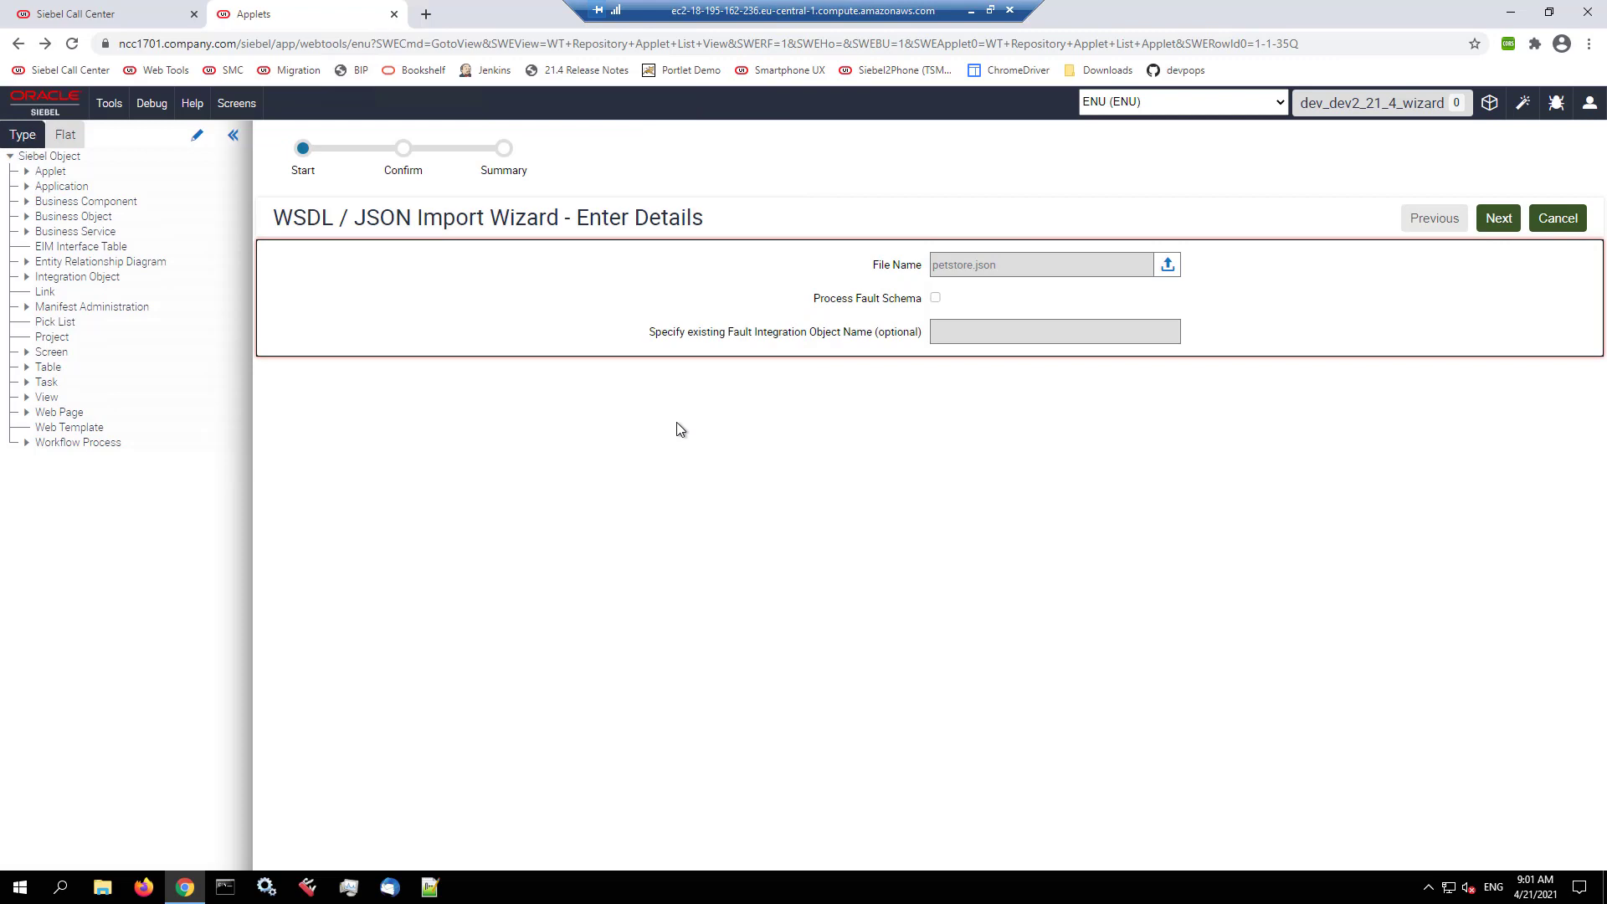
mouse_move(1497, 217)
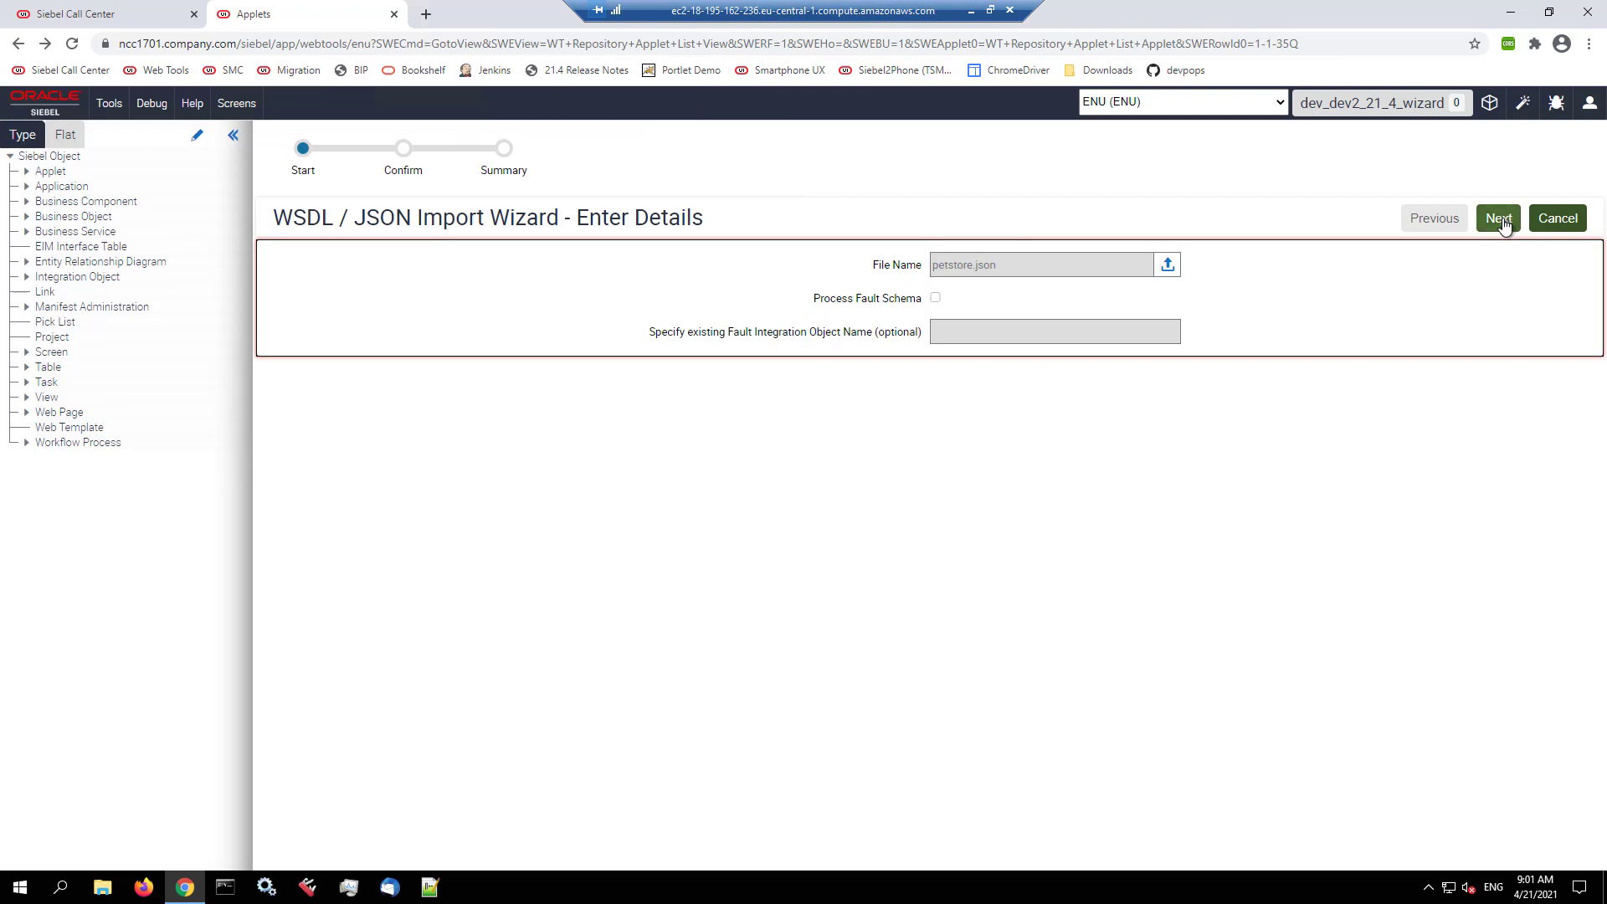
Step: Advance the wizard to the Verify Import Details page and scroll through the validation results
click(1496, 218)
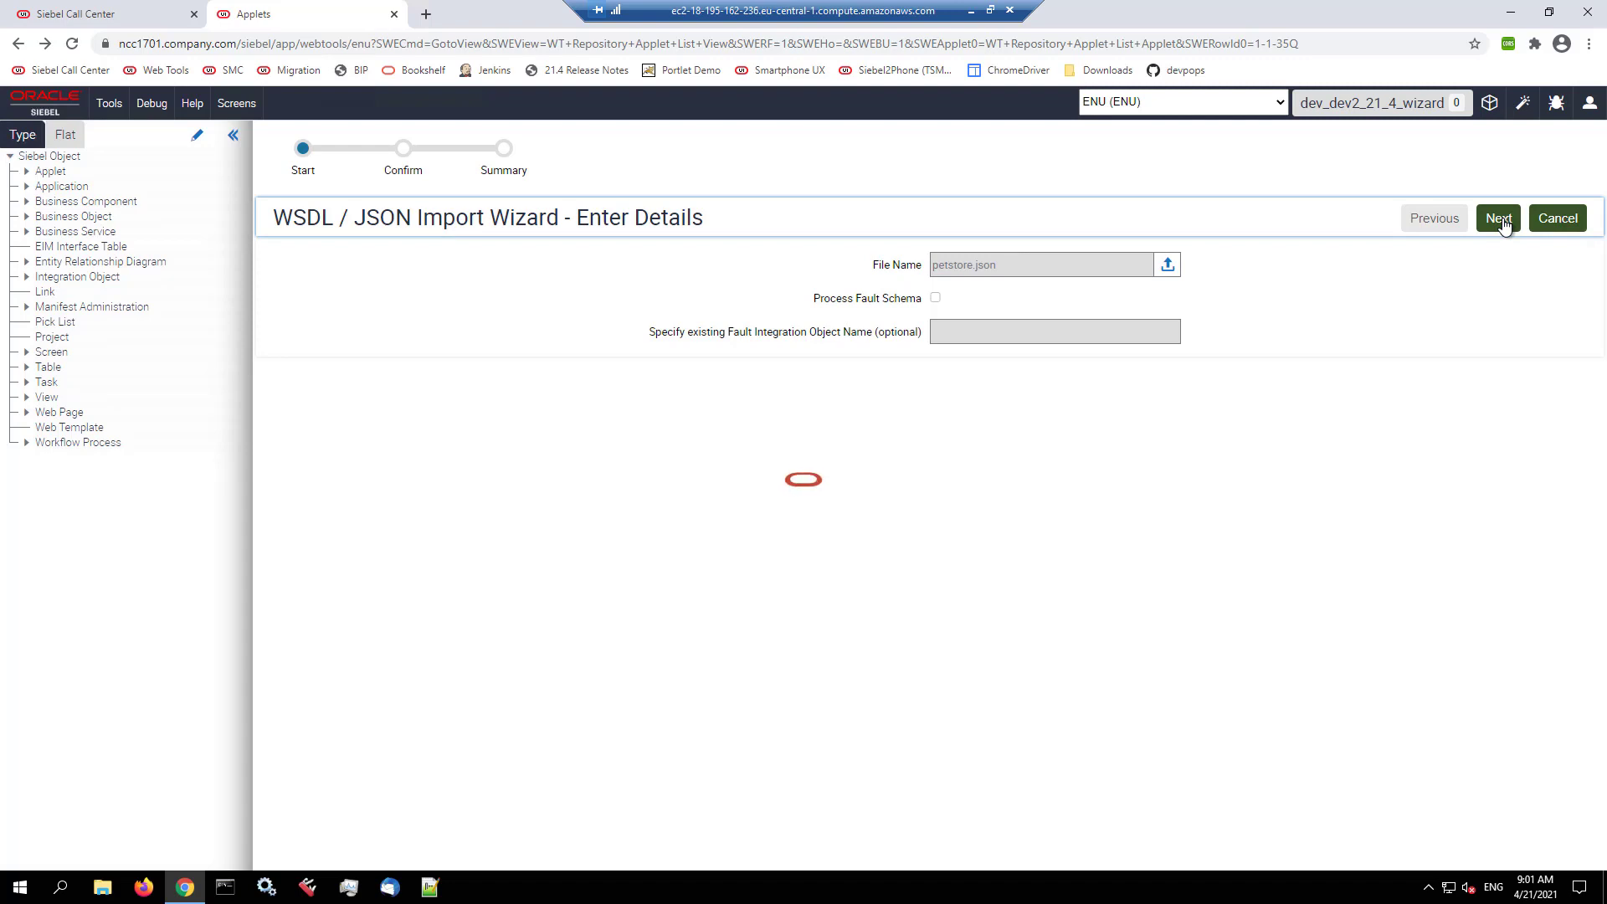
click(1496, 217)
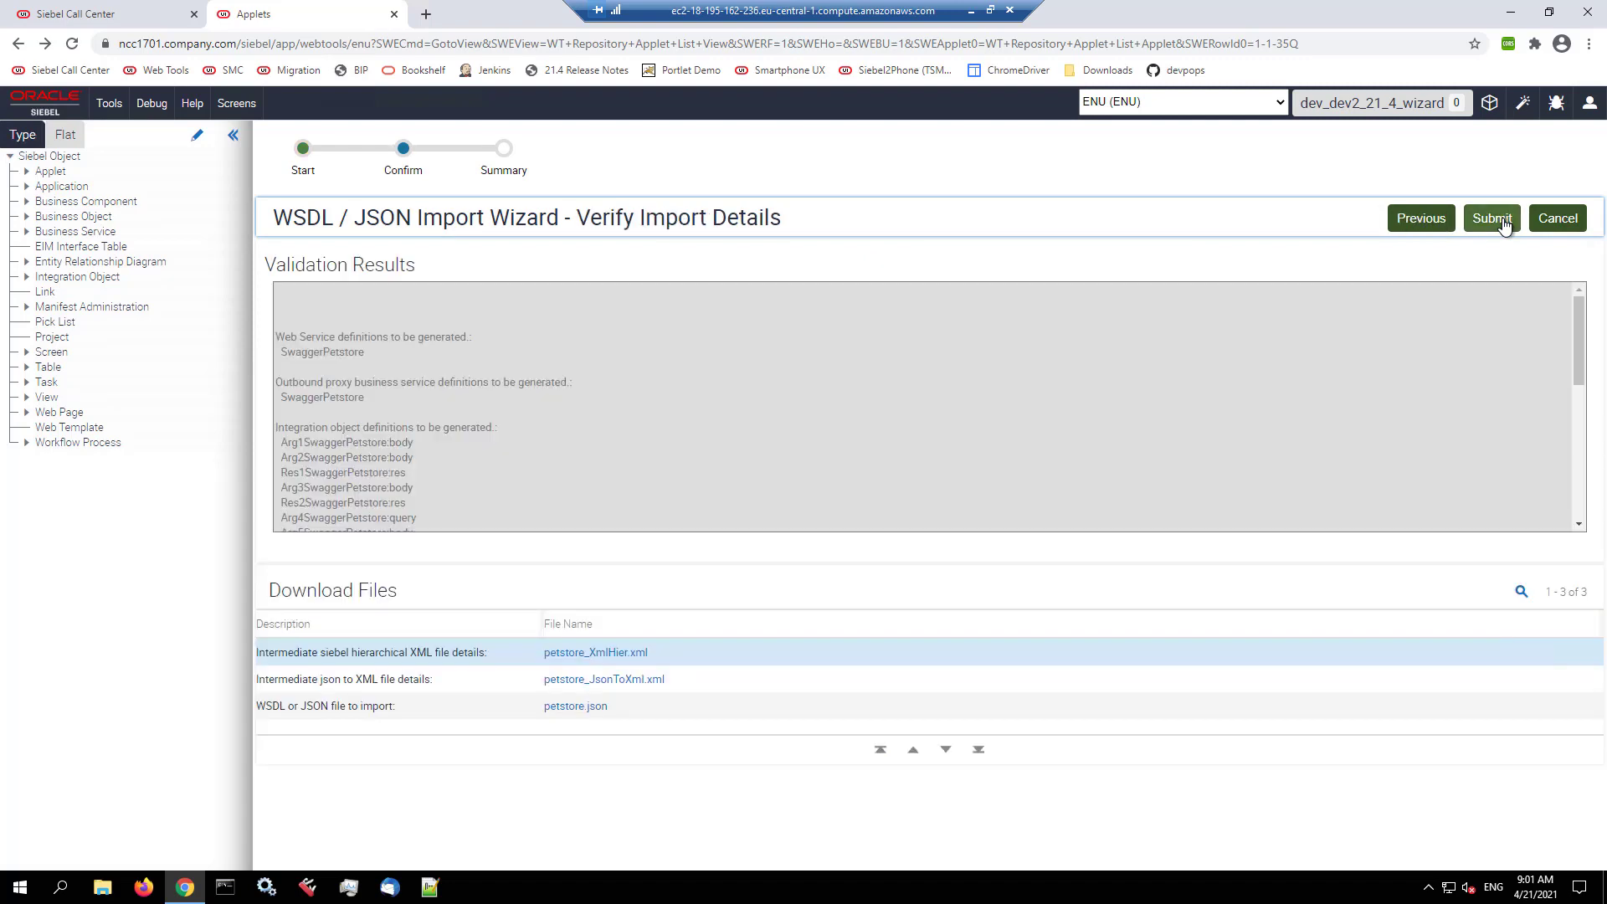
scroll(down, 3)
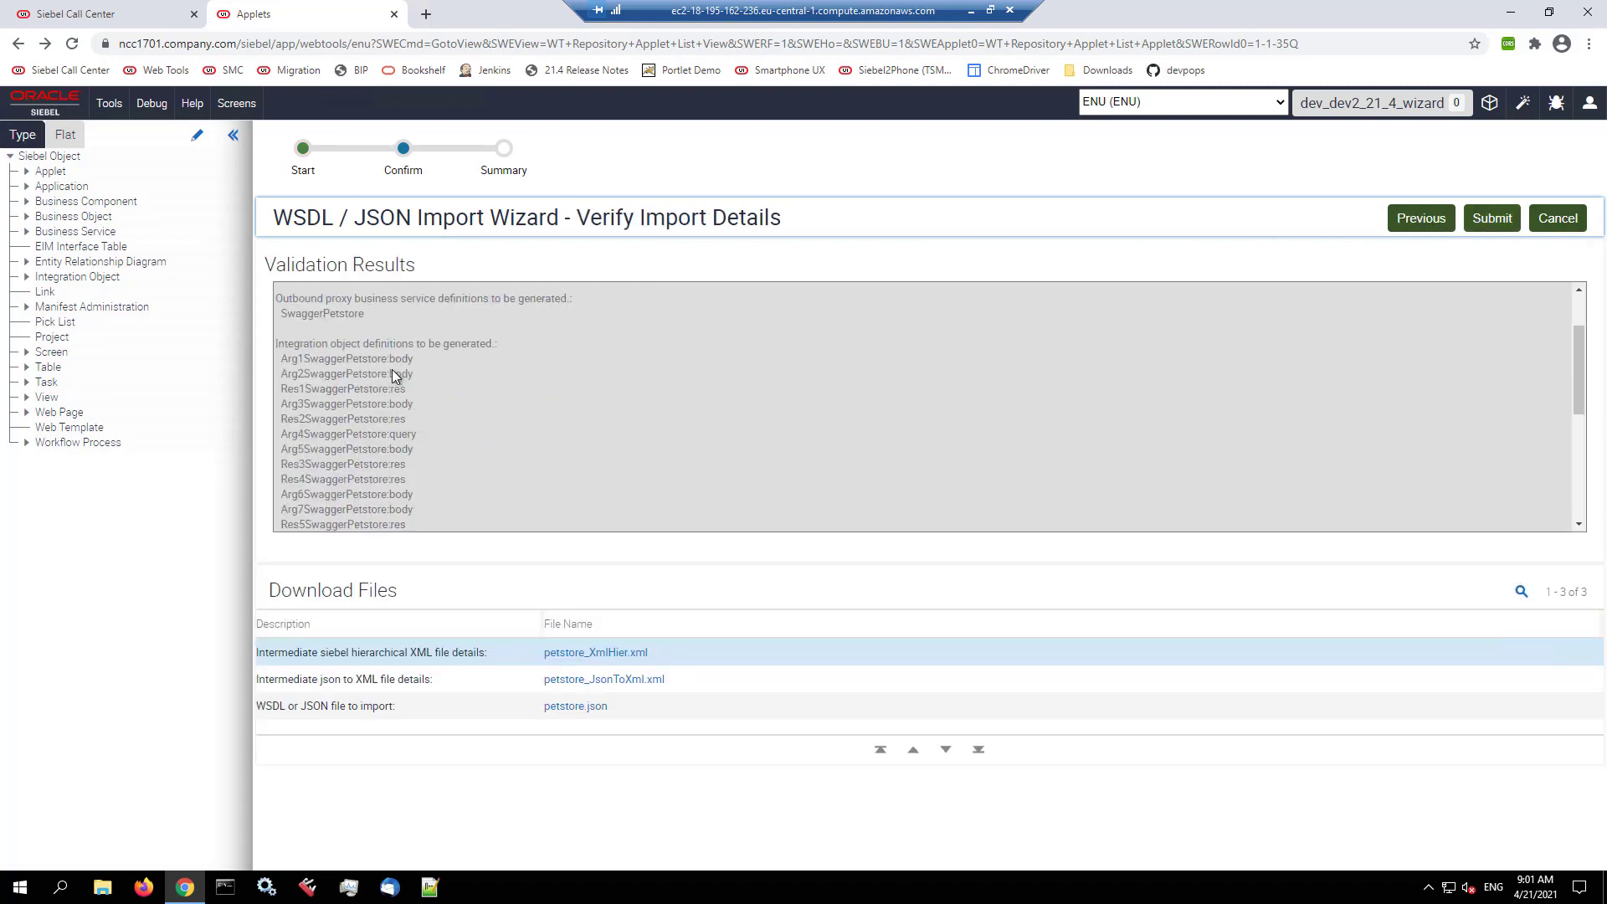
scroll(down, 3)
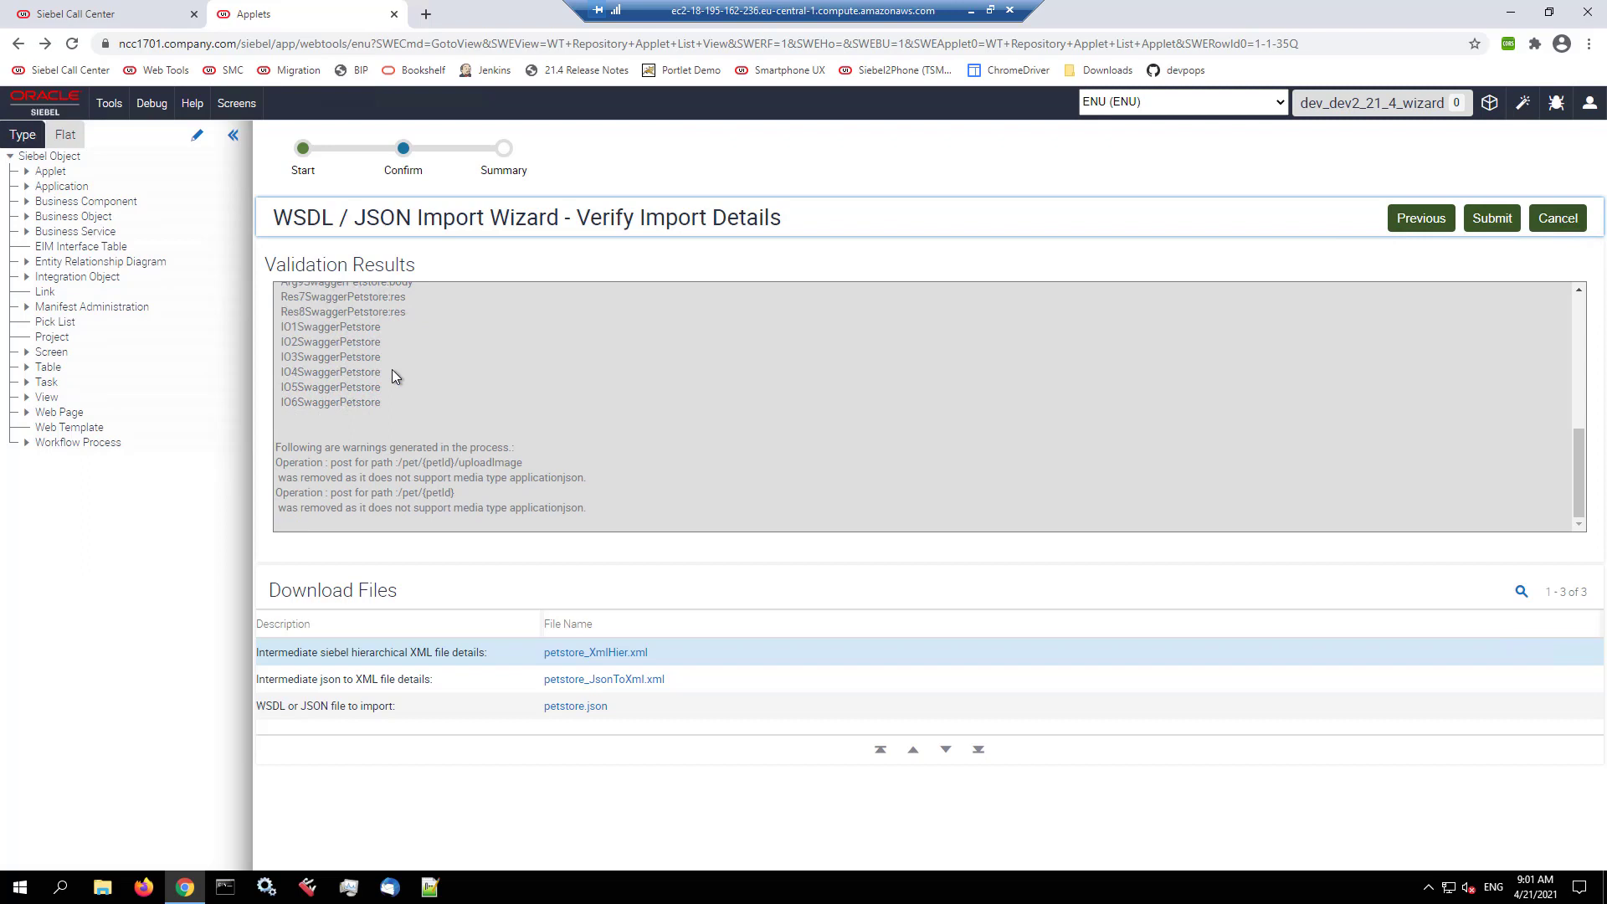
mouse_move(427, 385)
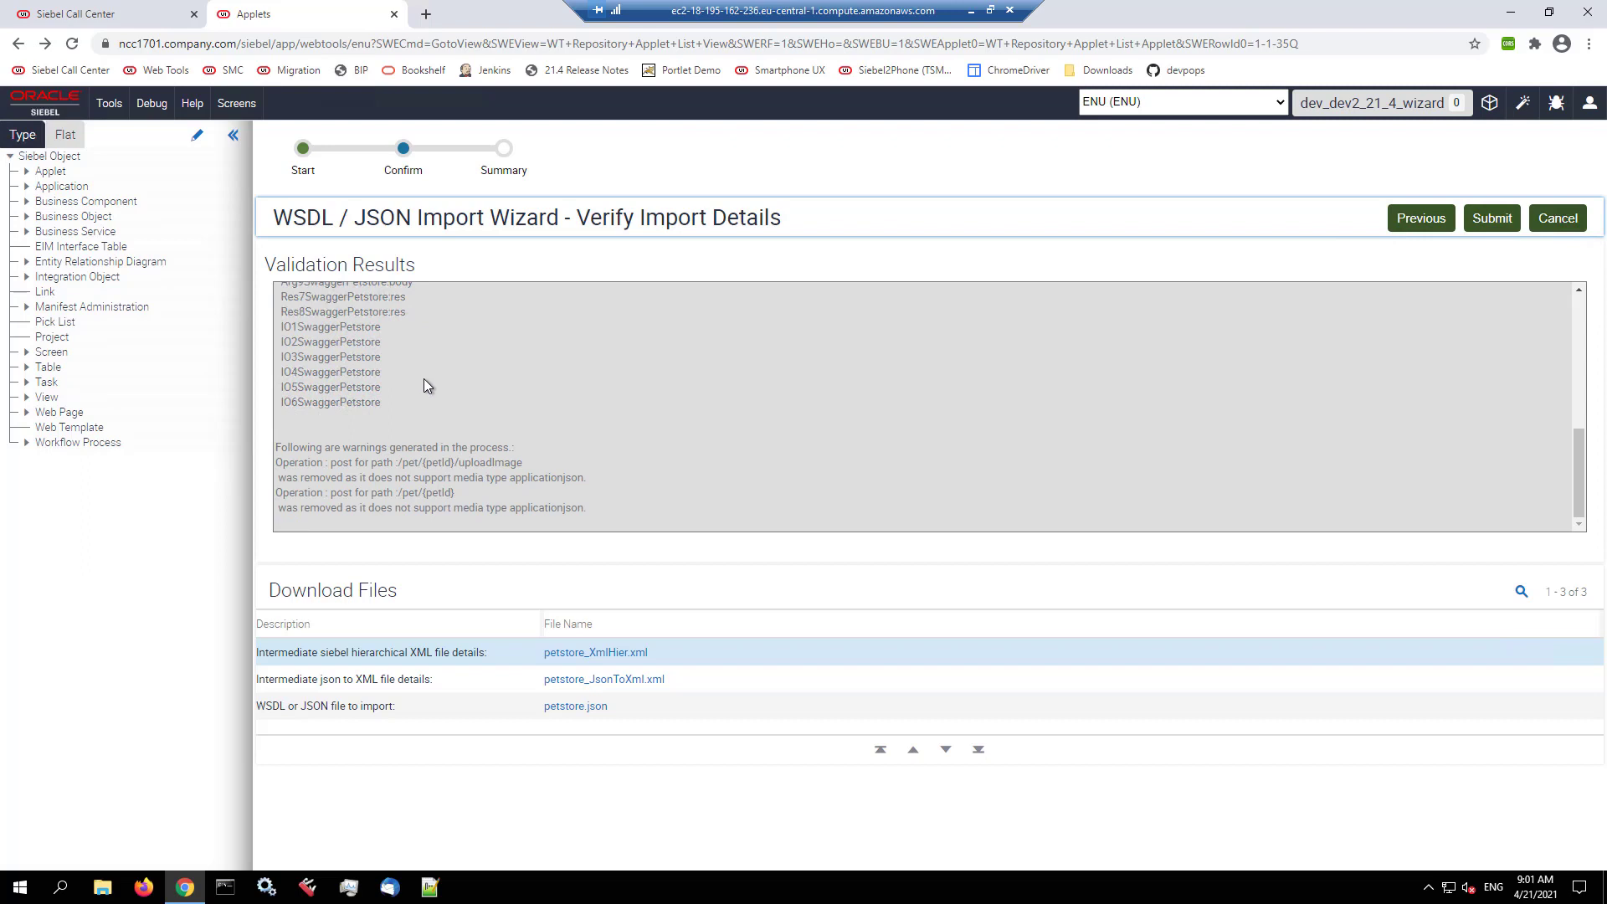
scroll(up, 3)
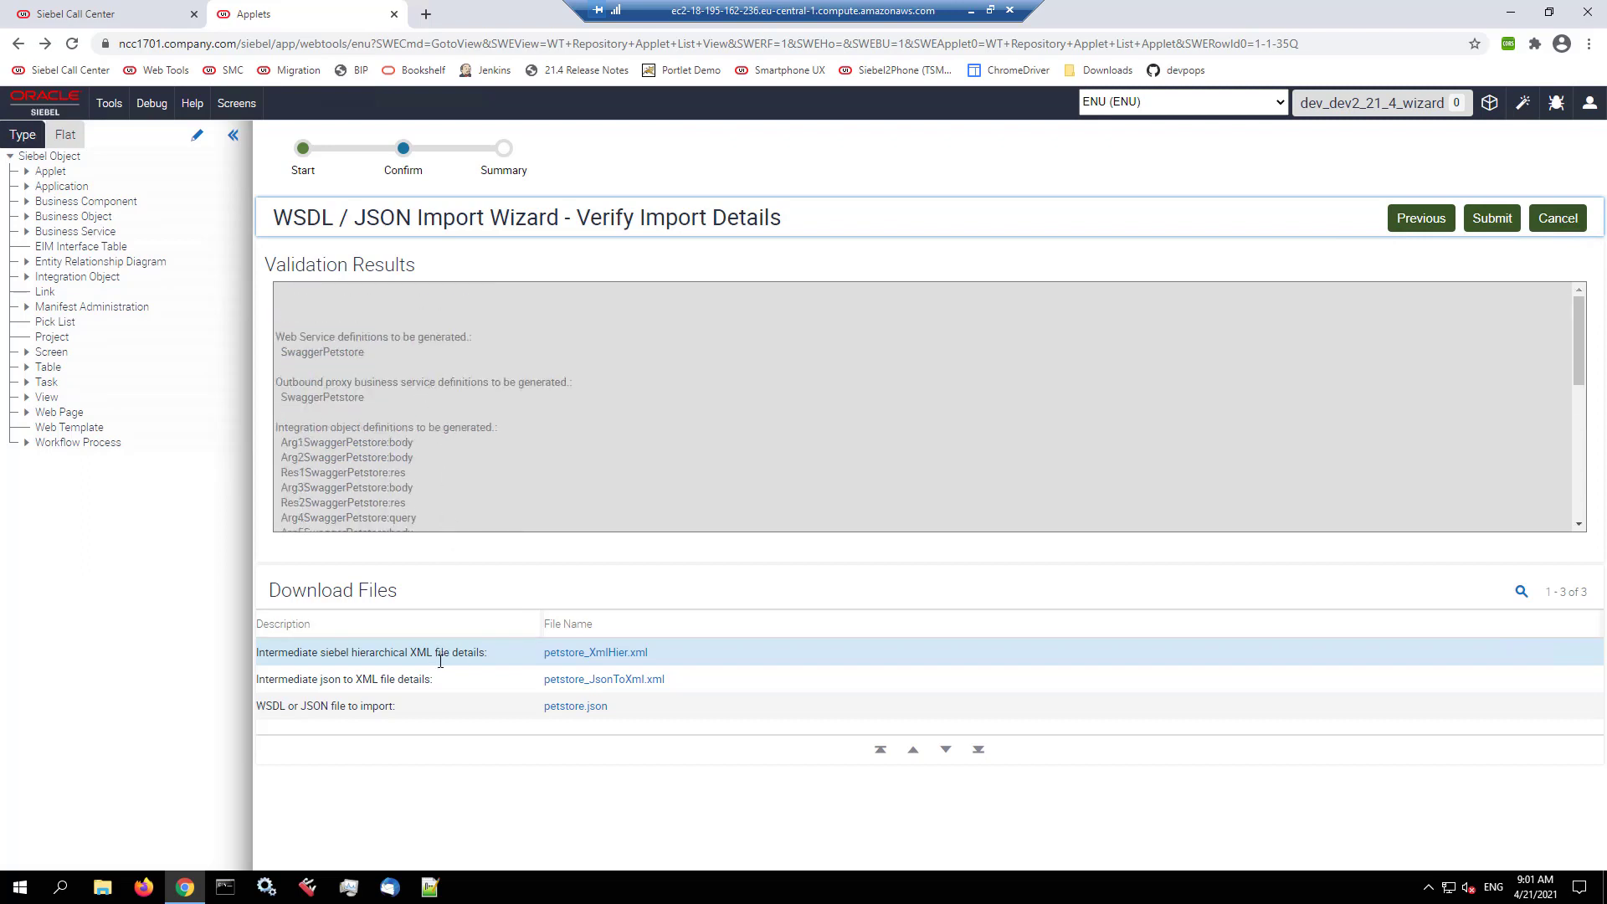
mouse_move(595, 651)
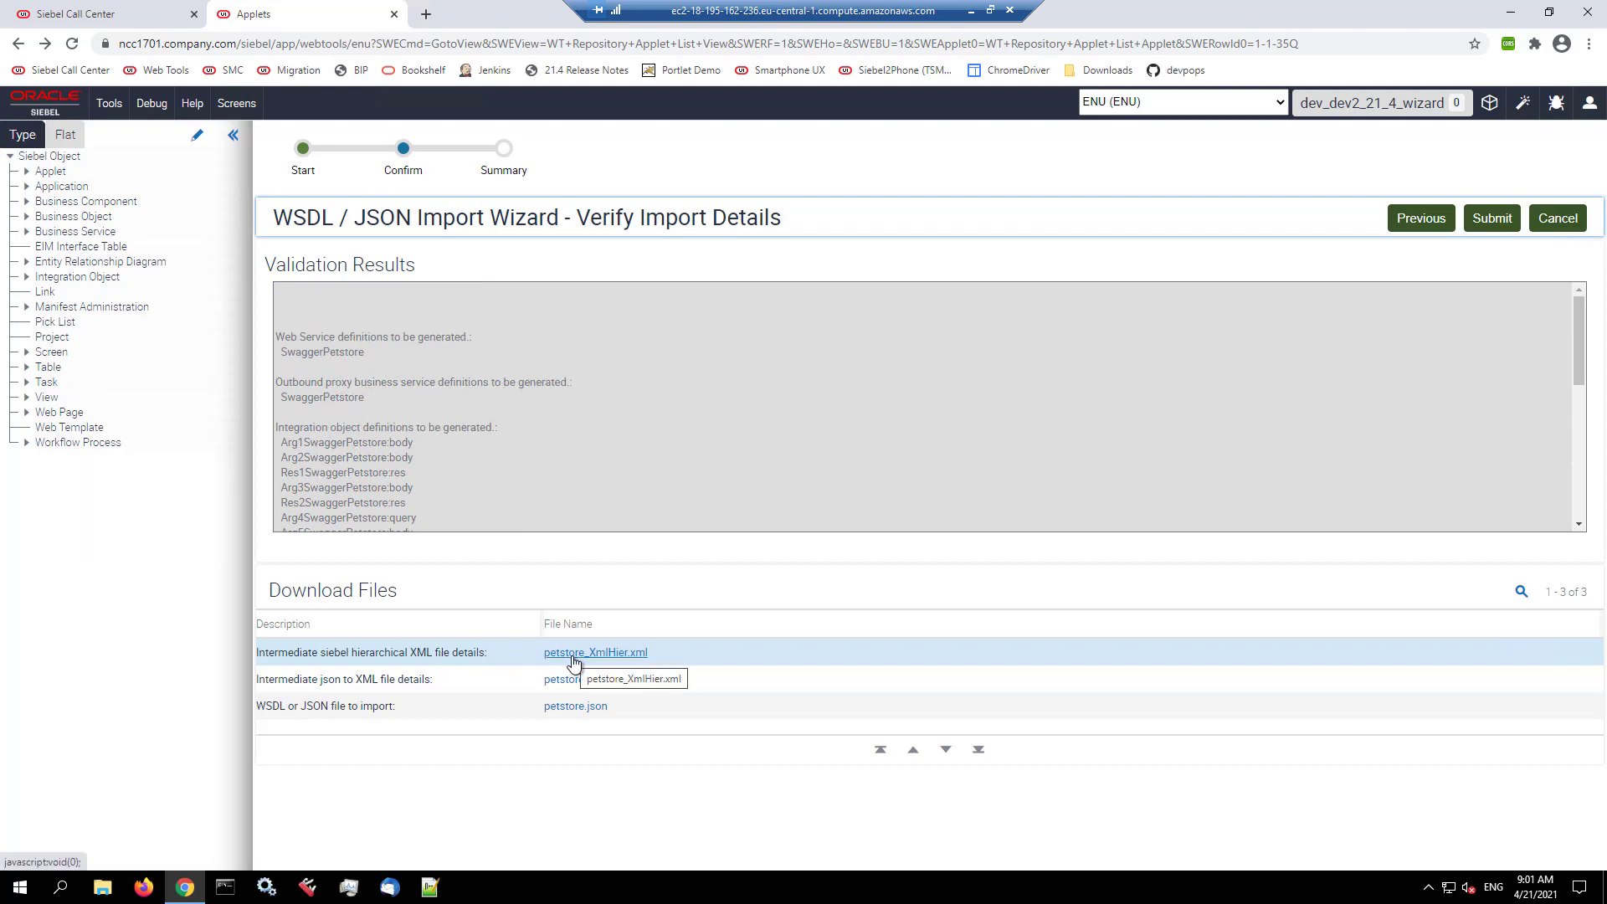
mouse_move(572, 683)
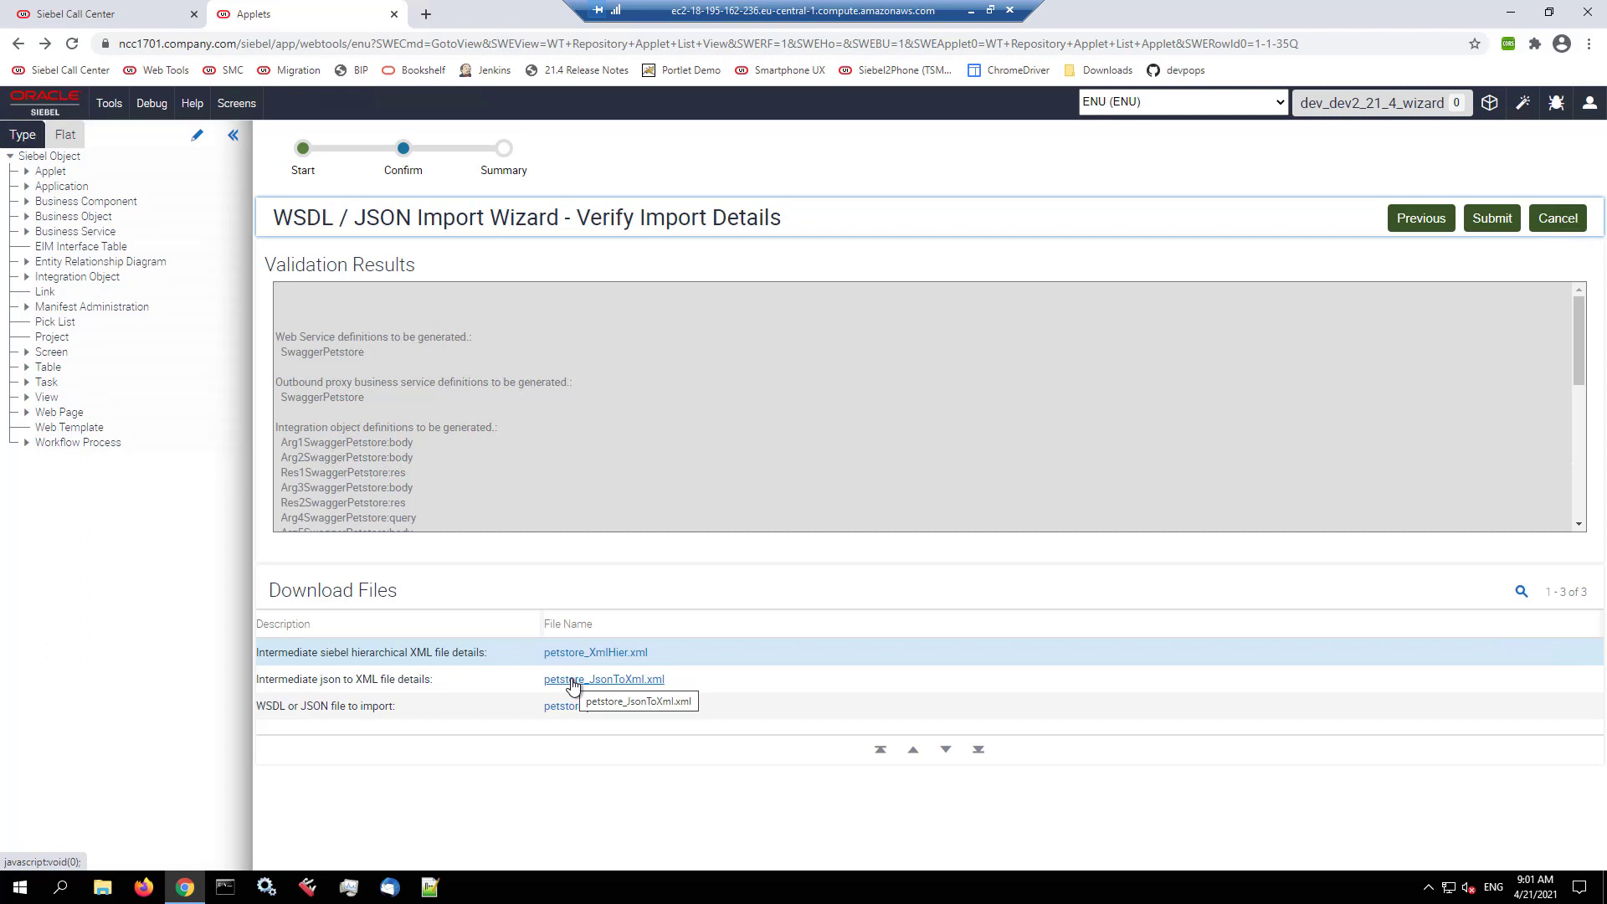
mouse_move(569, 707)
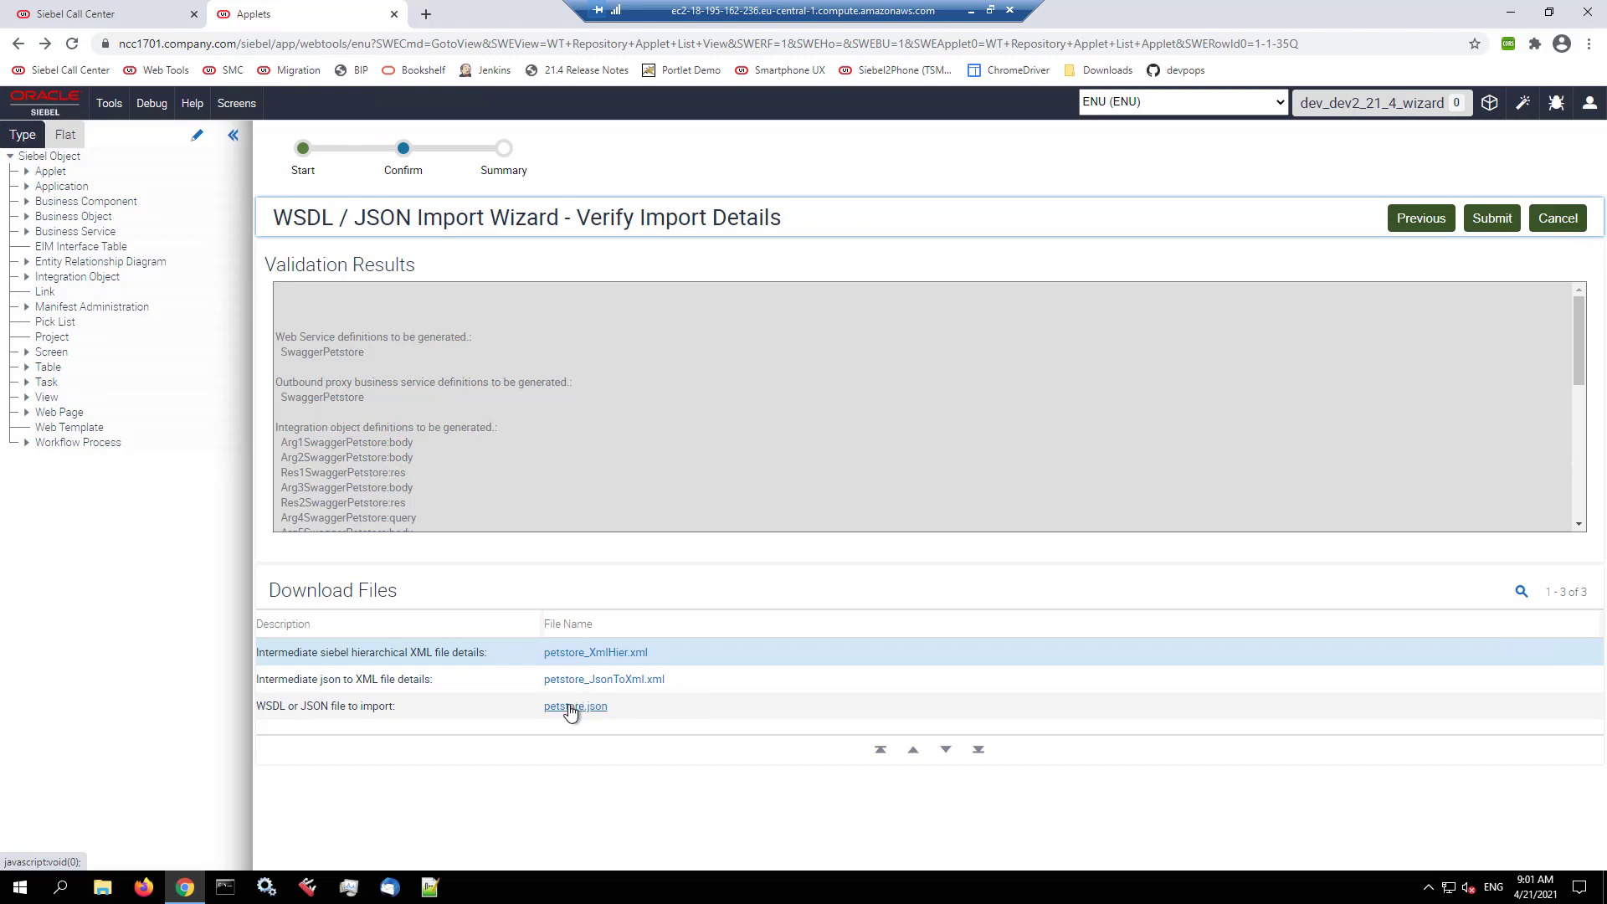
mouse_move(574, 706)
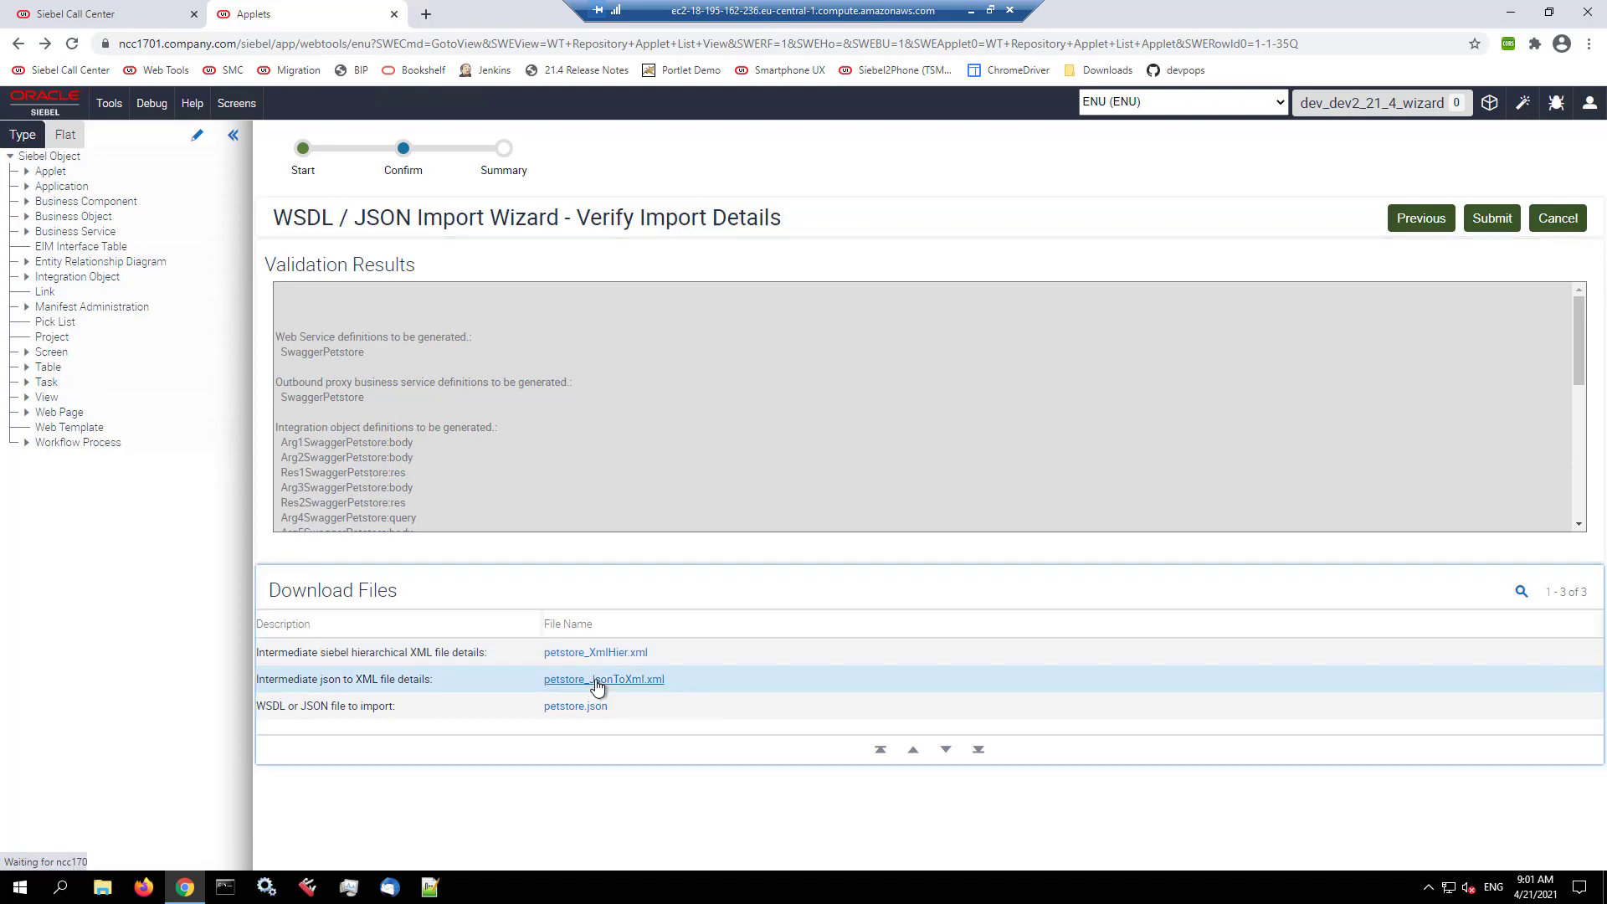
Step: Download petstore_JsonToXml.xml and view it in Notepad++
click(604, 678)
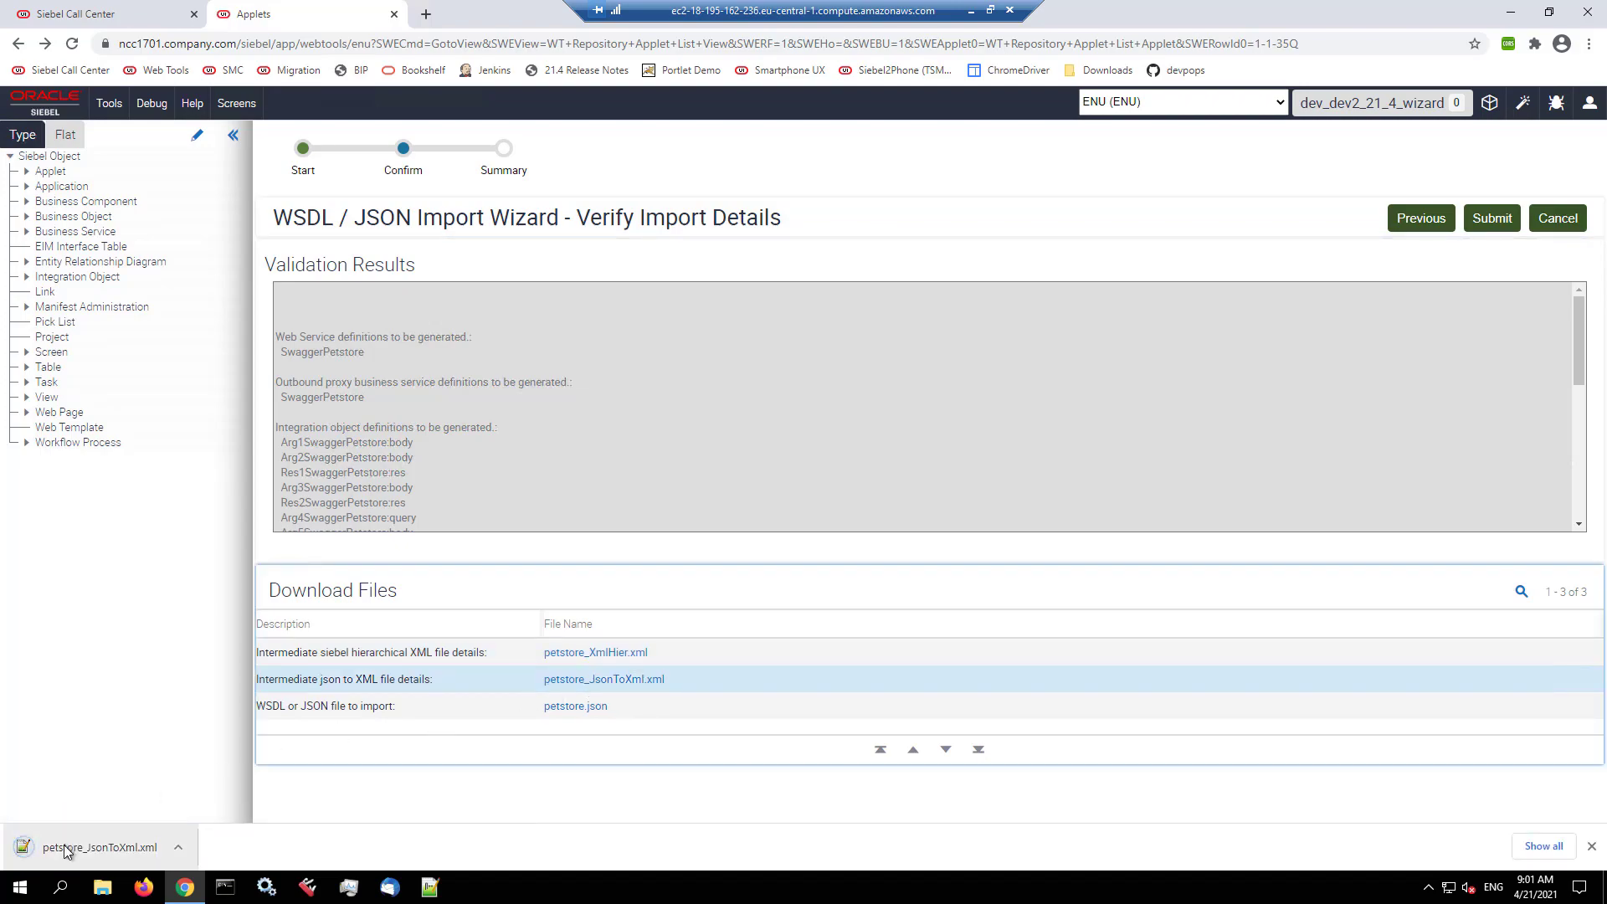
click(98, 847)
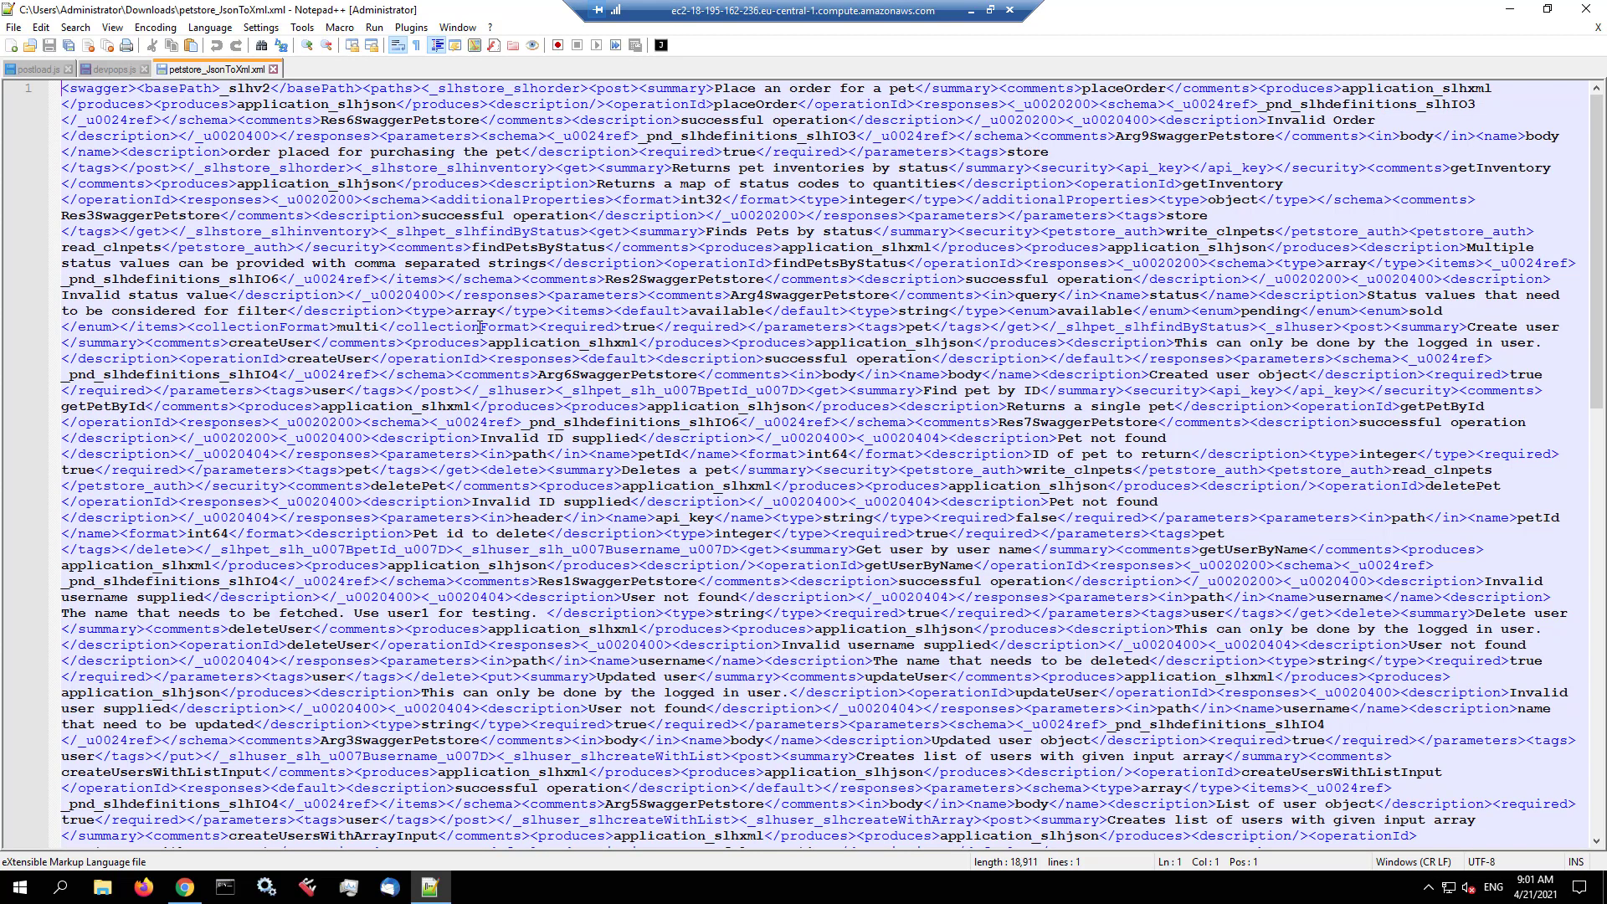
mouse_move(184, 884)
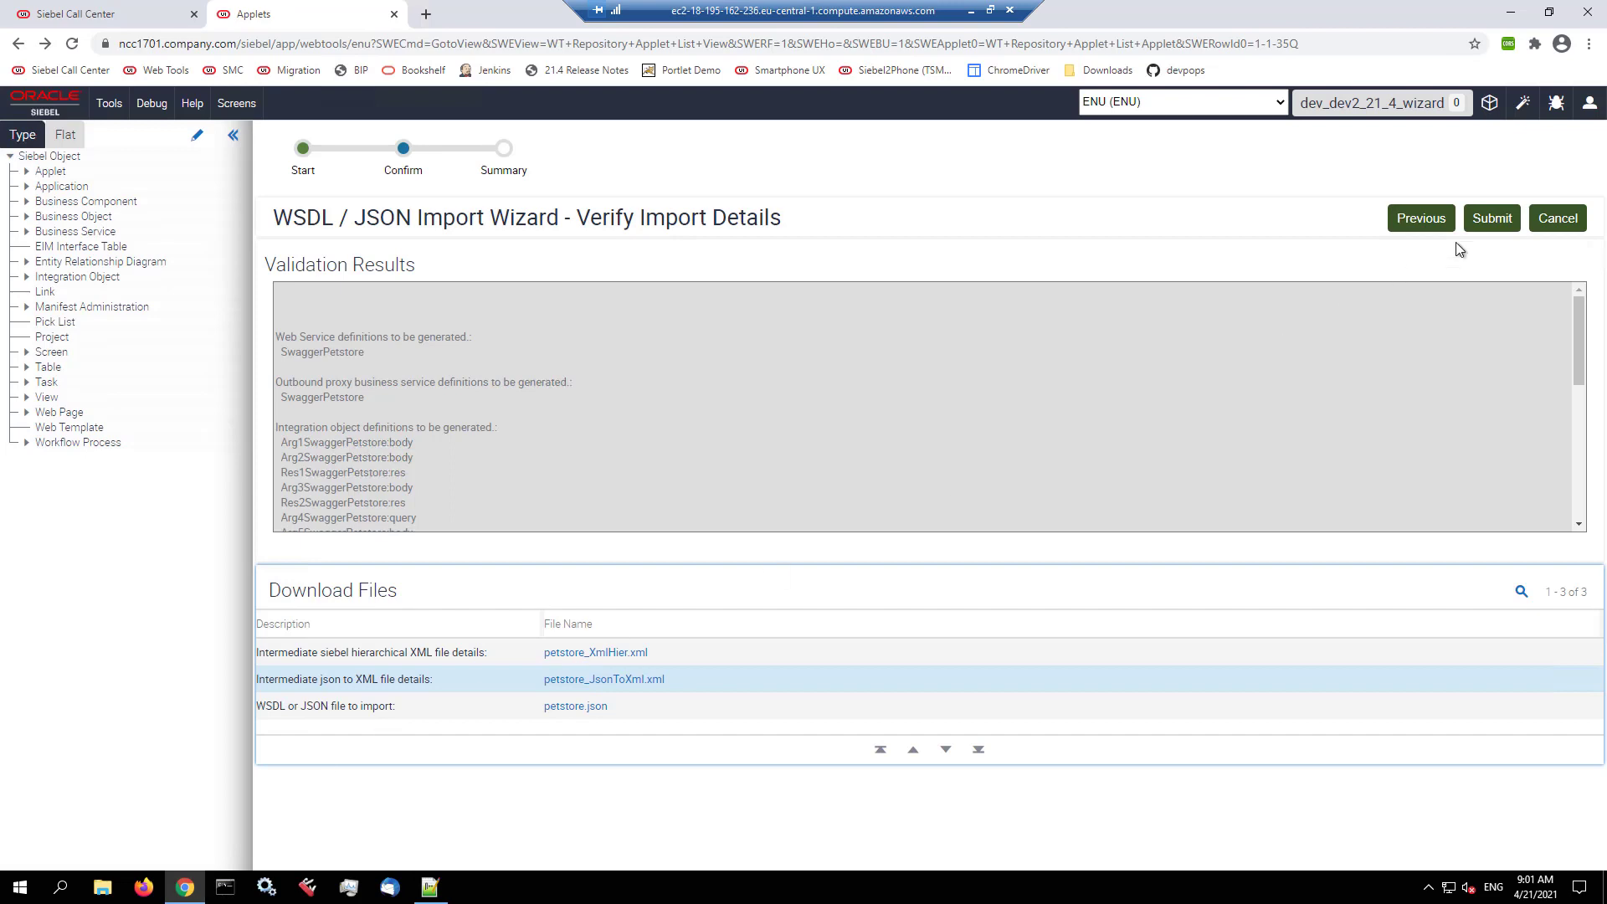
Step: Submit the import so the web service is generated and the Summary page appears
click(1490, 218)
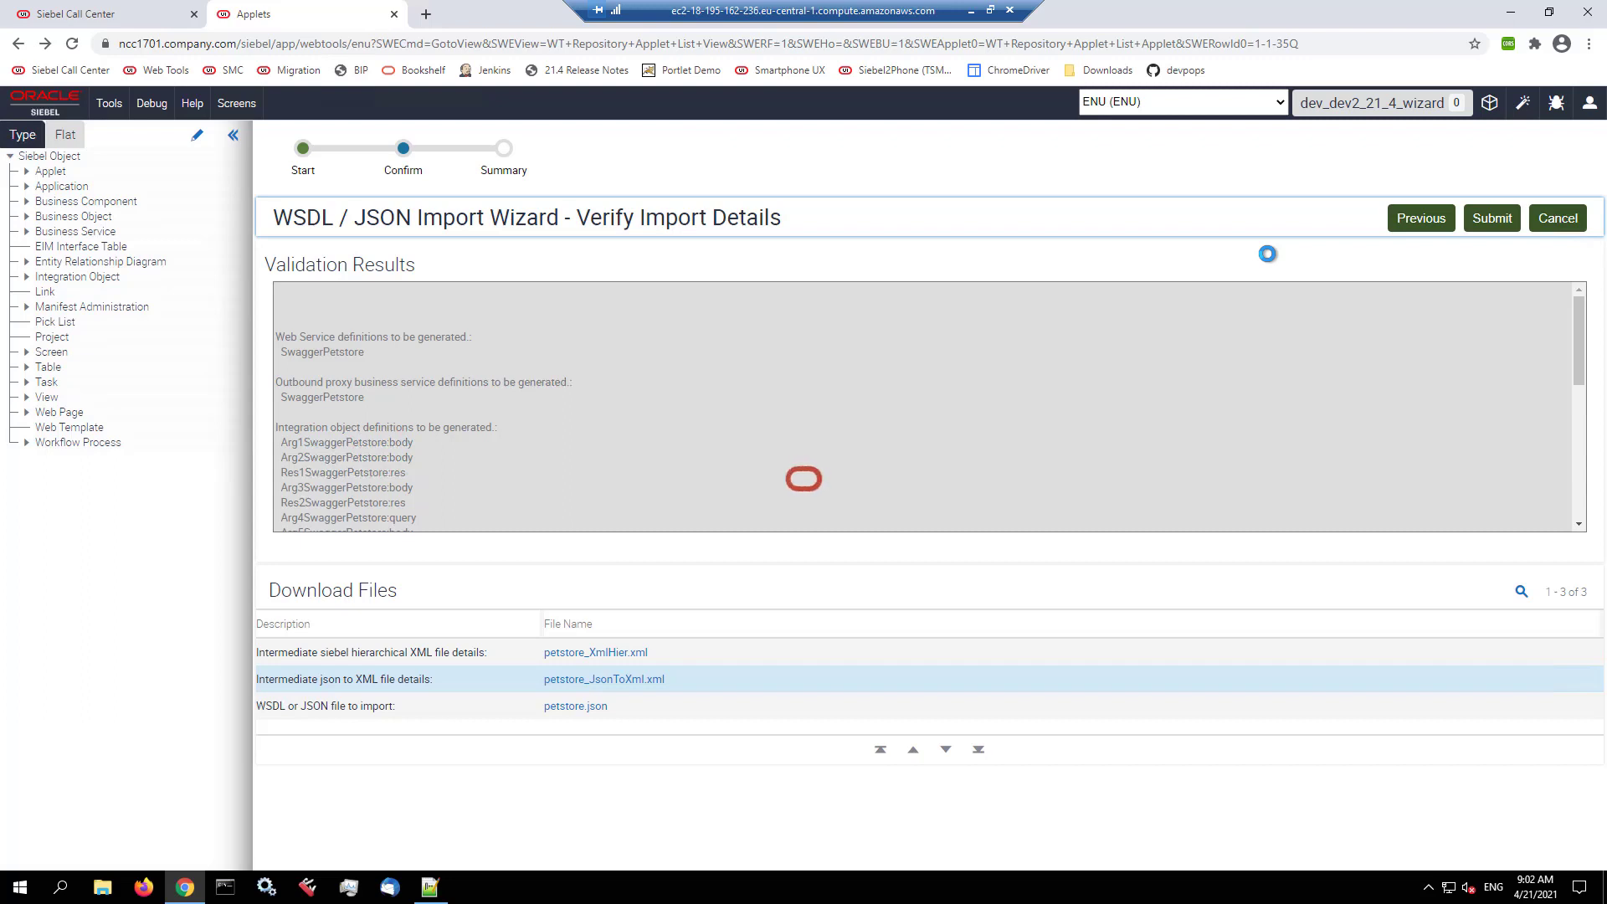
click(1490, 217)
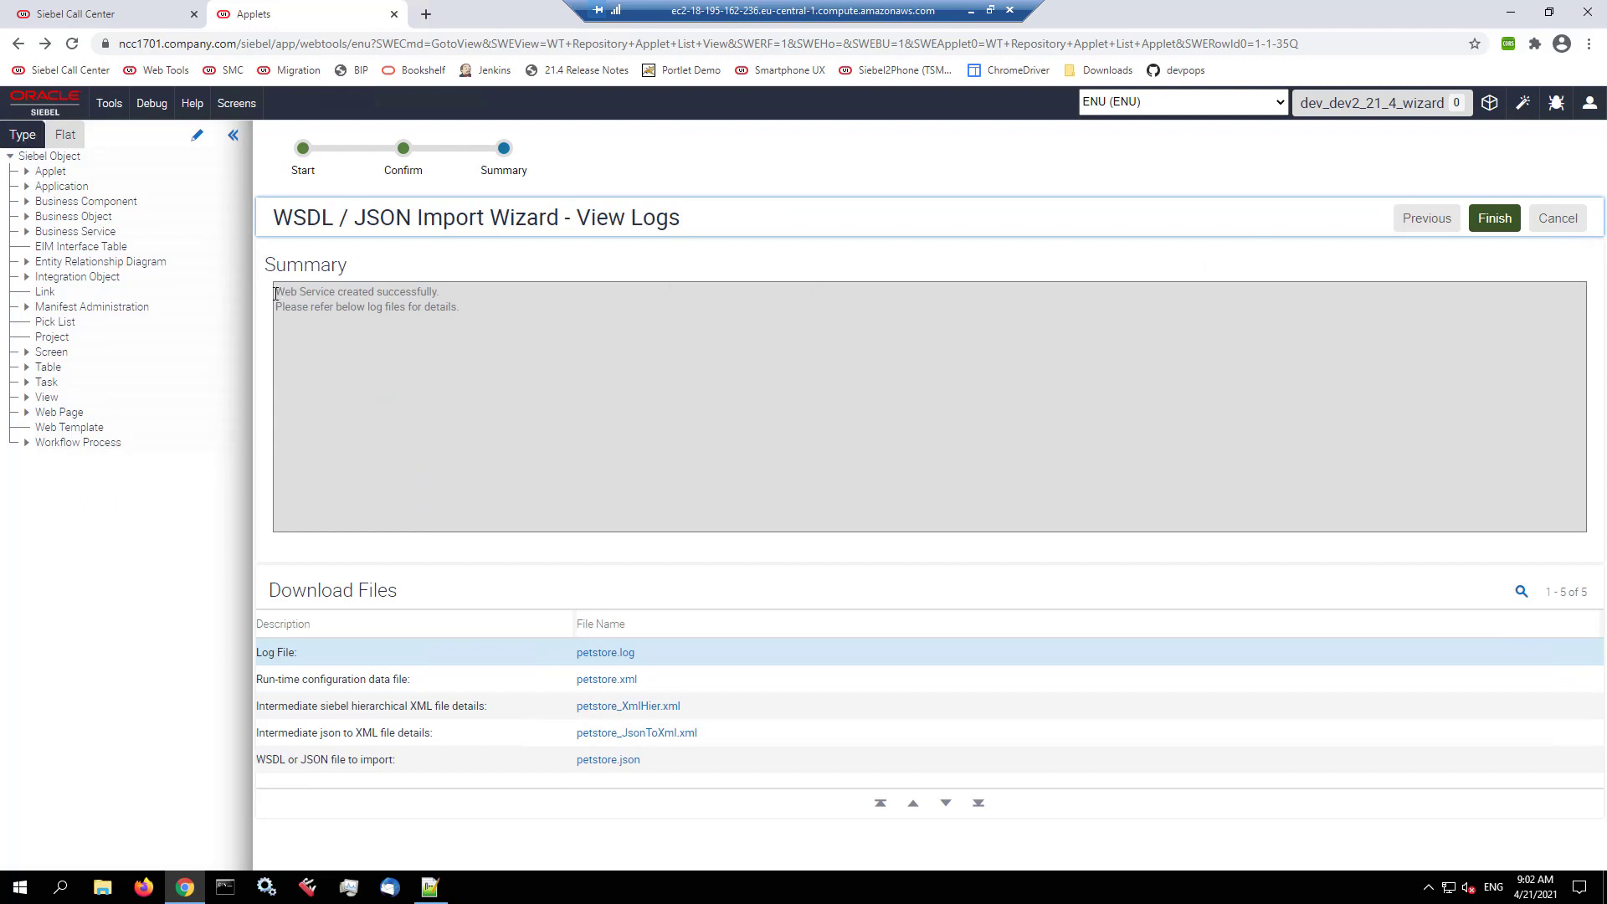
Step: Select the success message, download petstore.log and read its generated definitions and warnings in Notepad
double_click(354, 291)
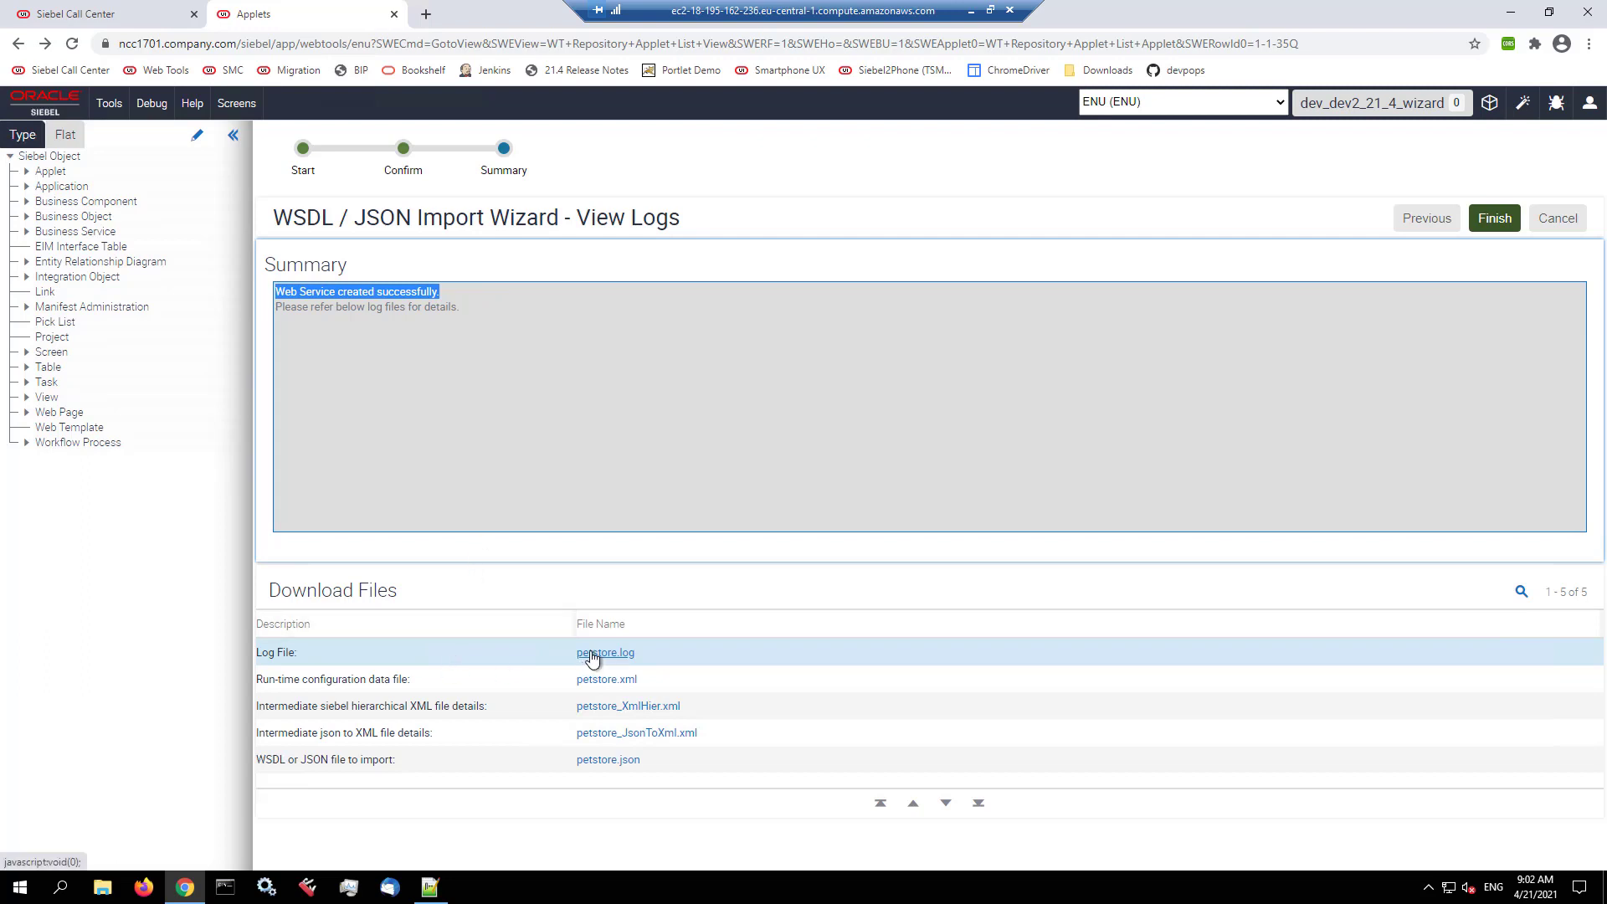
click(604, 651)
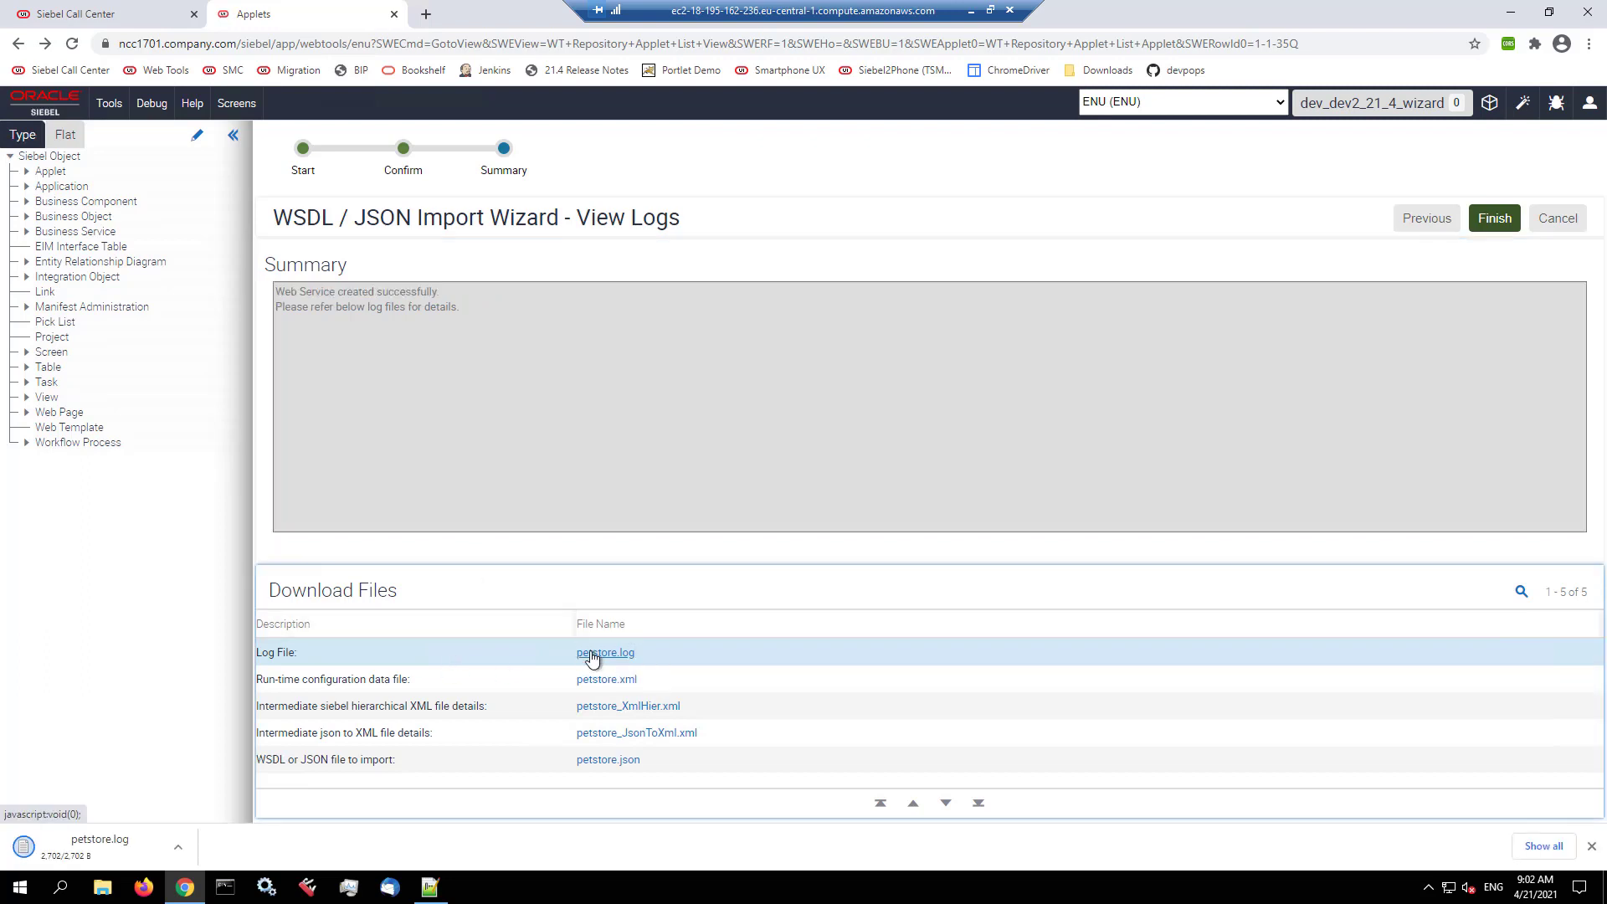
click(605, 651)
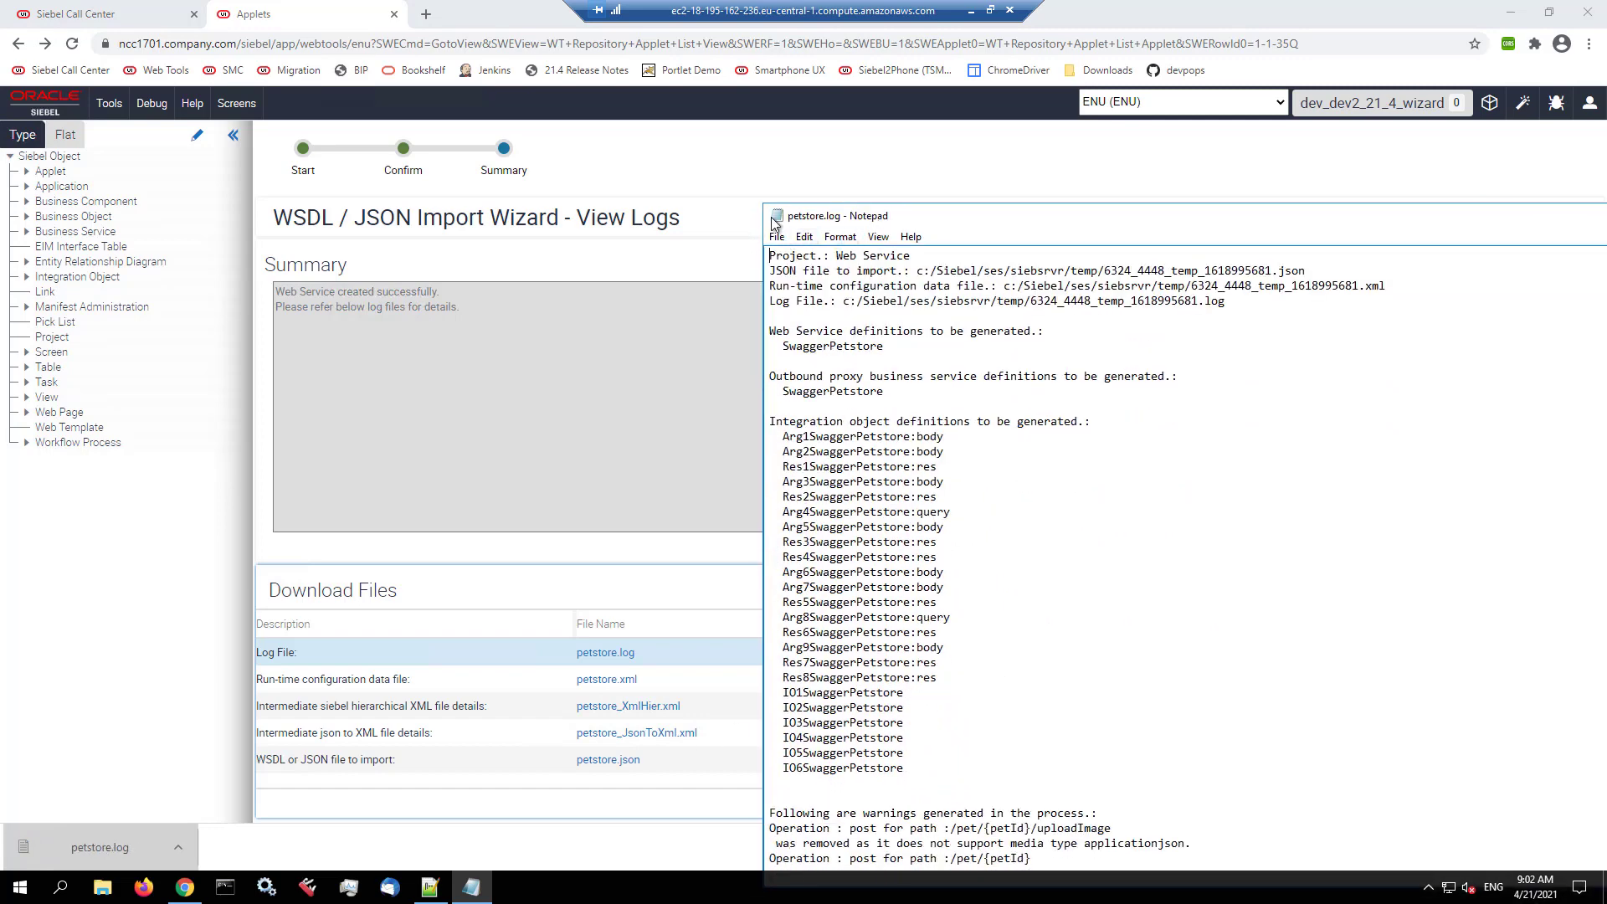
scroll(down, 3)
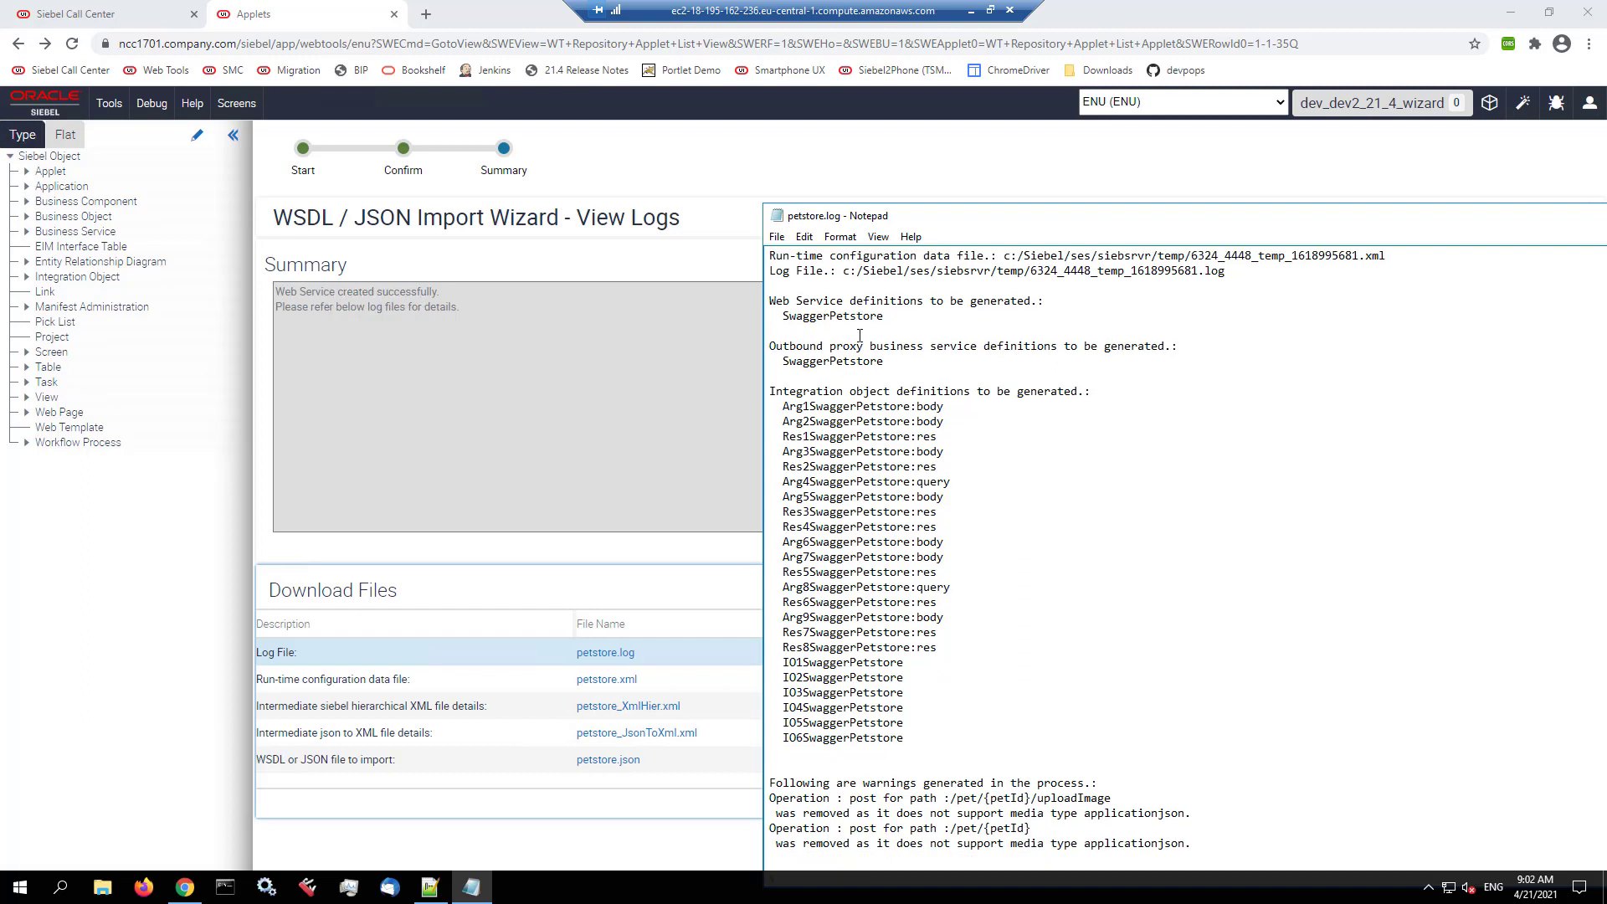
mouse_move(785, 217)
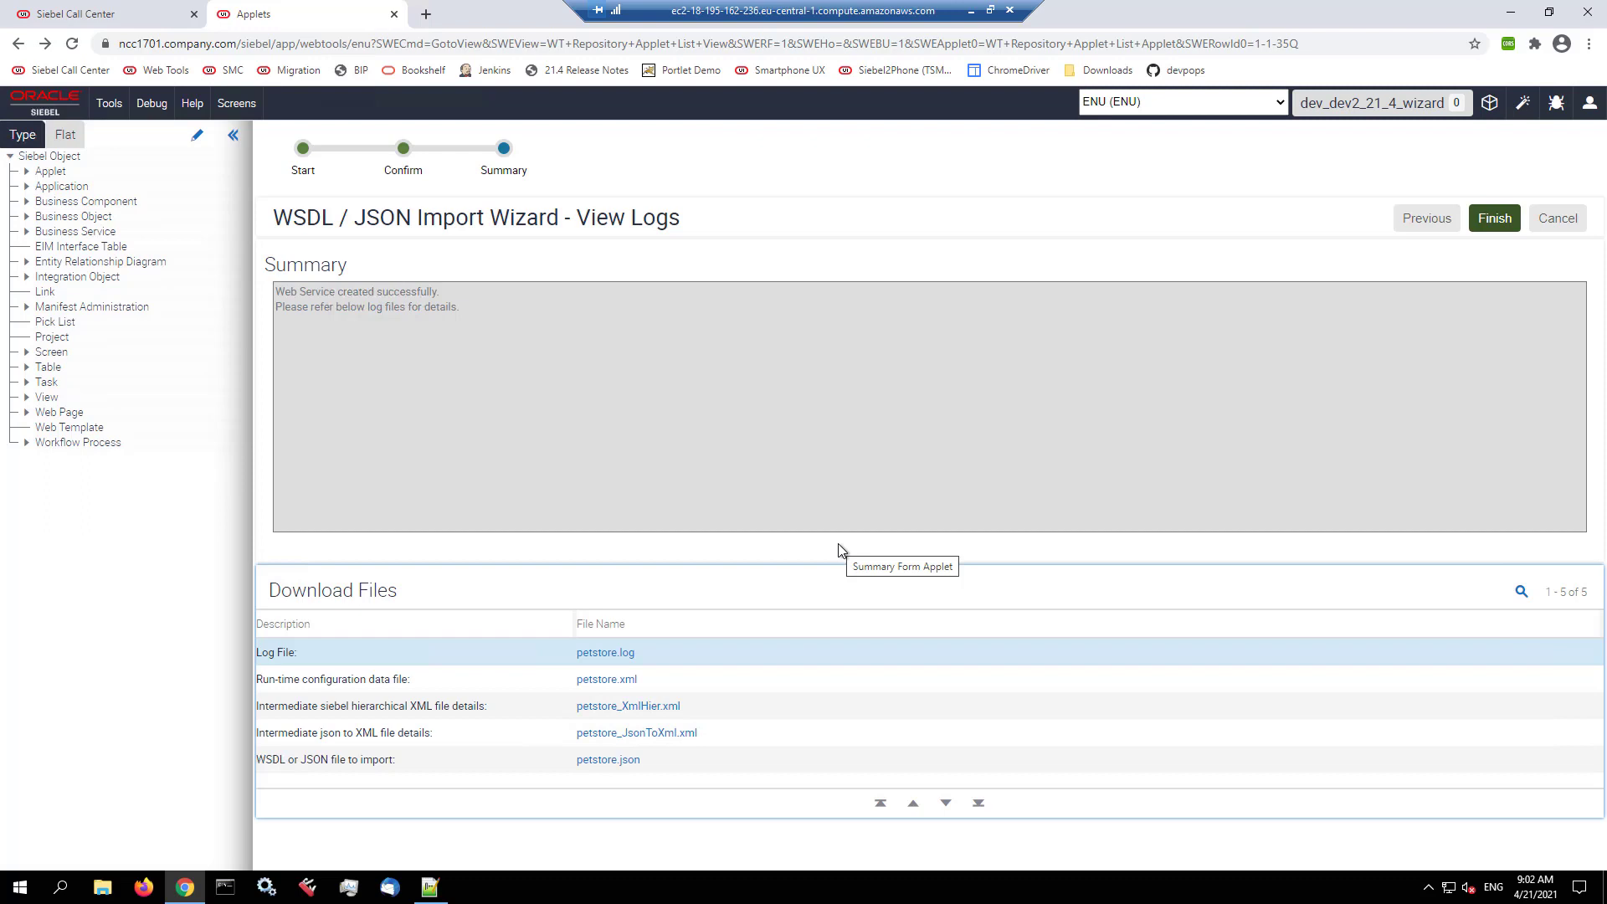
mouse_move(606, 678)
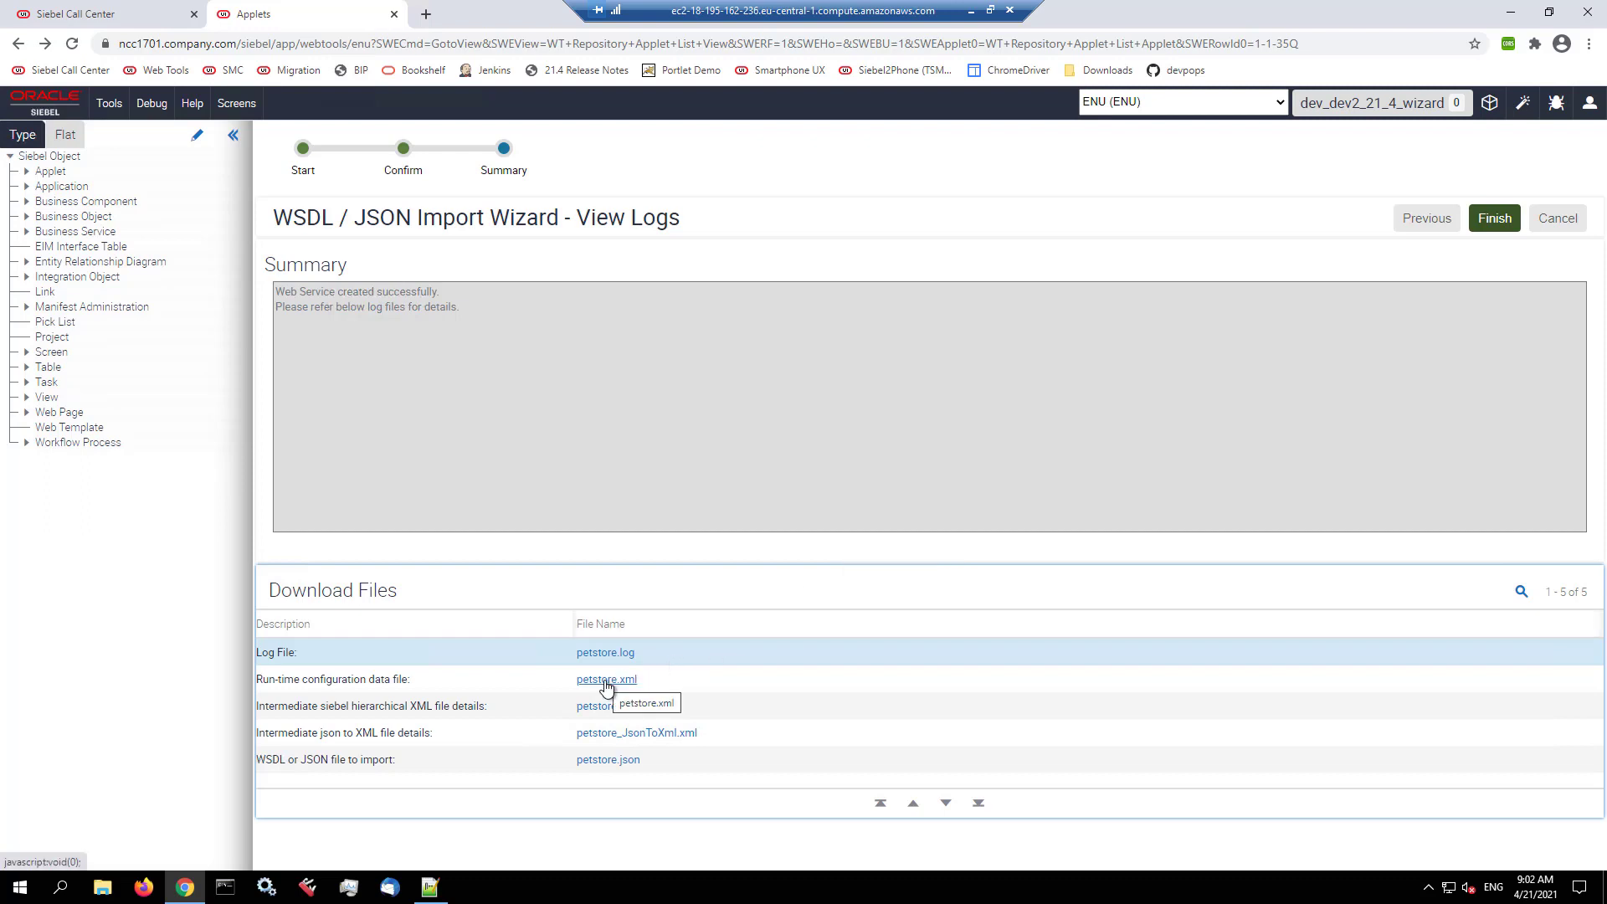
Step: Review the run-time configuration file petstore.xml in Notepad++ and close it
click(604, 677)
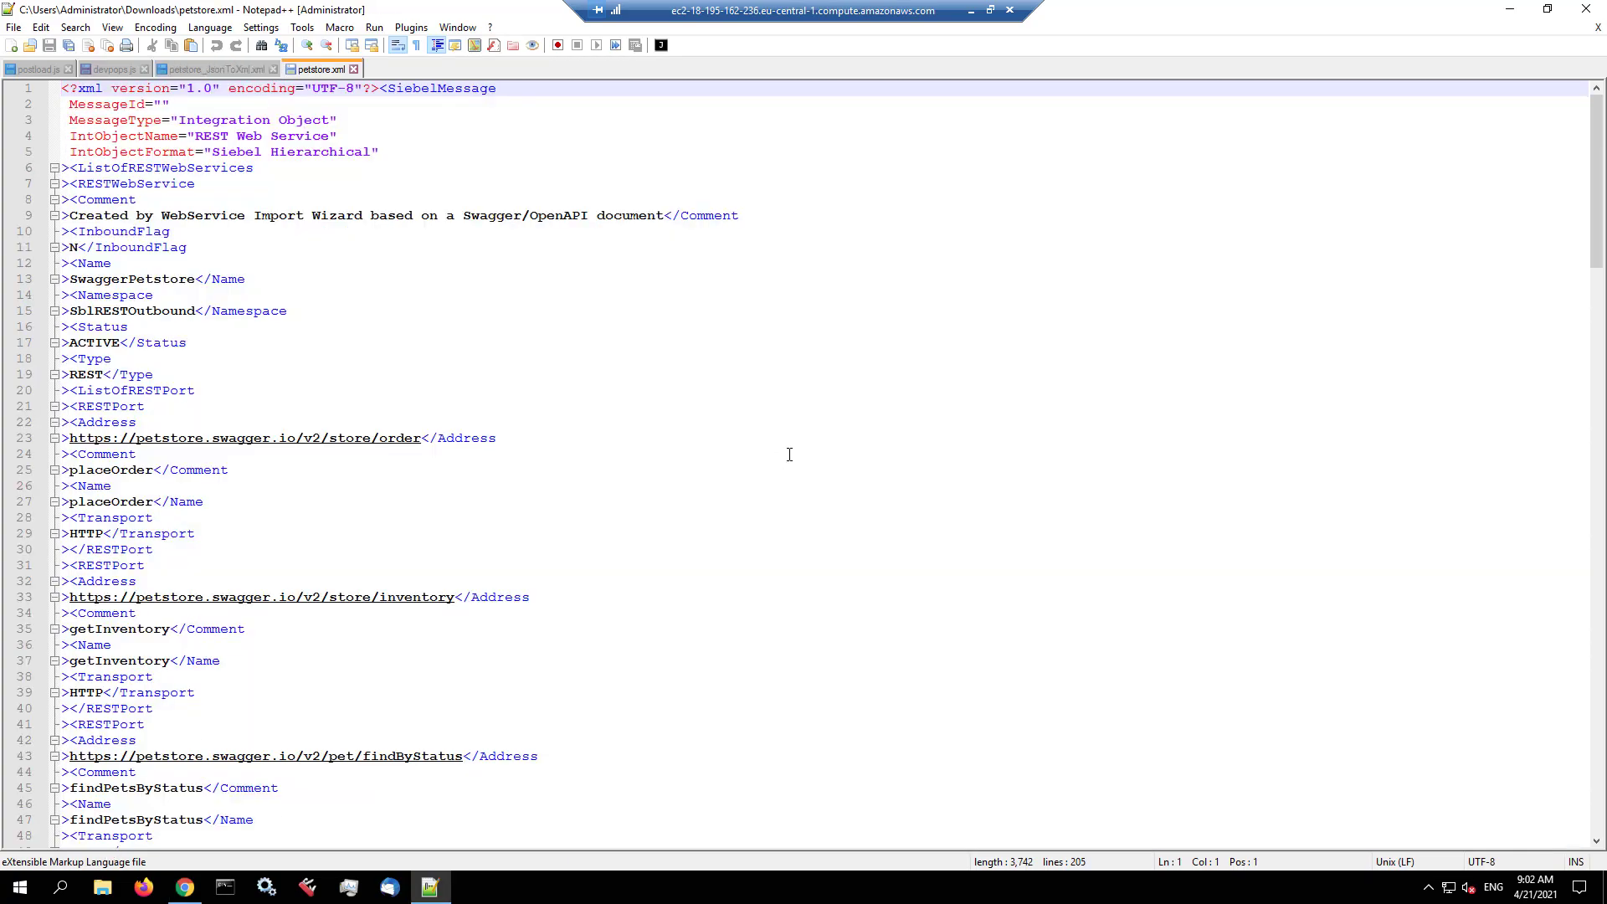
mouse_move(681, 390)
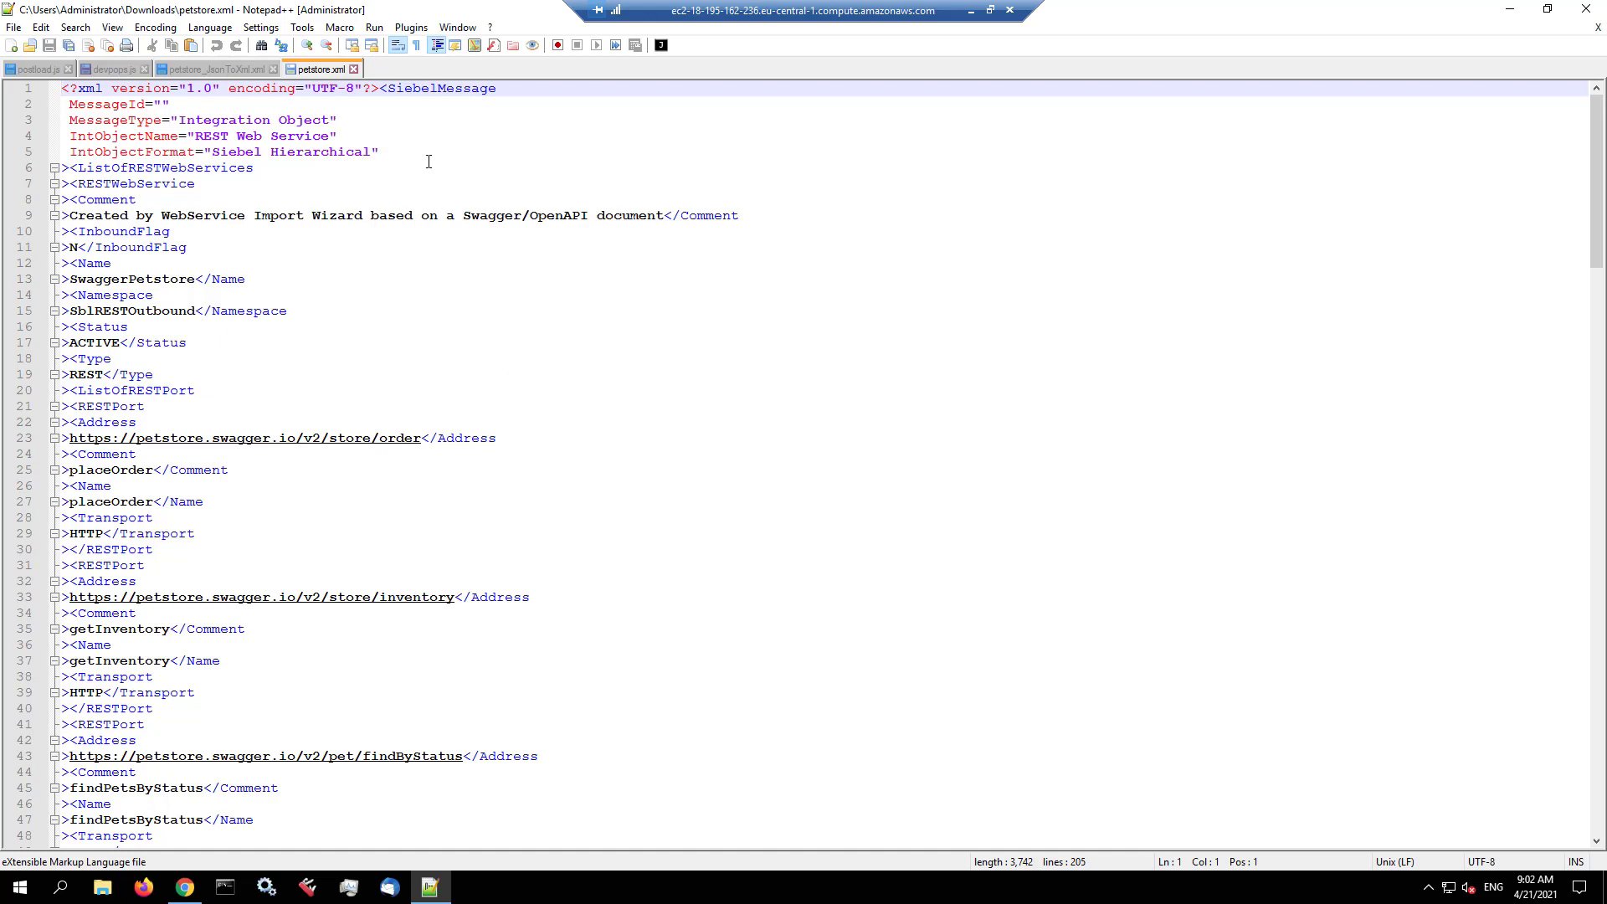
mouse_move(322, 69)
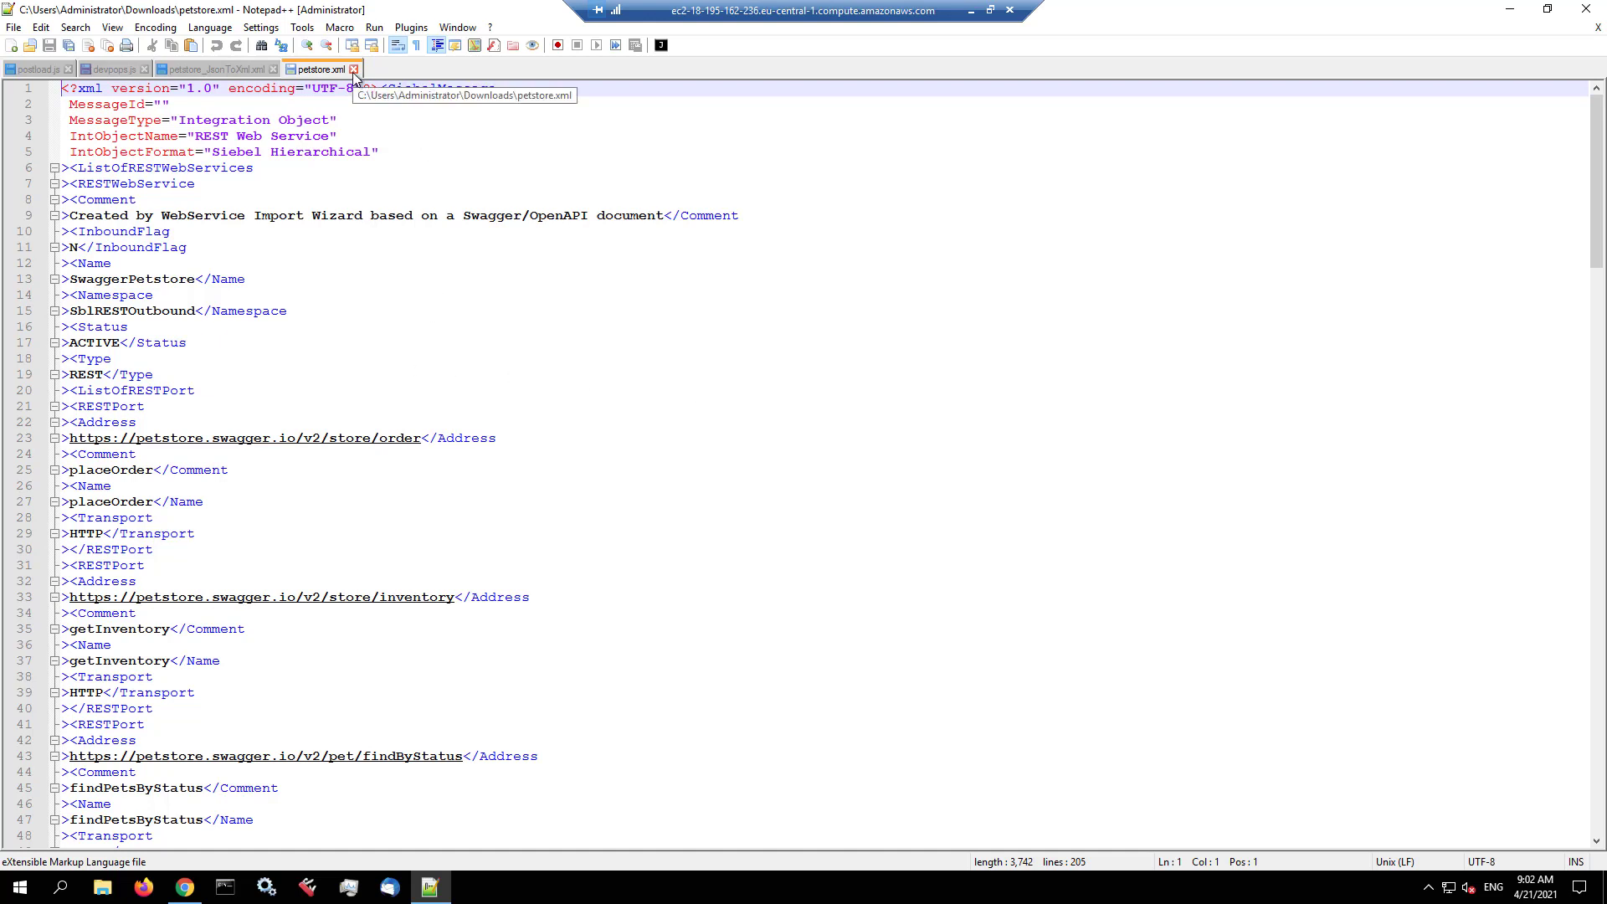
click(182, 887)
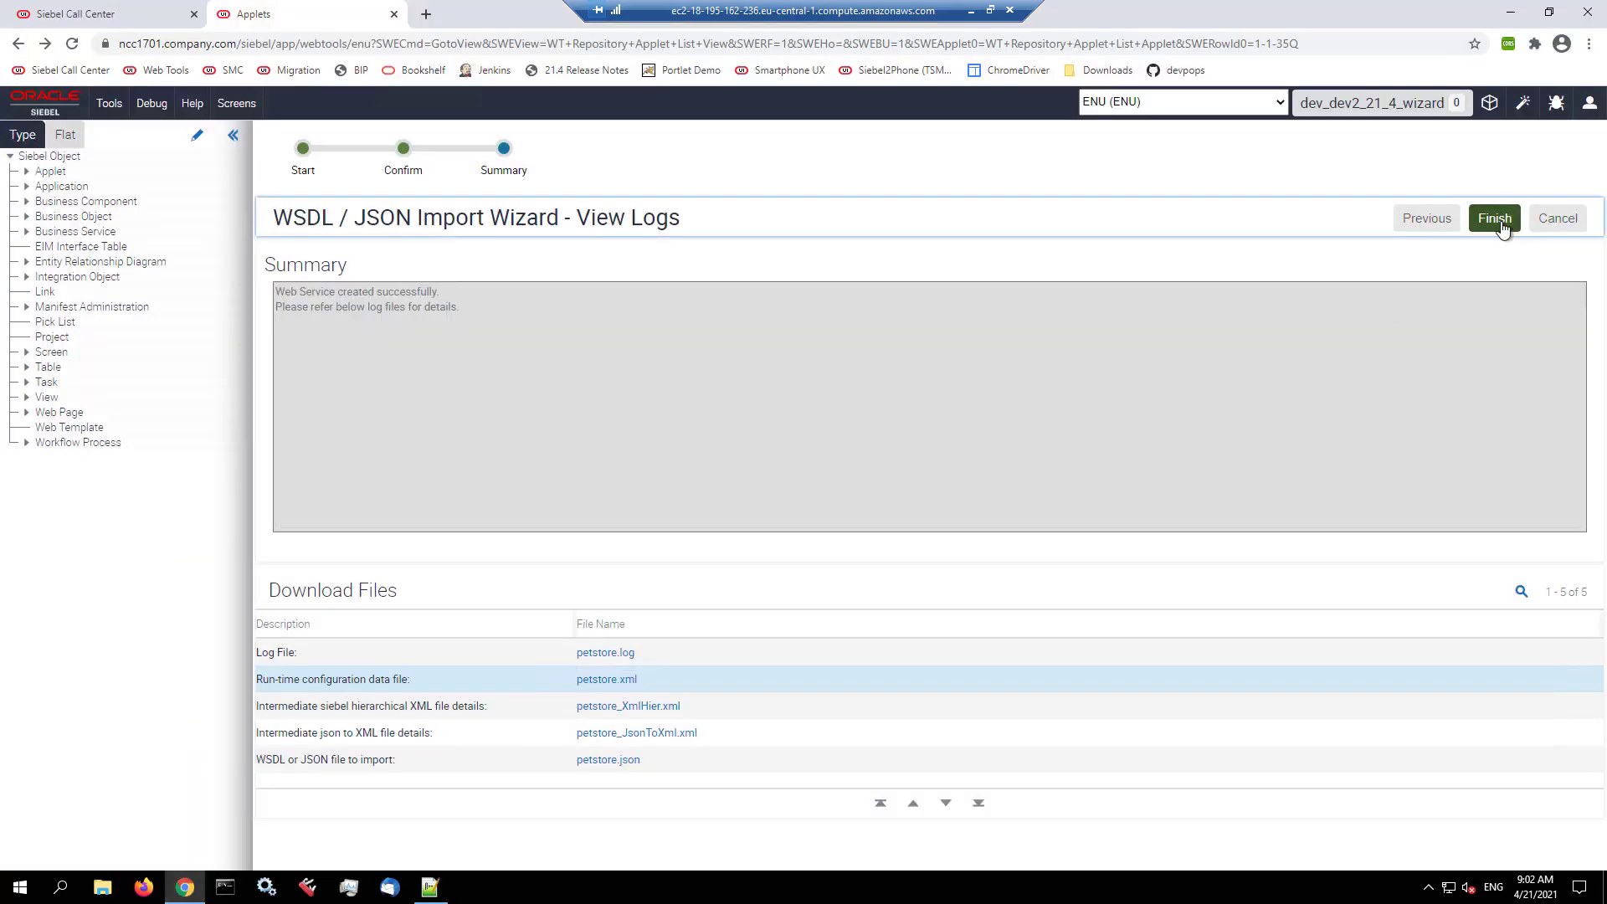
Step: Finish the wizard and page through dev_dev2_21_4_wizard's changed objects, SwaggerPetstore and its integration objects
click(1491, 218)
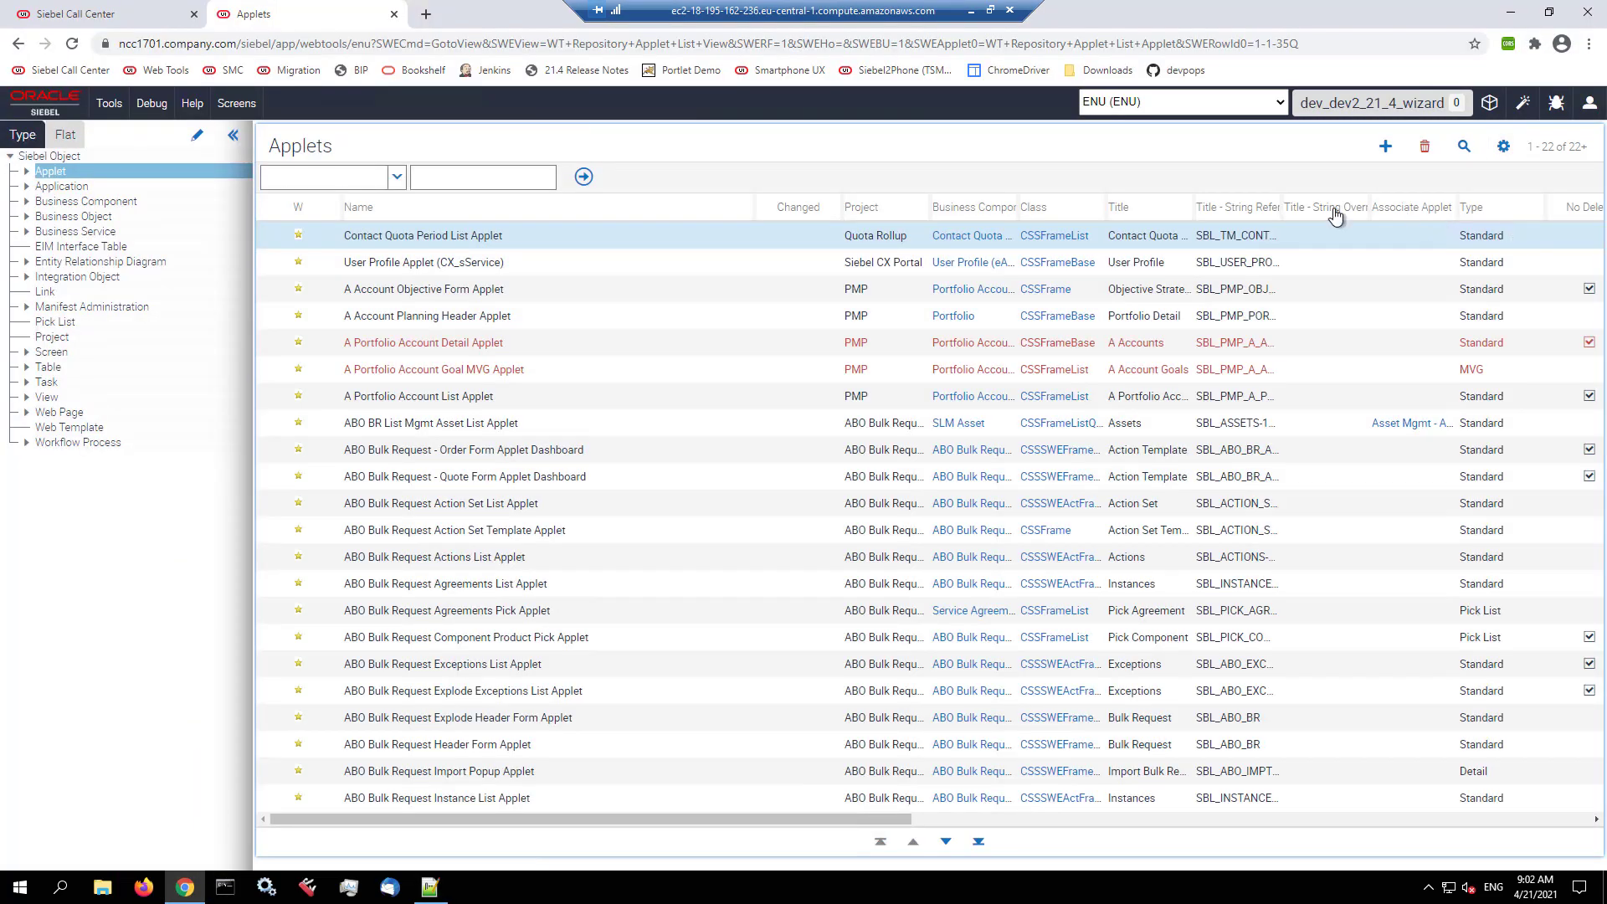
mouse_move(1494, 110)
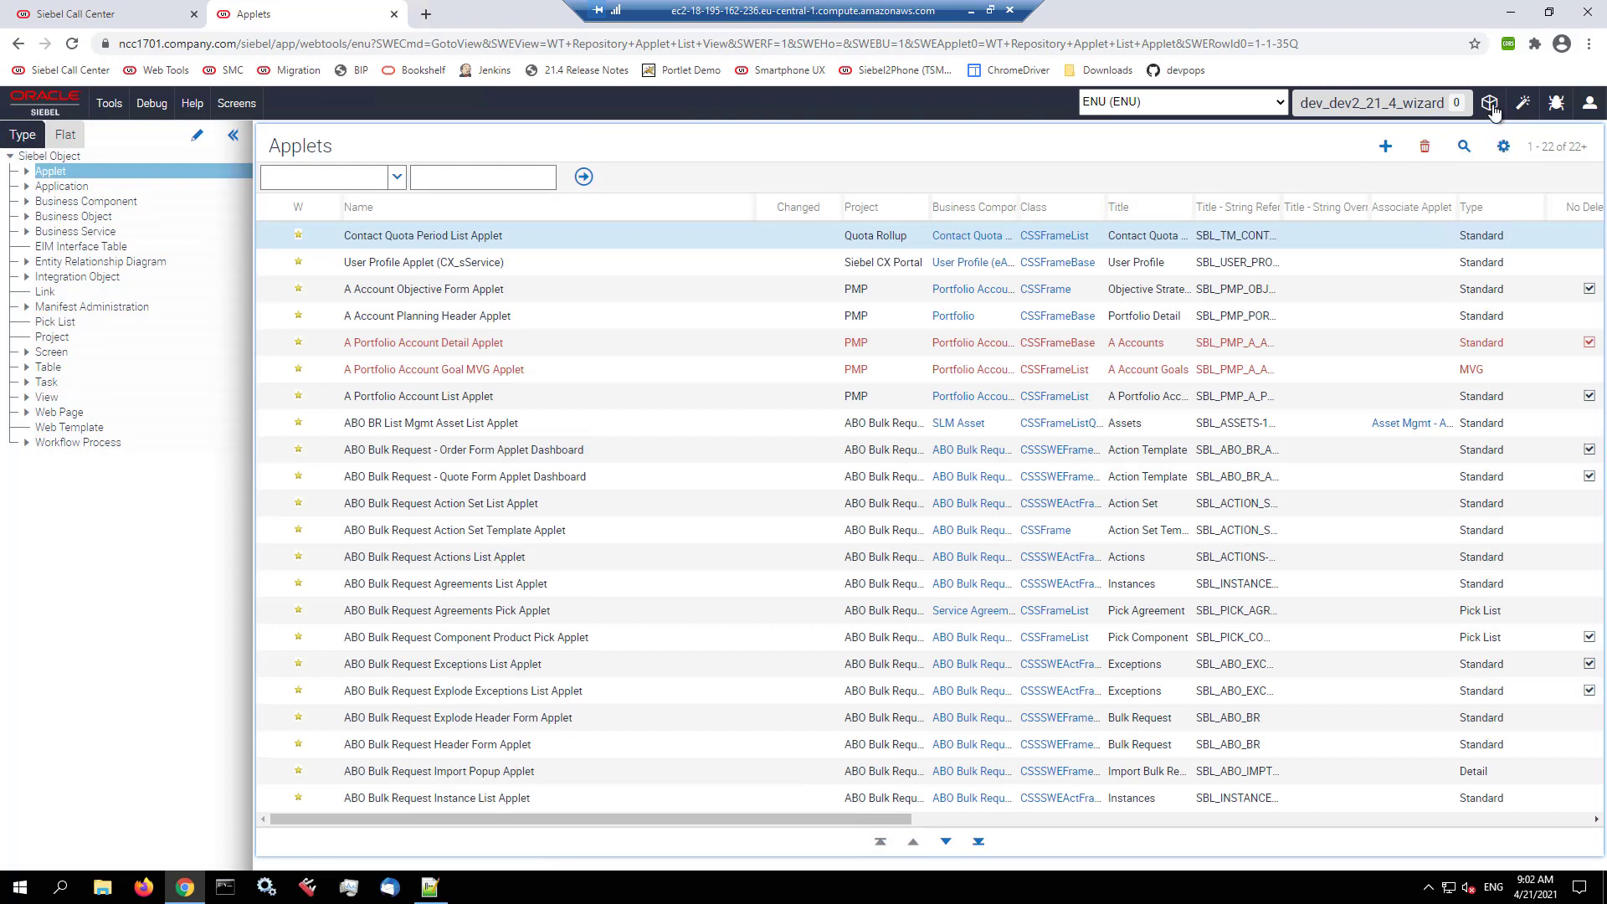
click(1489, 102)
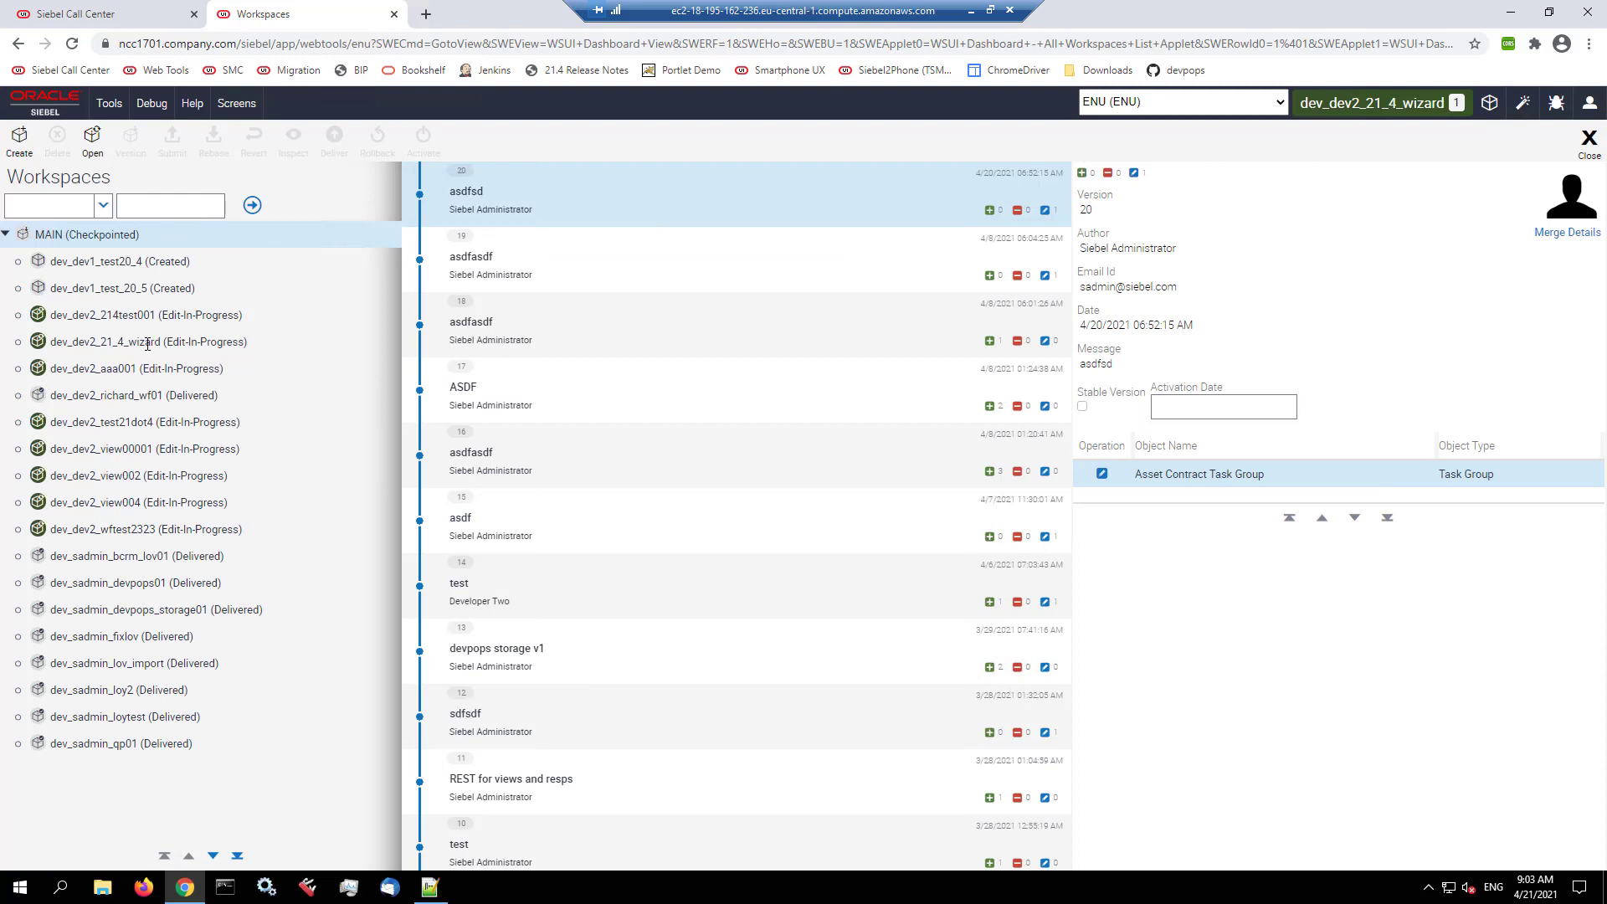
click(149, 341)
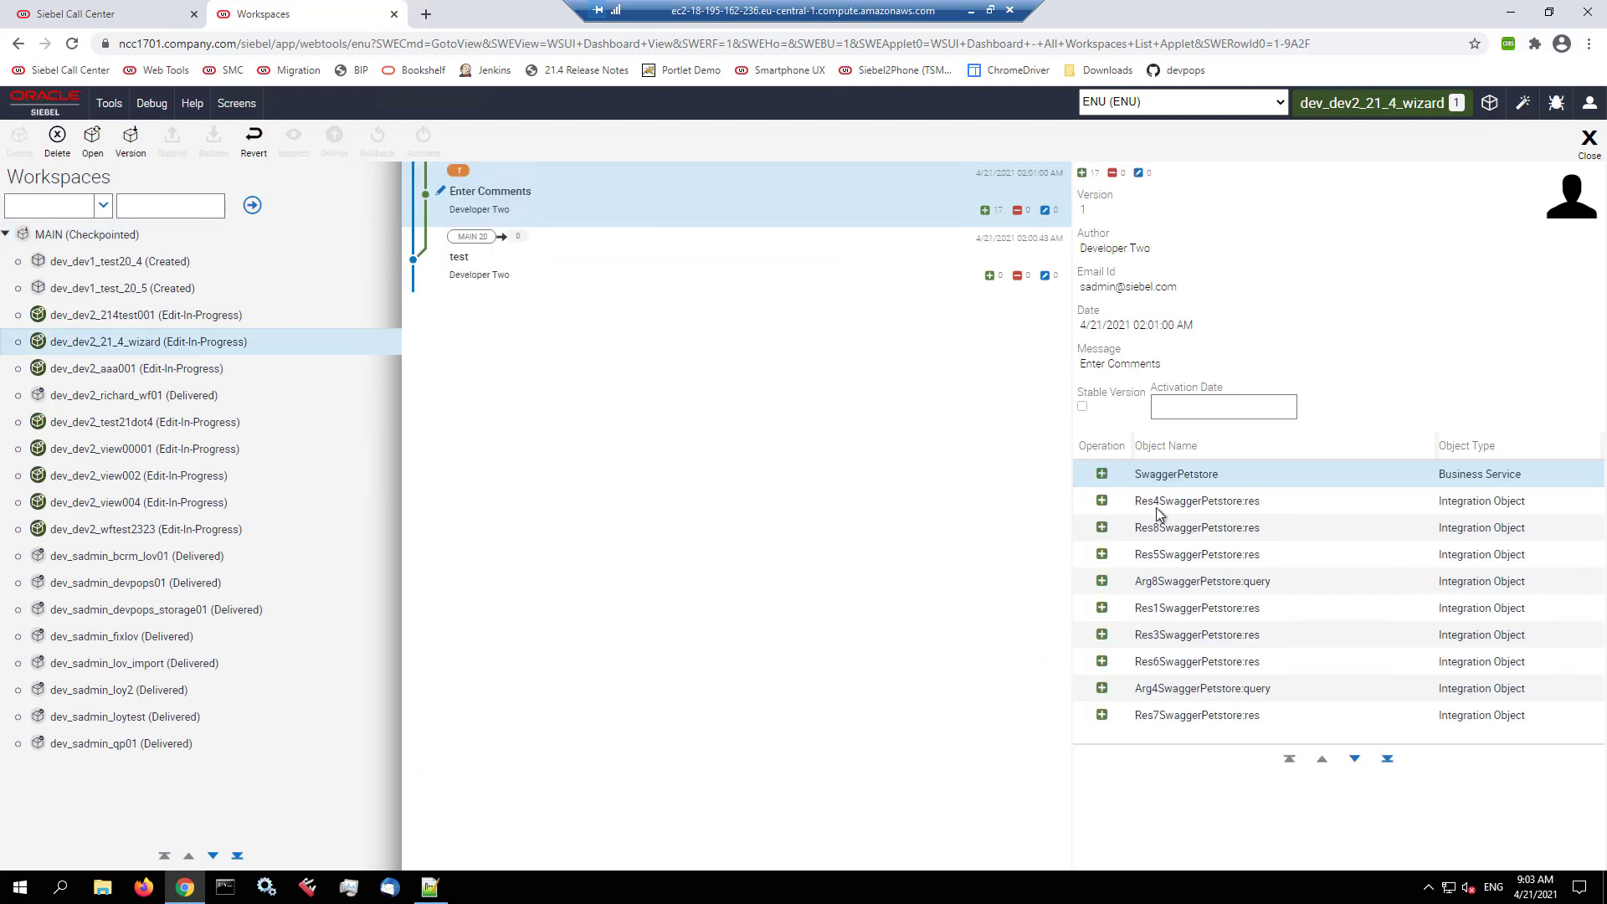
mouse_move(1371, 512)
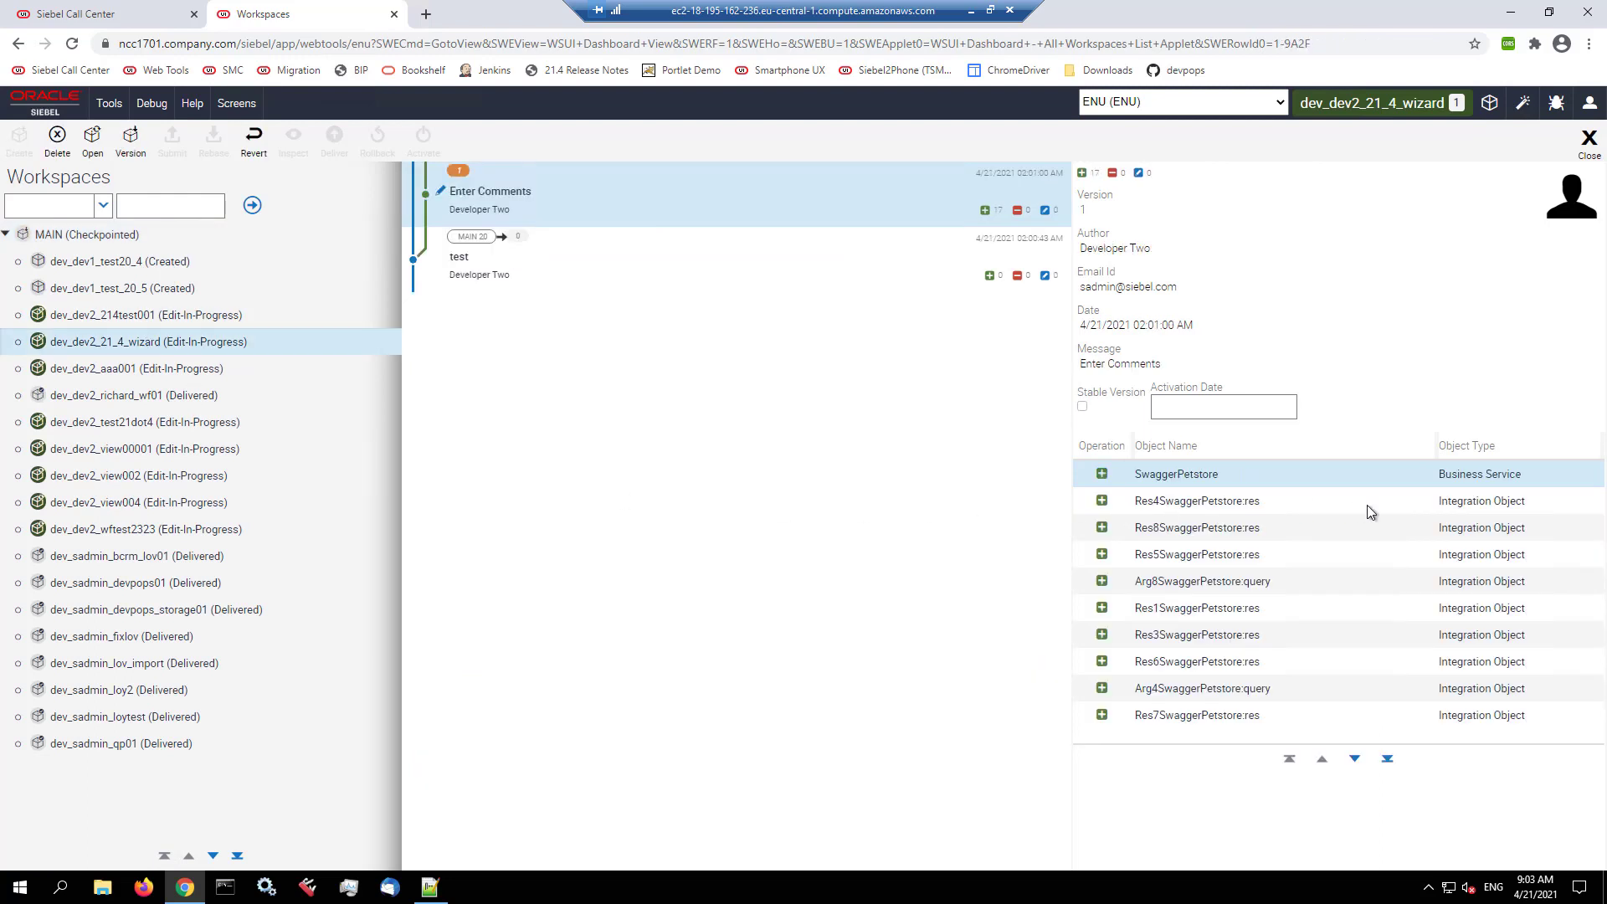
click(1354, 758)
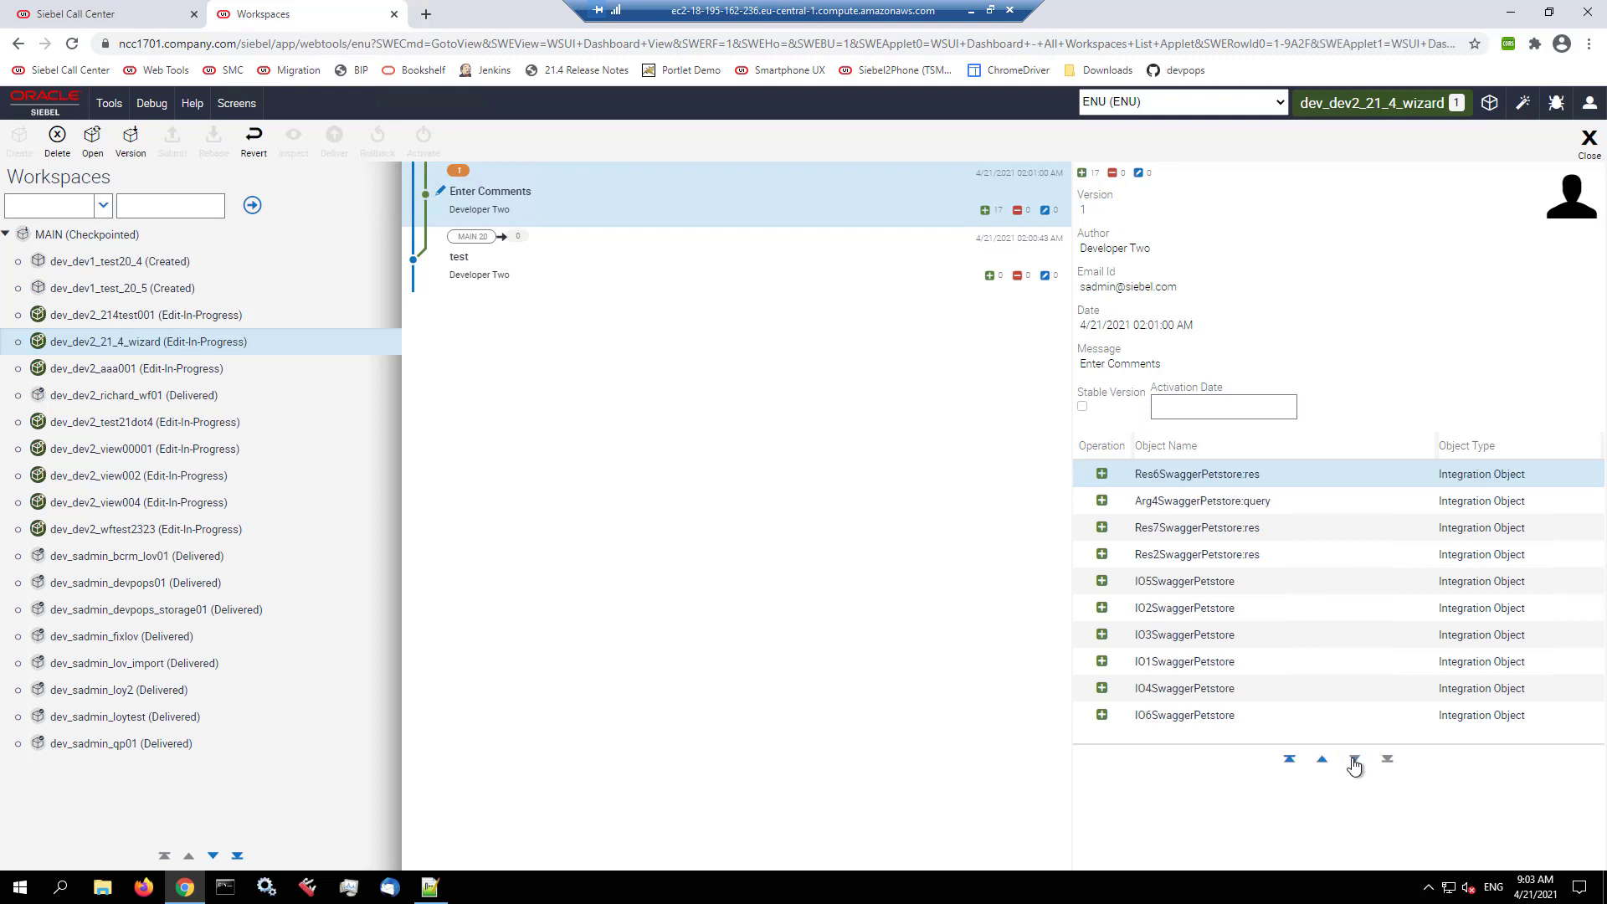
click(1353, 758)
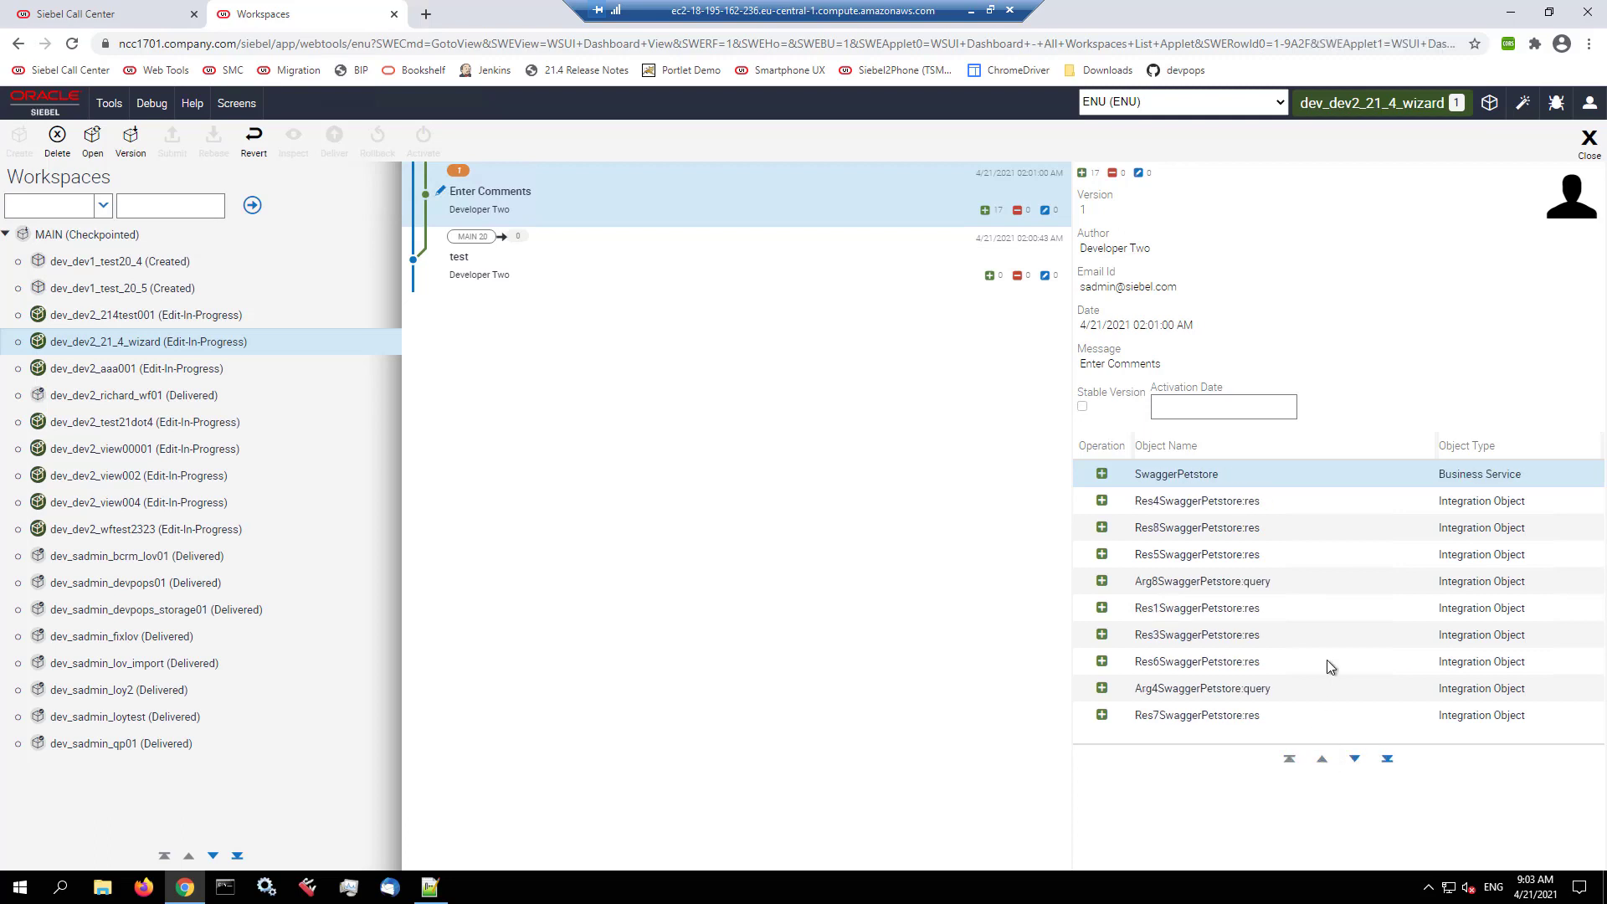
mouse_move(1329, 665)
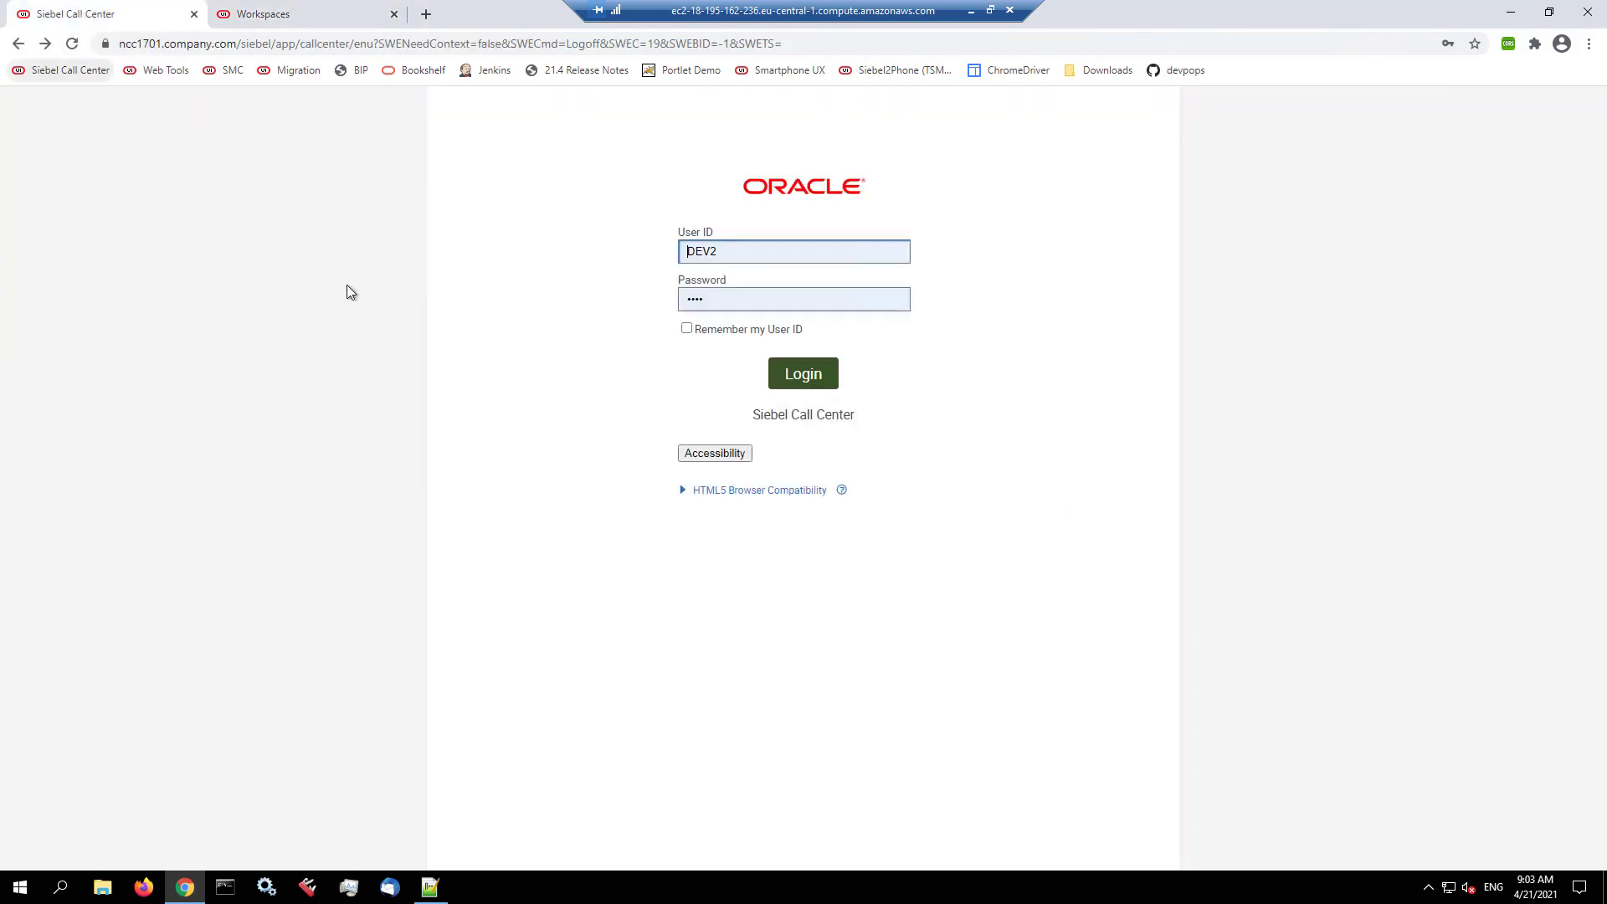
Step: Log in to Siebel Call Center and select SwaggerPetstore in the Outbound REST Services view
click(802, 371)
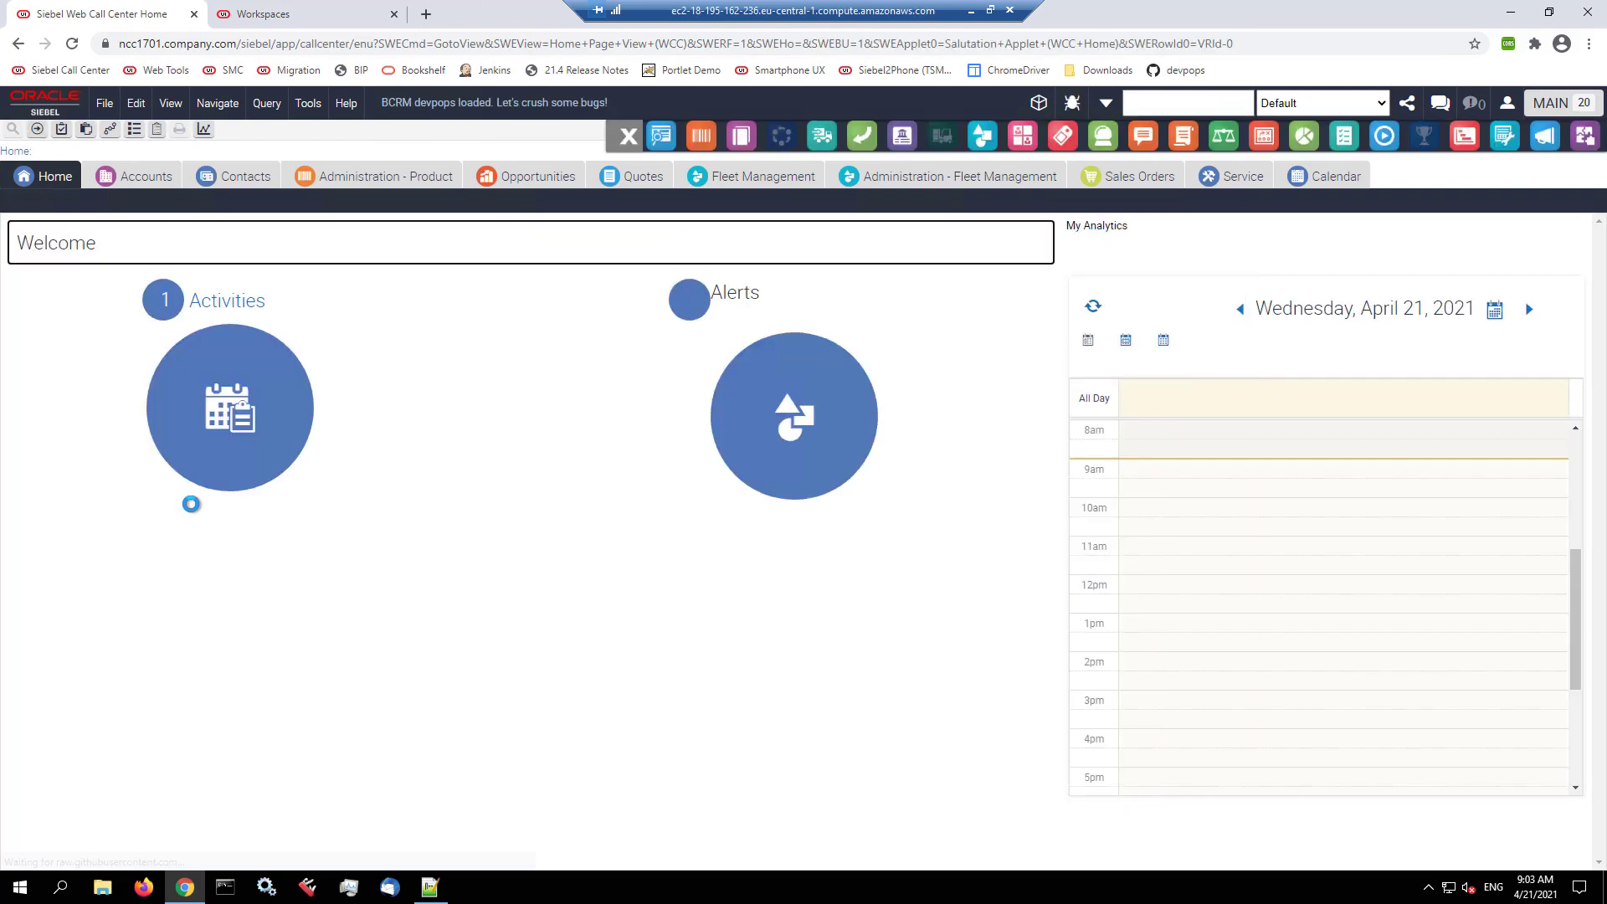
mouse_move(191, 504)
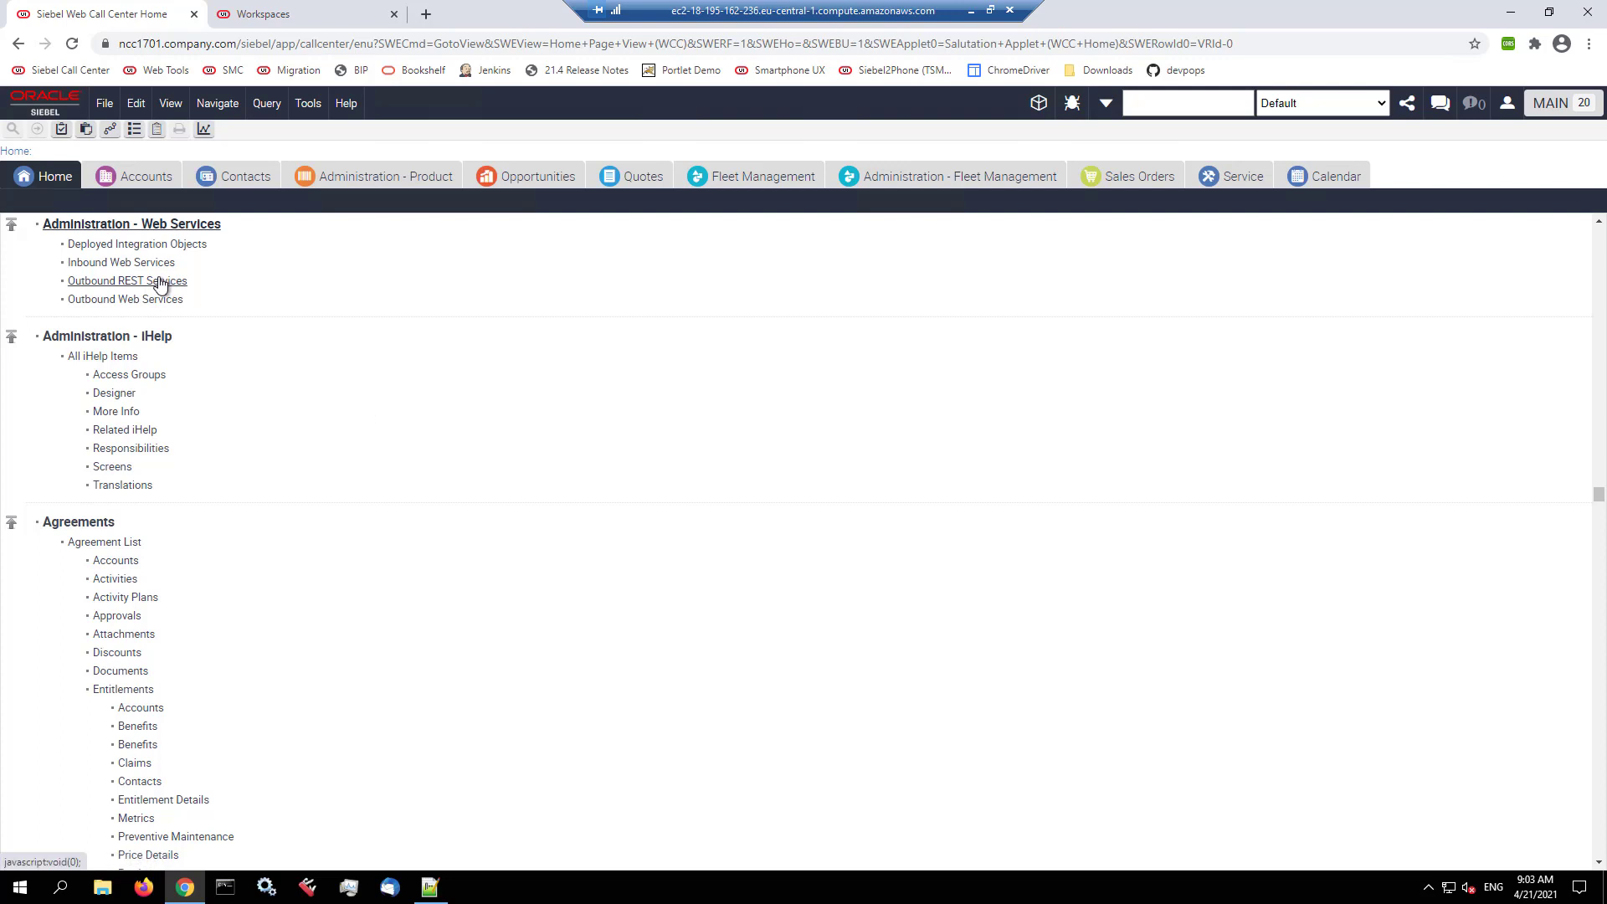
click(127, 281)
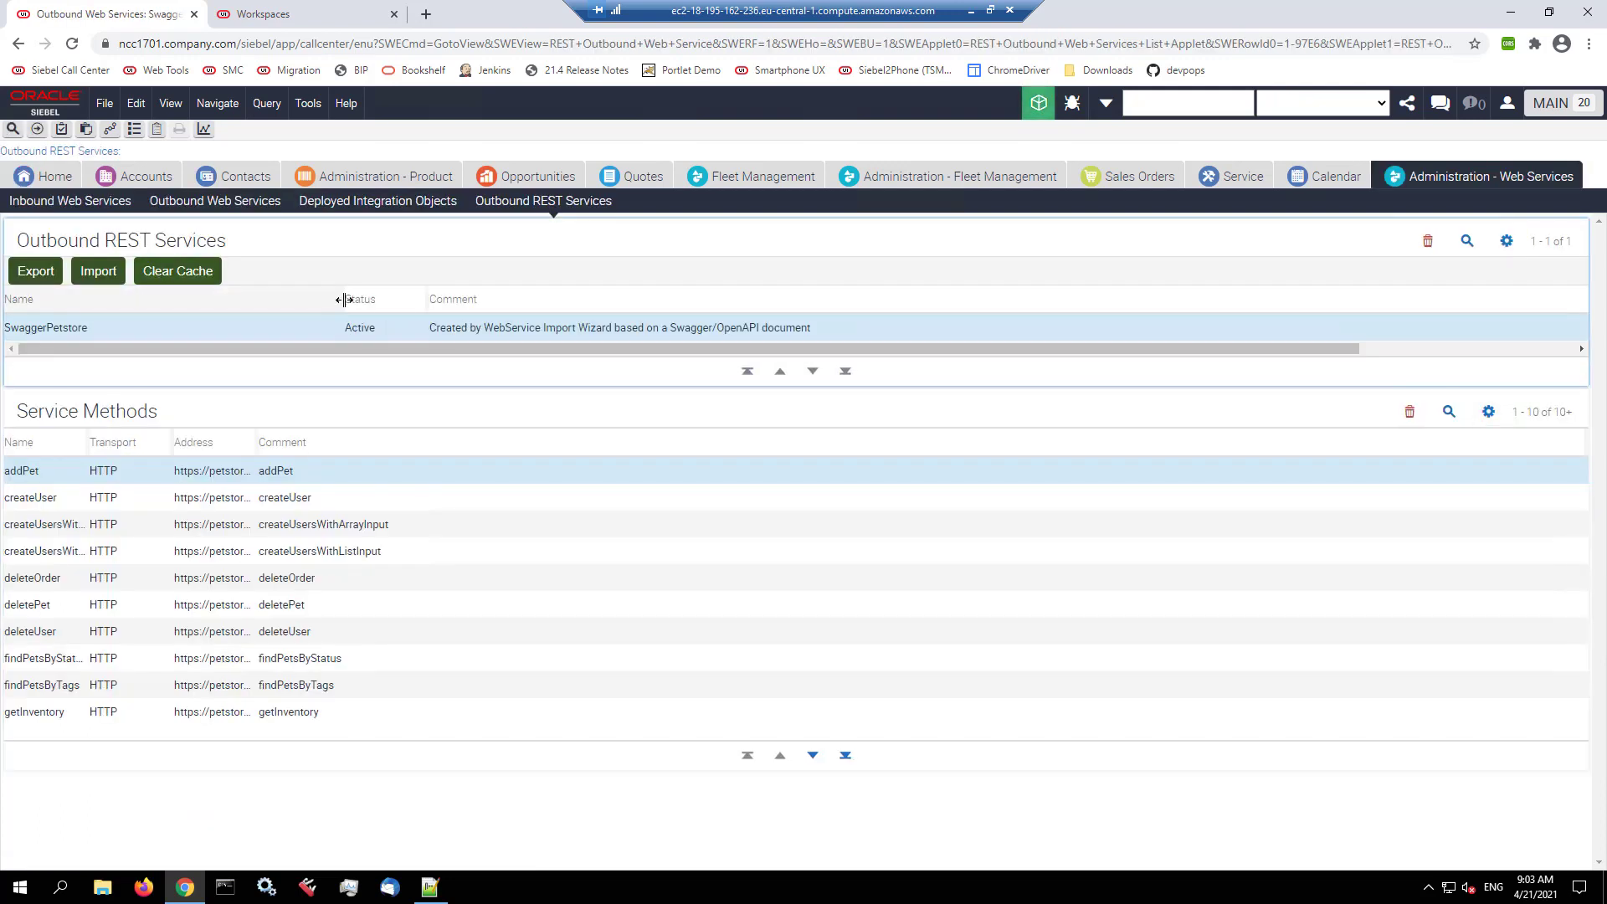
double_click(47, 326)
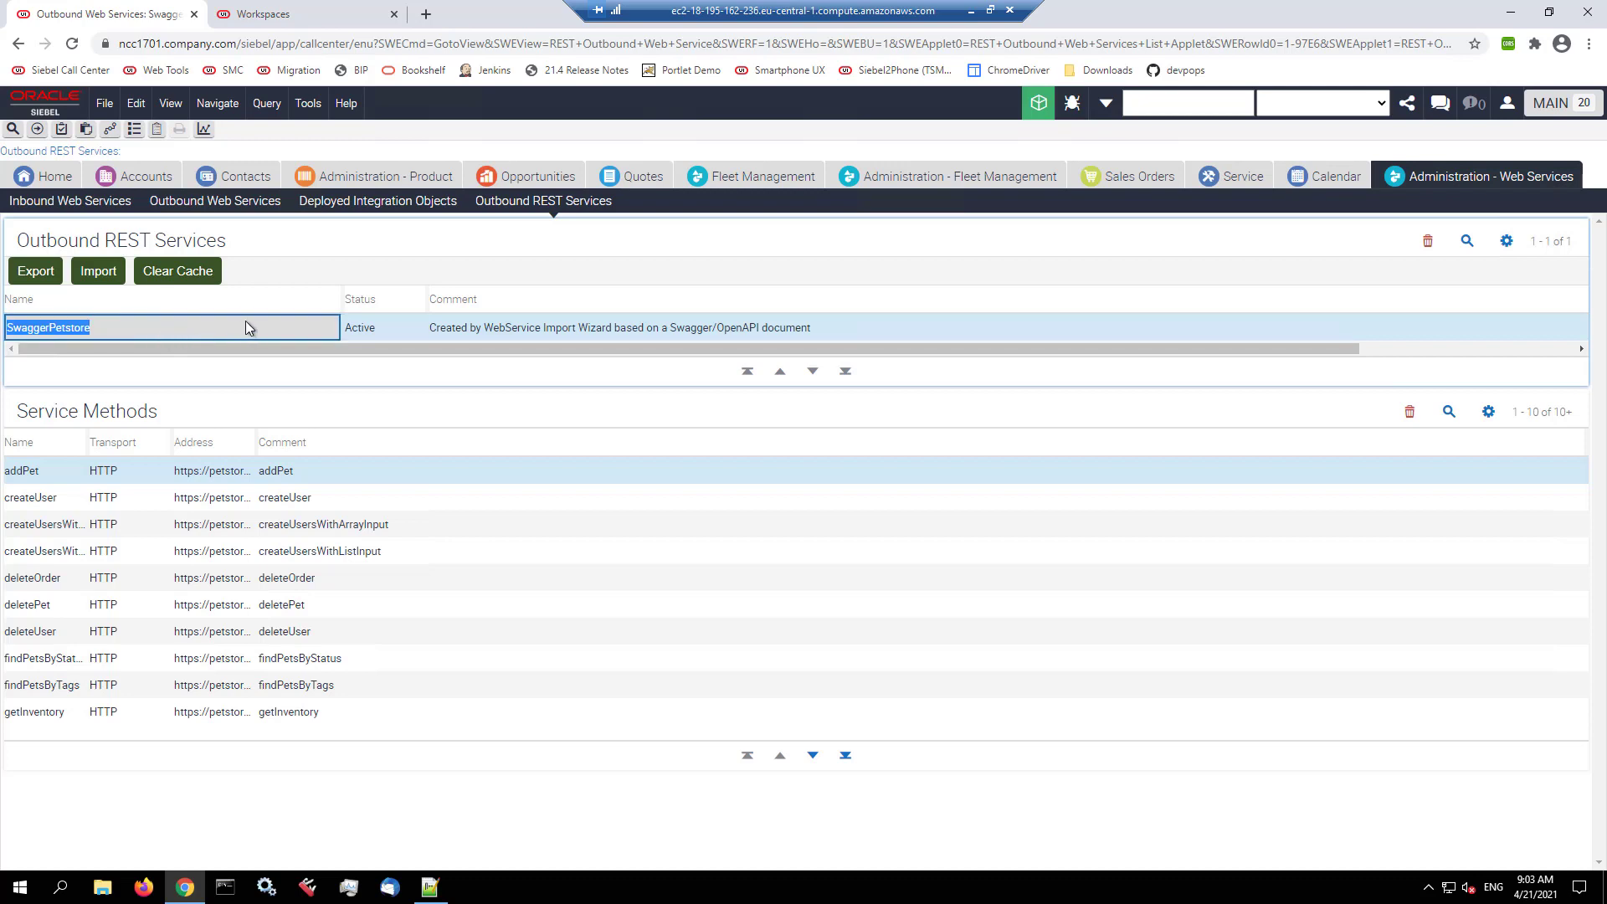
mouse_move(268, 393)
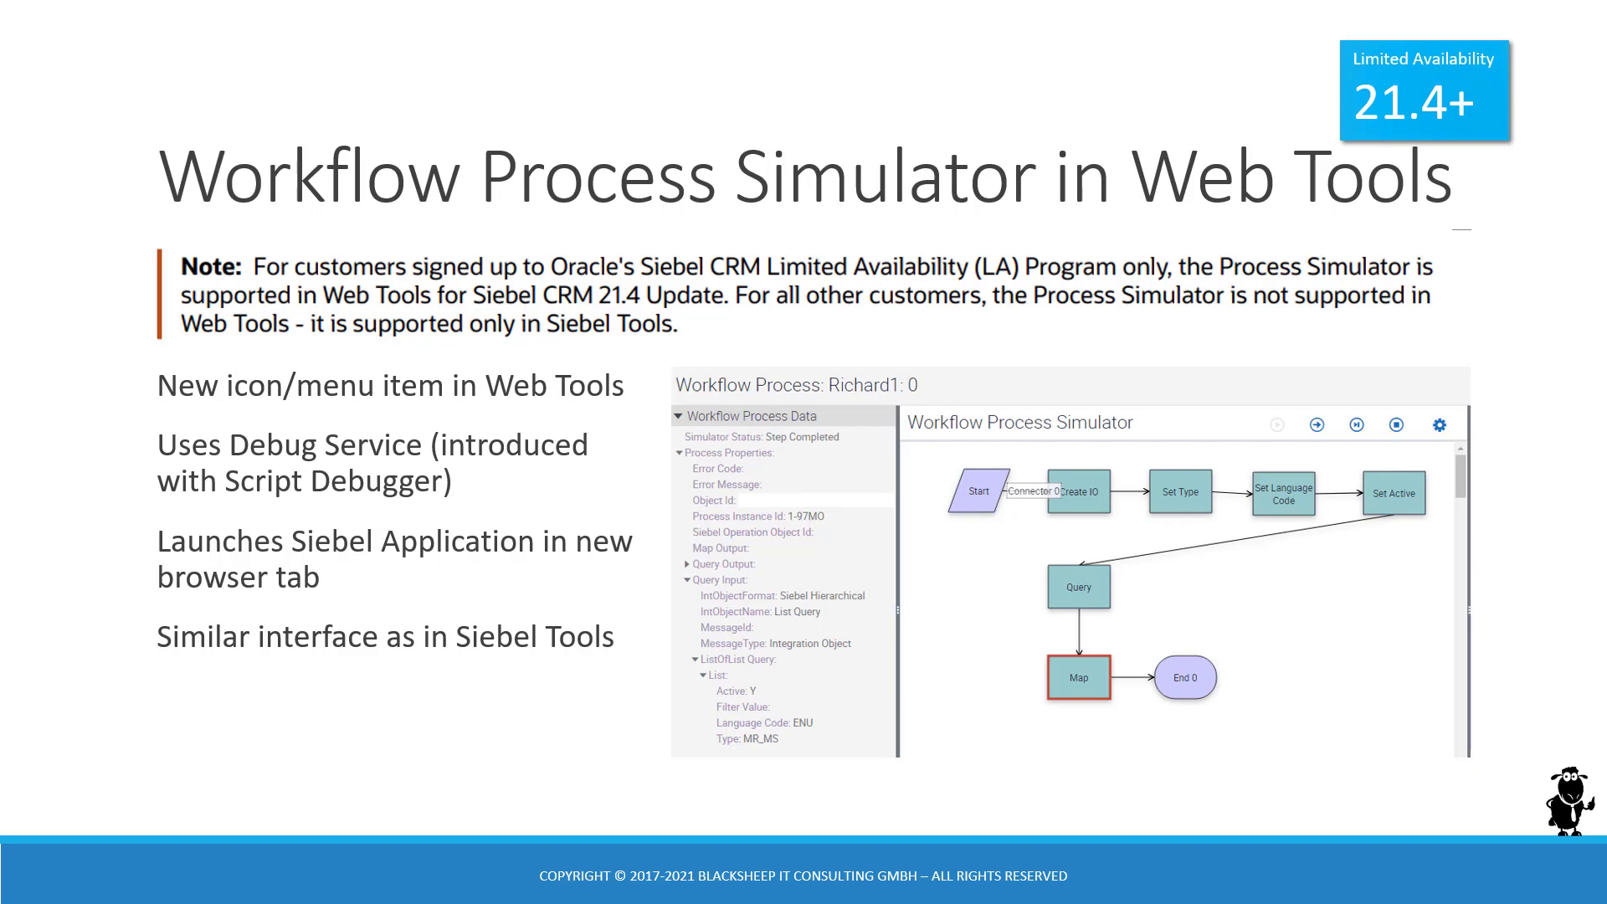
key(Right)
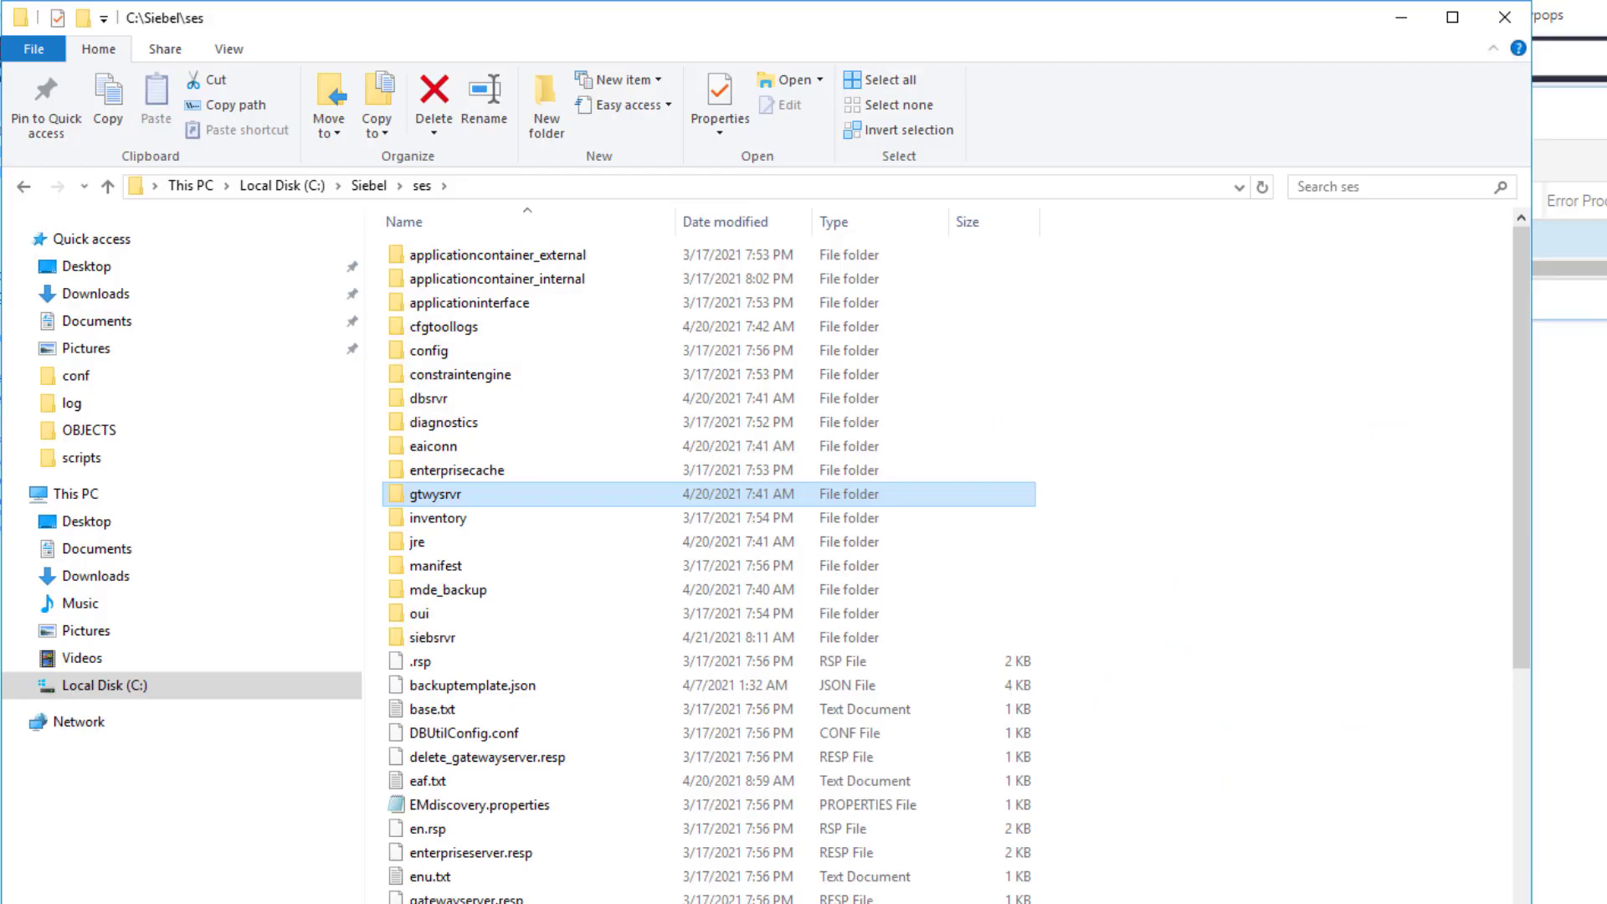
mouse_move(1406, 97)
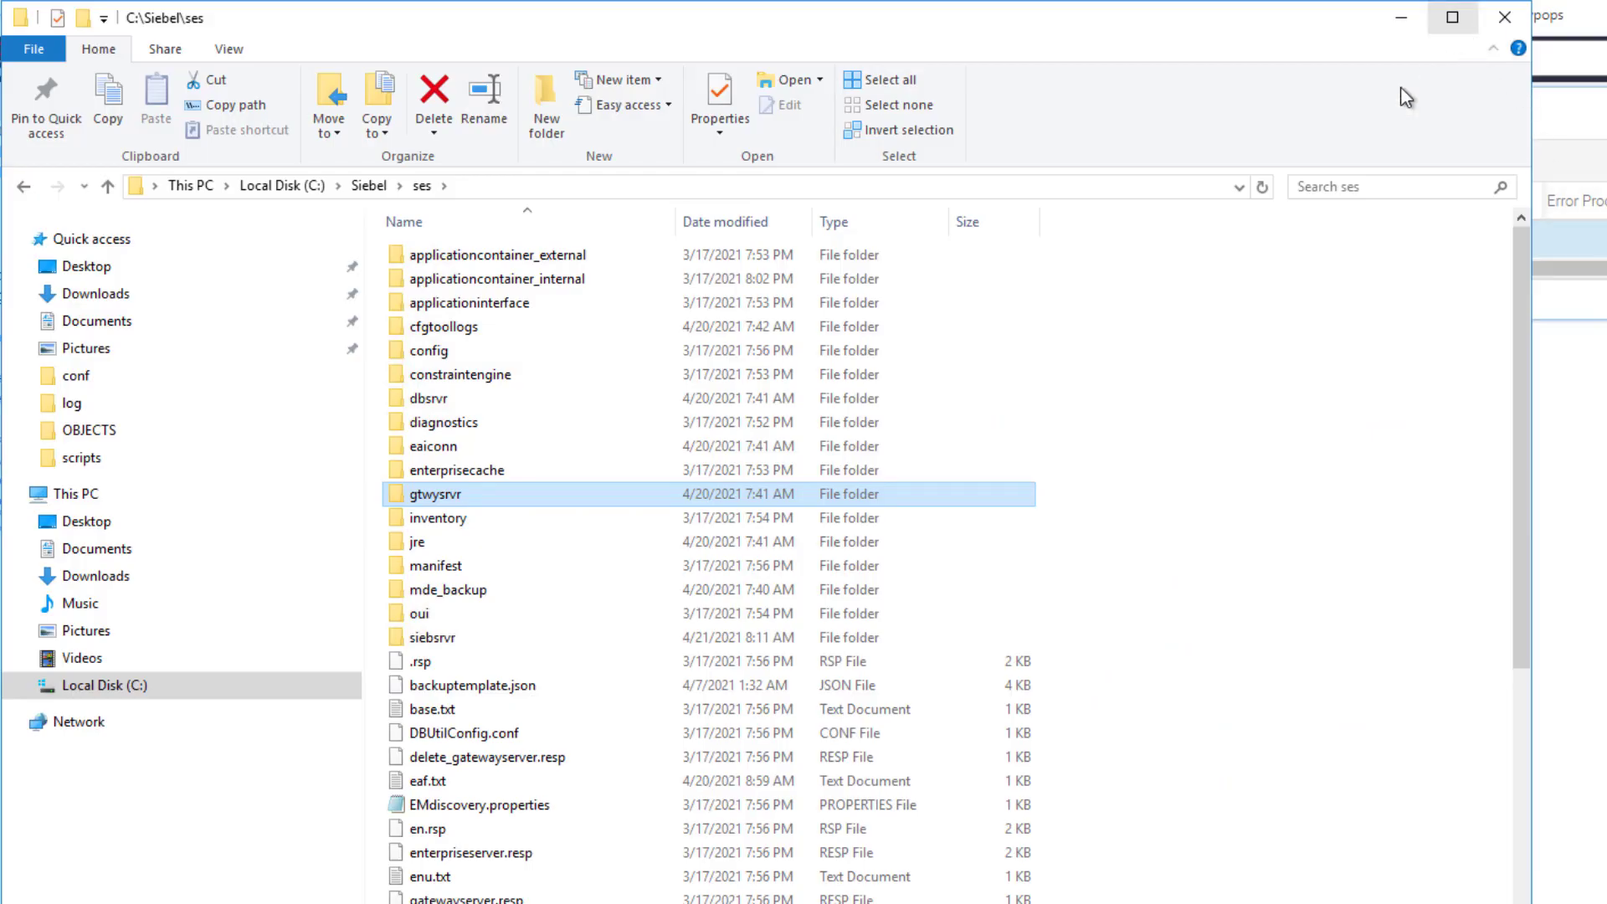
mouse_move(502, 373)
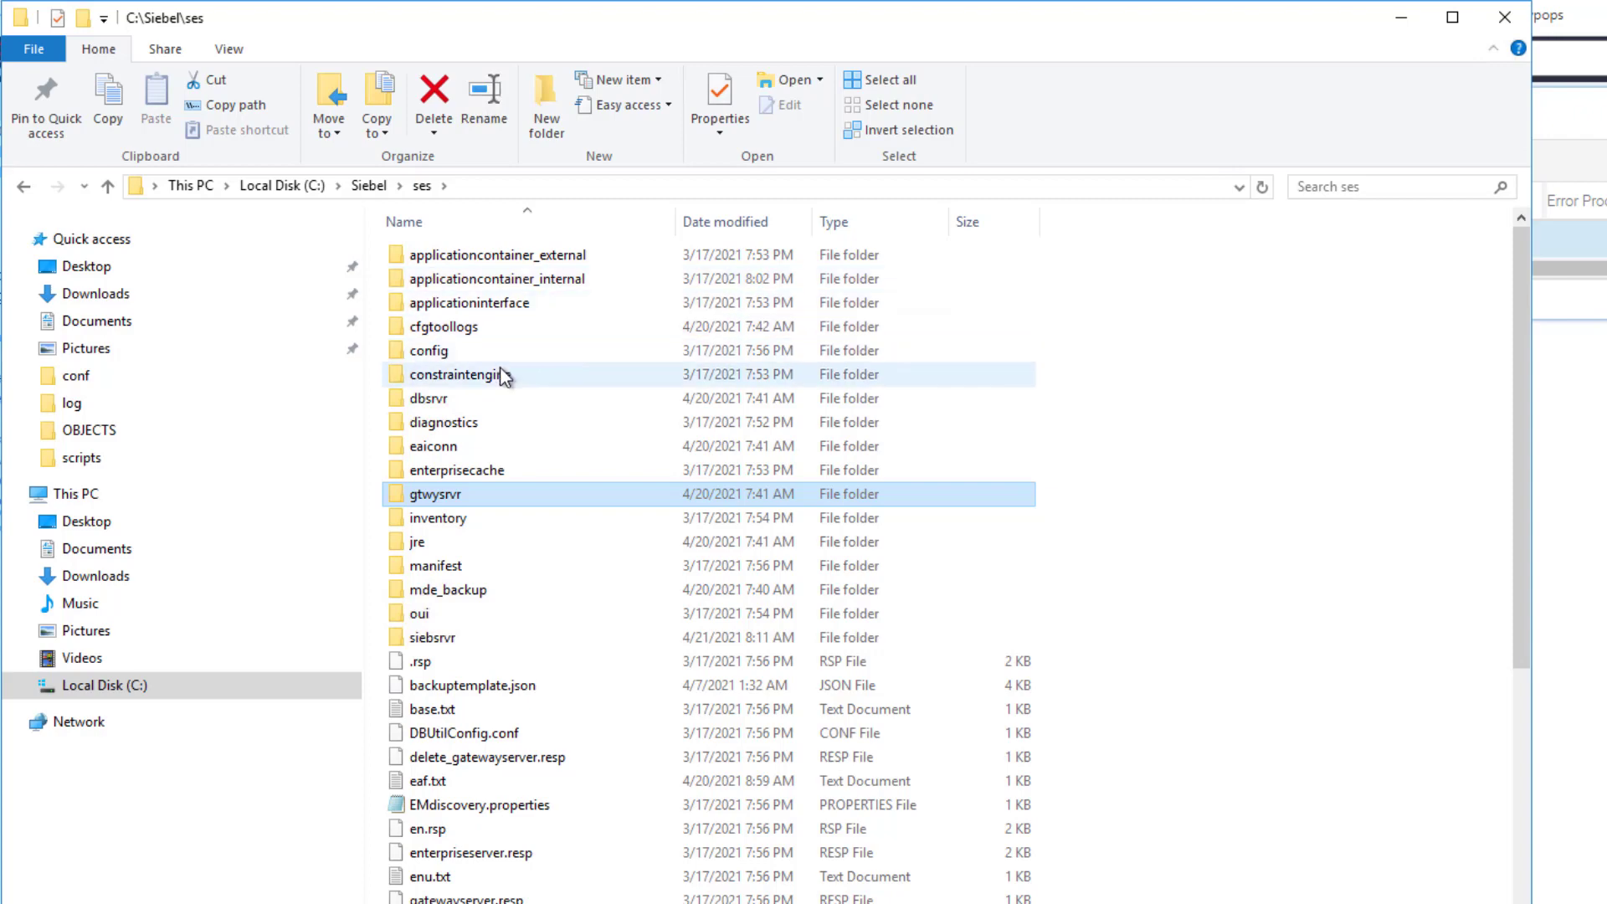
mouse_move(445, 502)
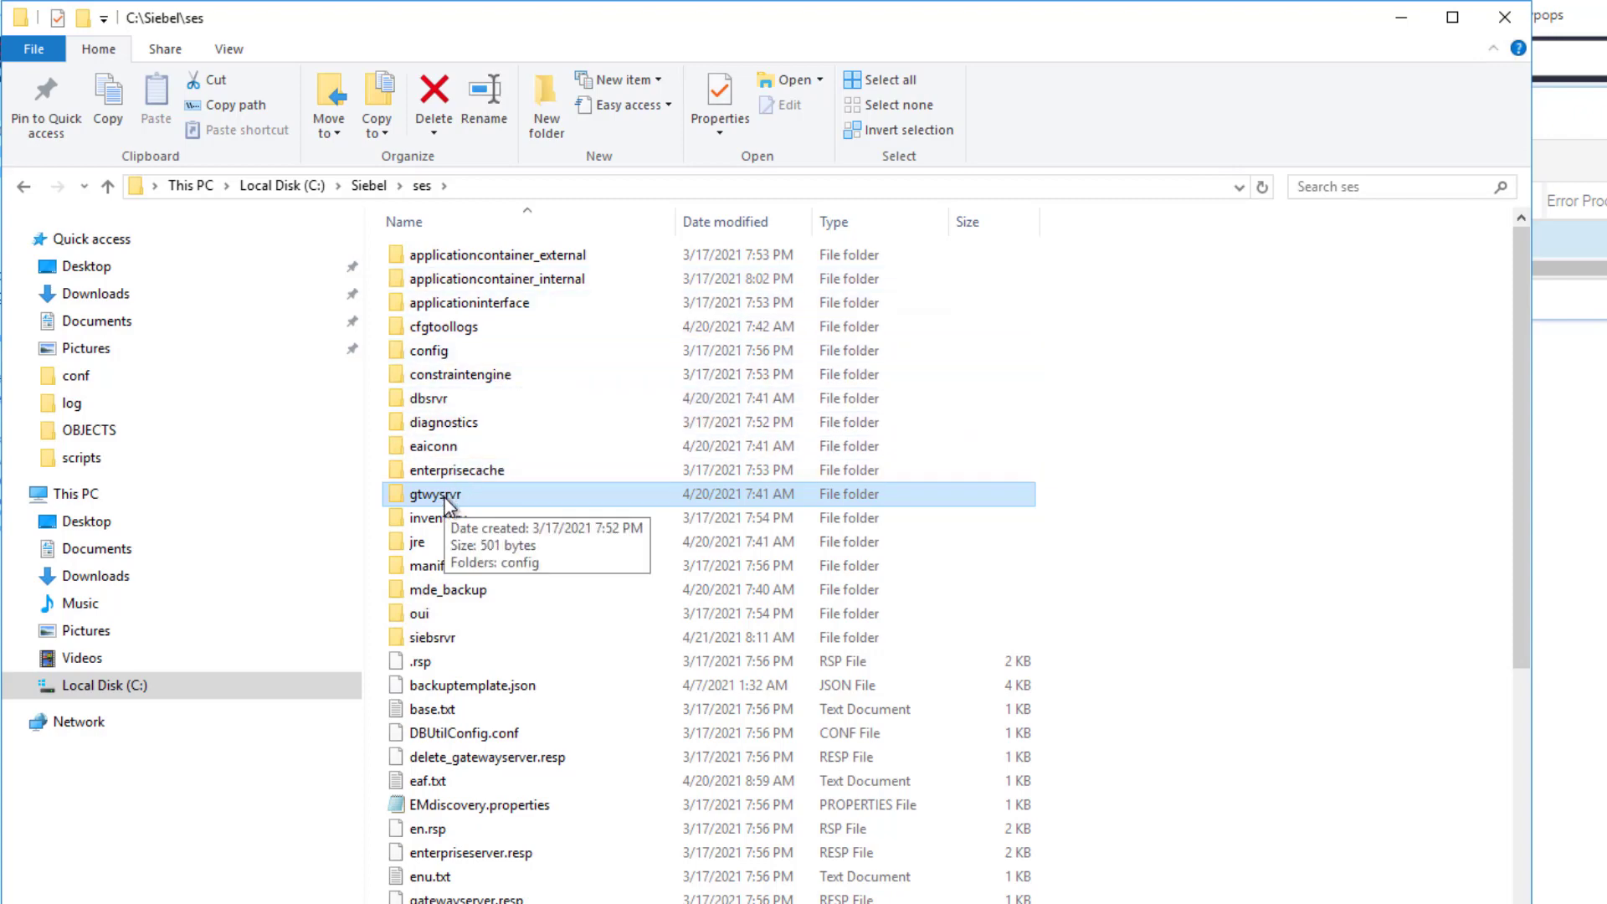
Step: Browse into C:\Siebel\ses\gtwysrvr\registry\conf
double_click(431, 494)
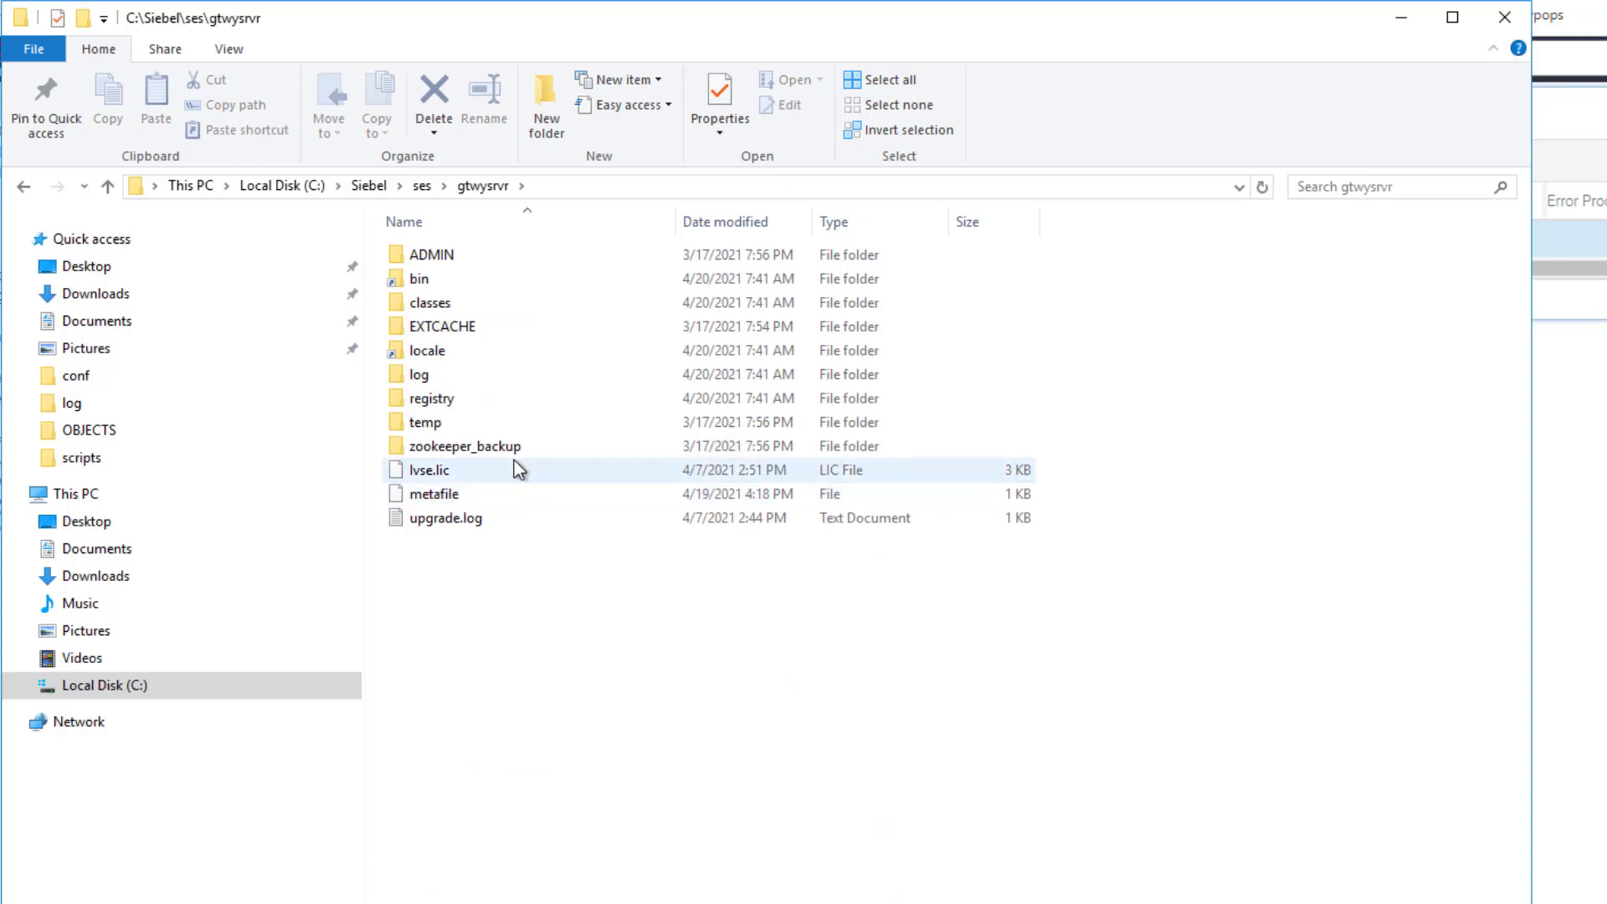
mouse_move(512, 454)
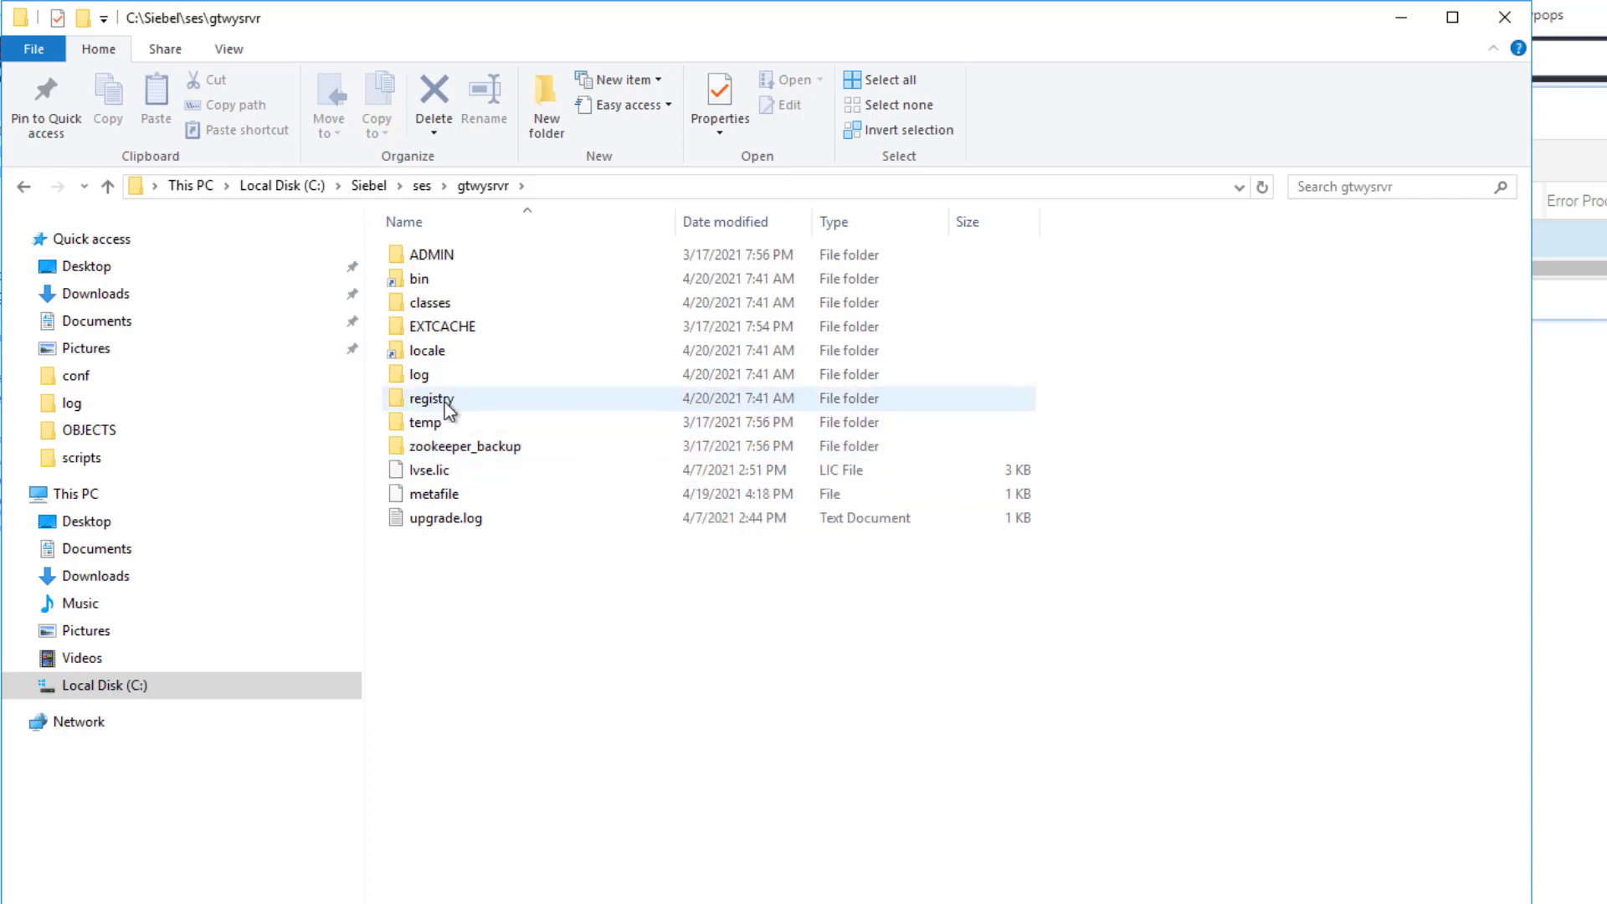
mouse_move(430, 398)
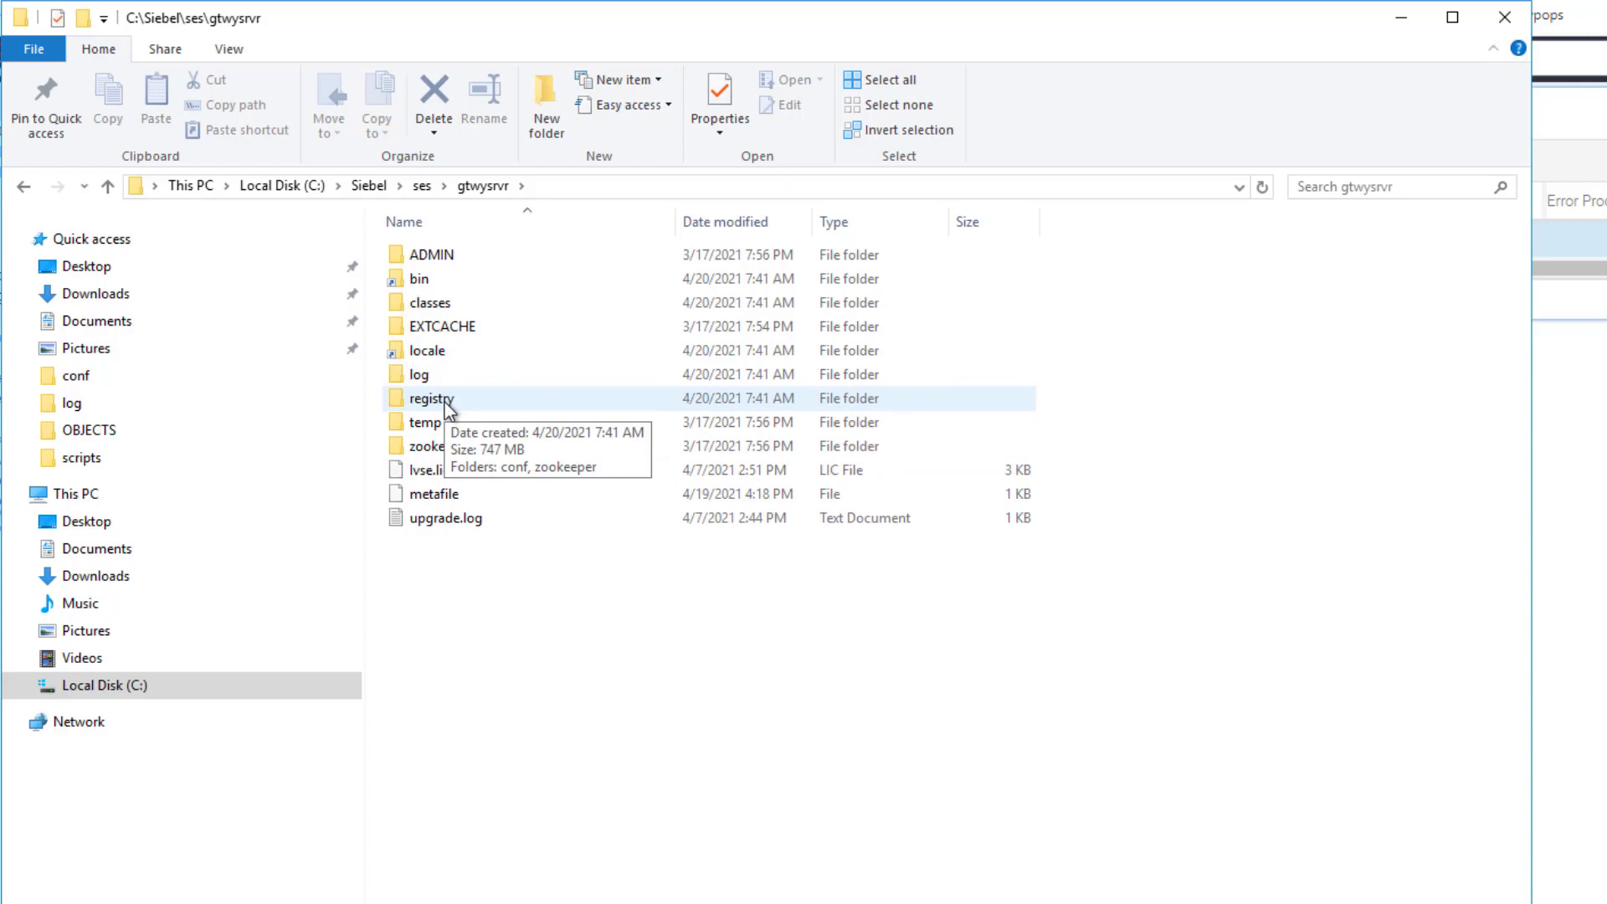
double_click(430, 398)
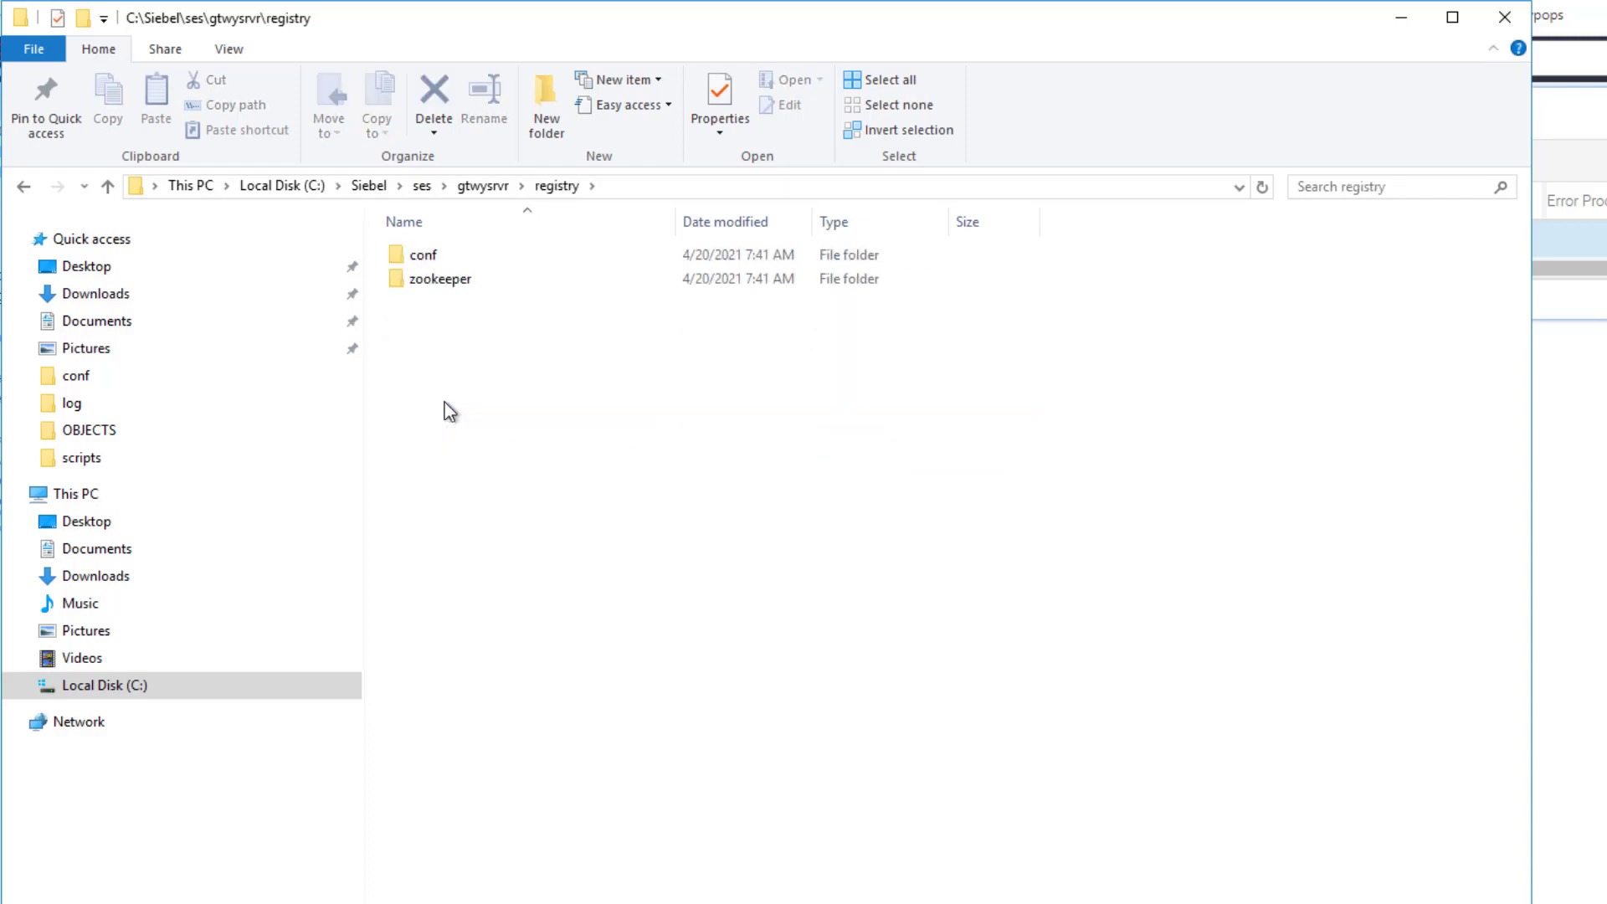
mouse_move(459, 316)
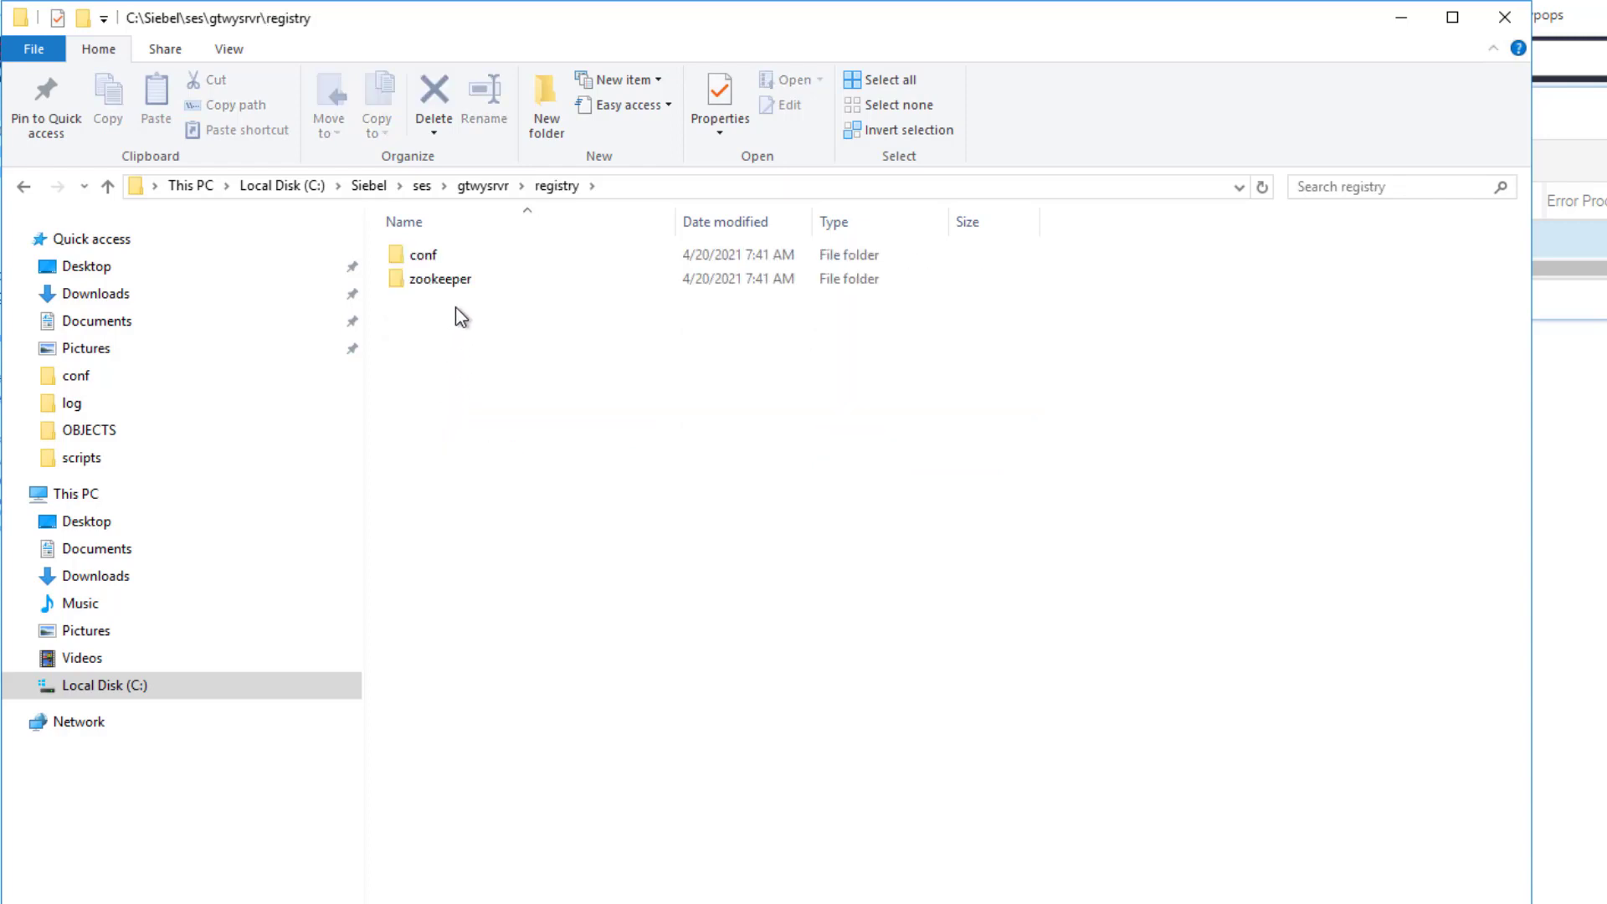
click(421, 254)
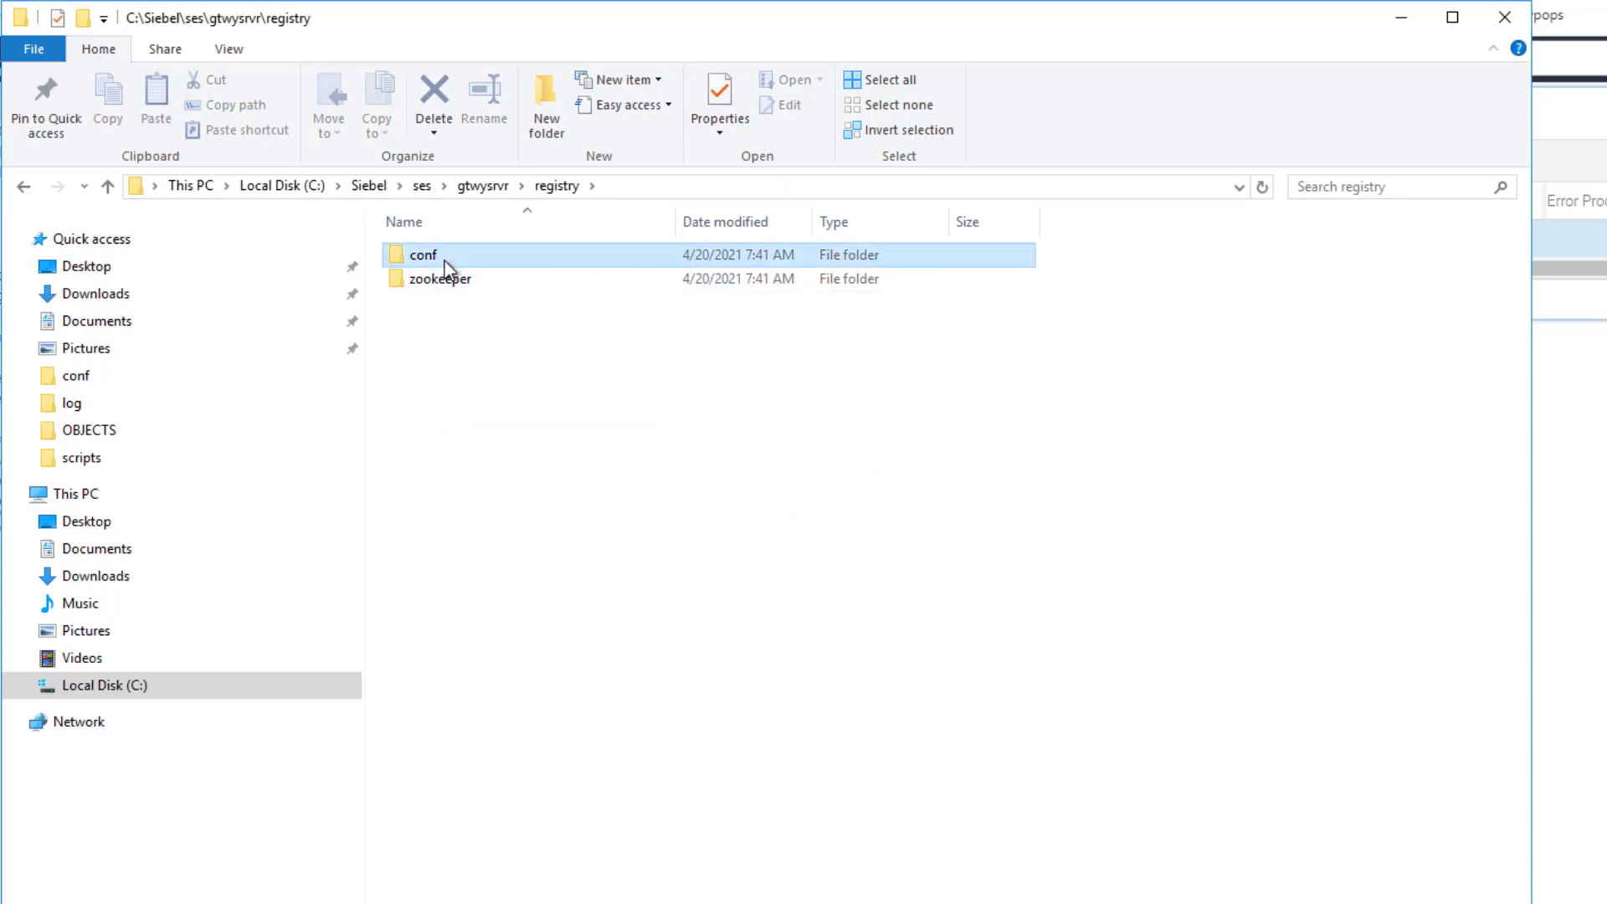
double_click(422, 254)
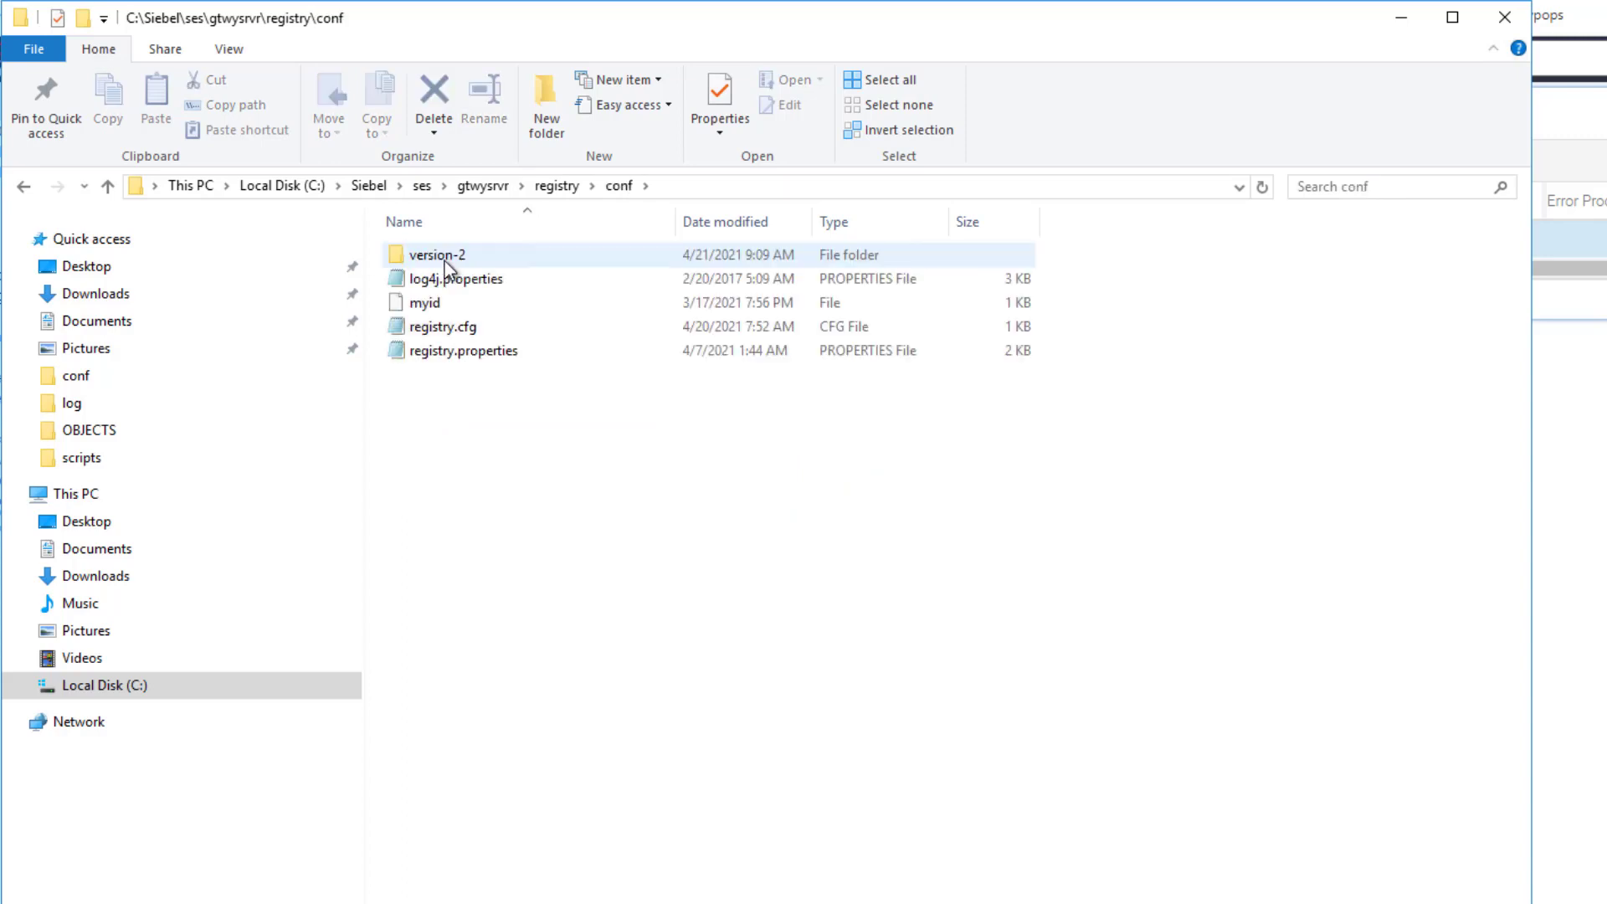
Step: Look at the version-2 folder's log and snapshot files, then return to conf
click(437, 254)
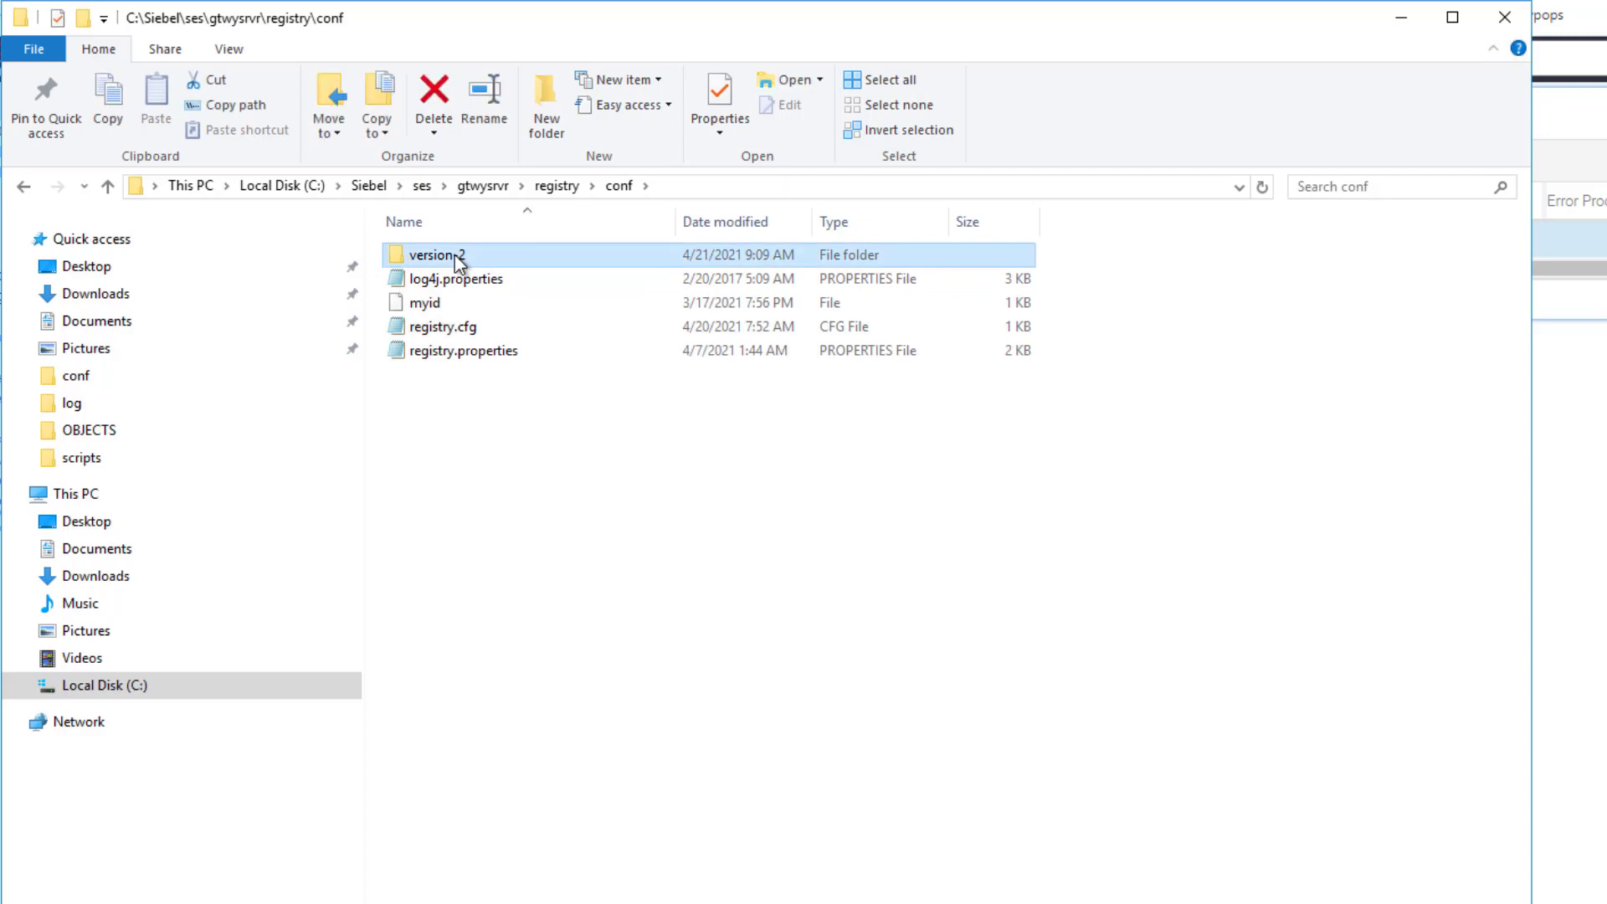
double_click(435, 255)
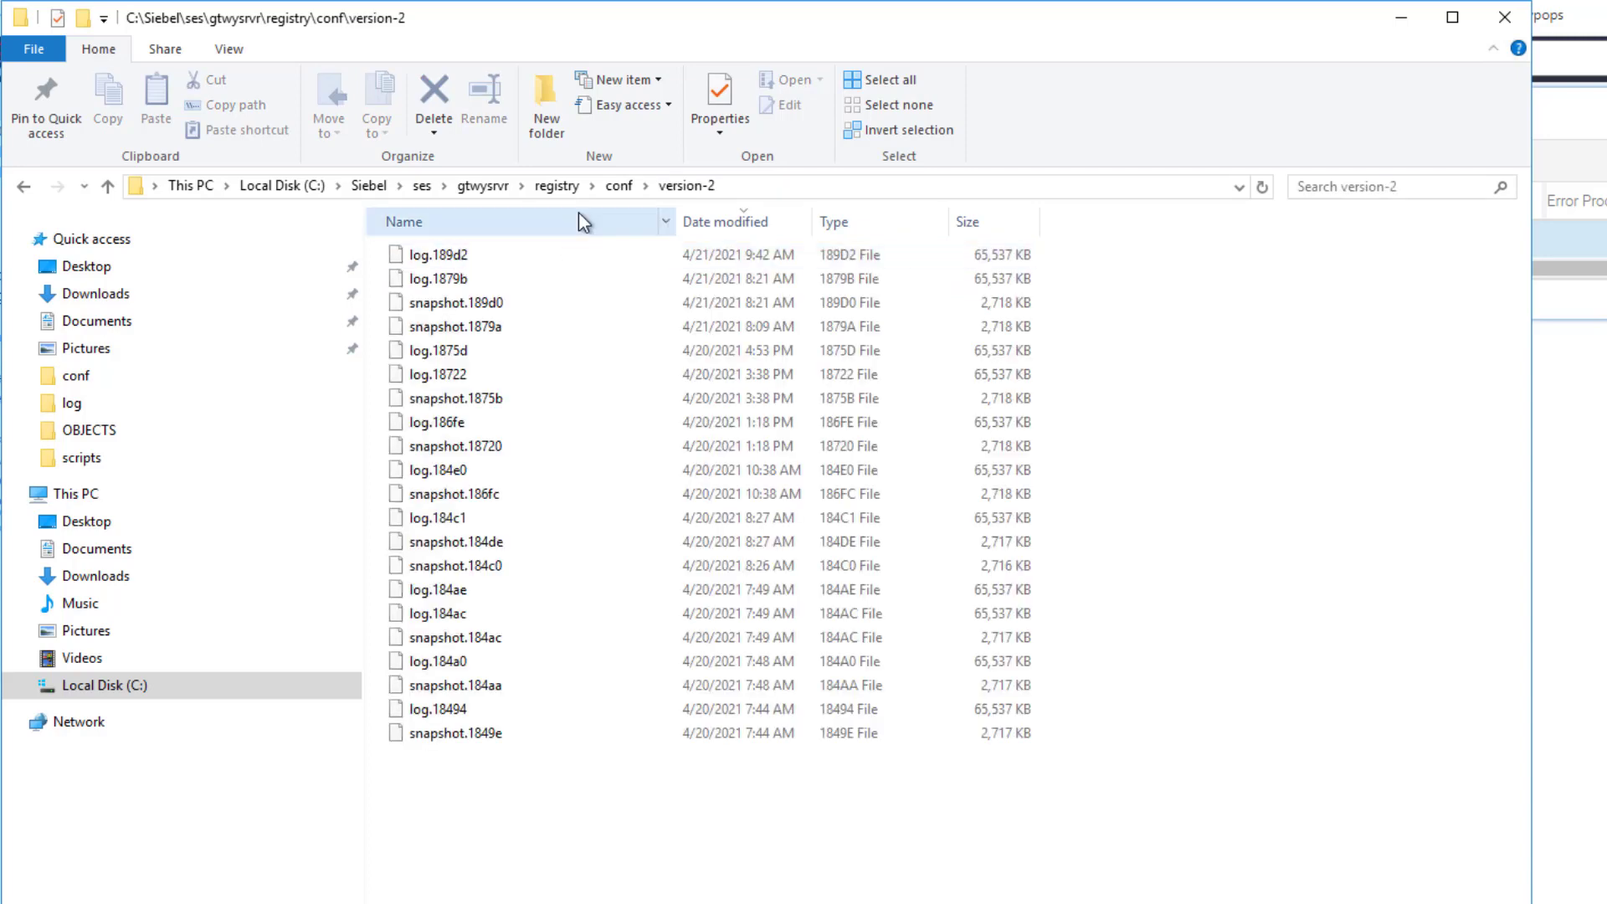
click(619, 186)
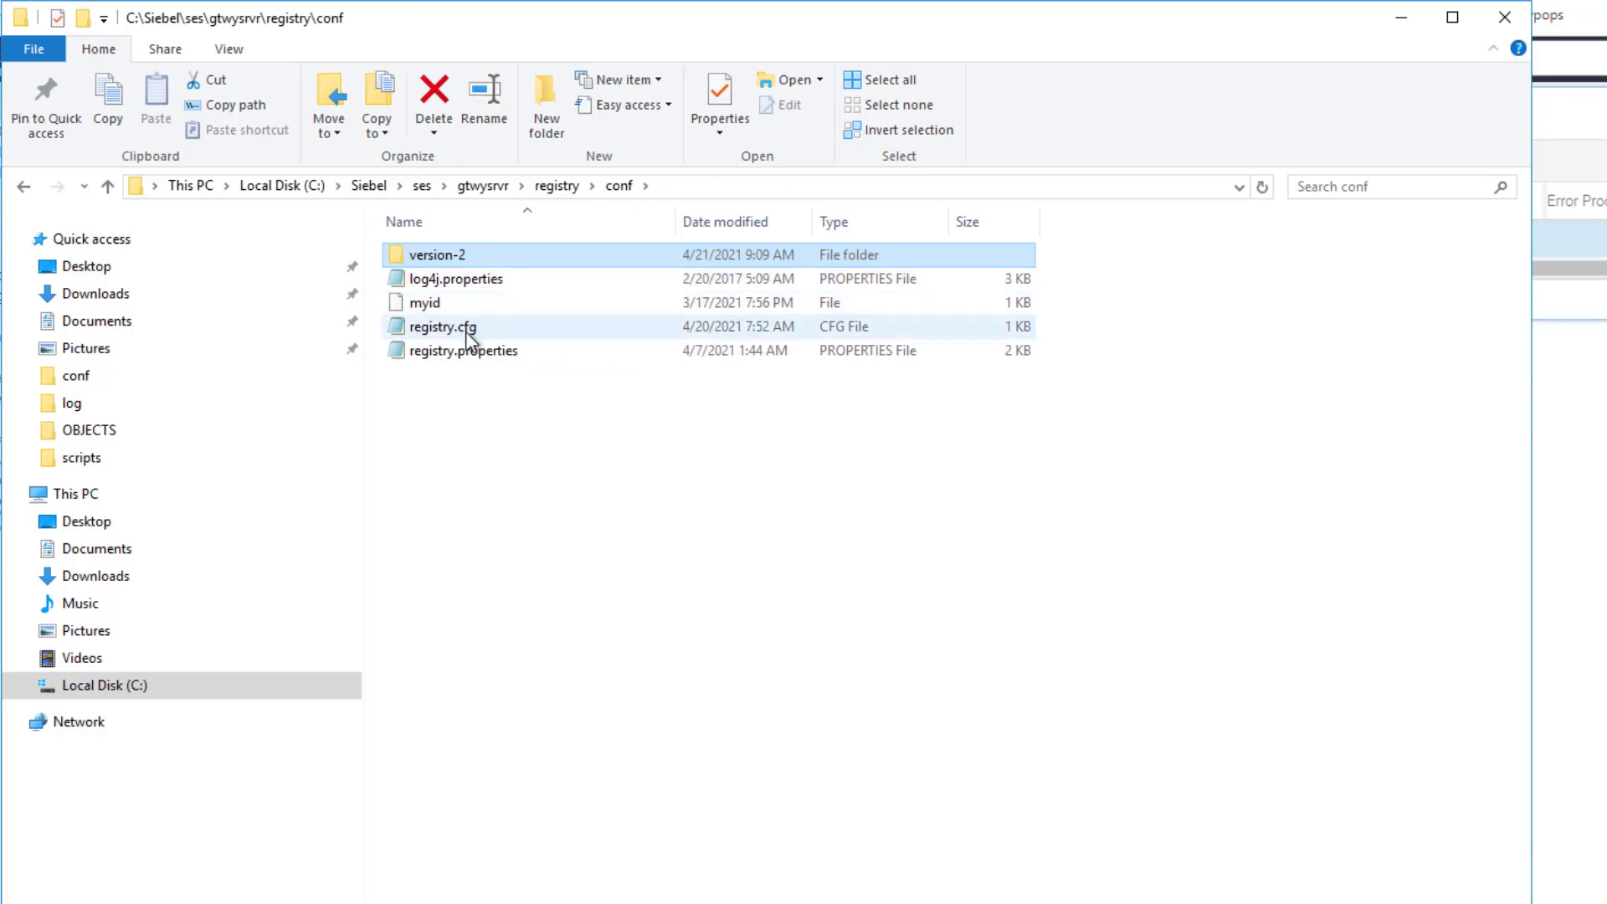
Step: View registry.cfg in Notepad, then enter the registry\zookeeper folder showing bin, conf and lib
double_click(442, 326)
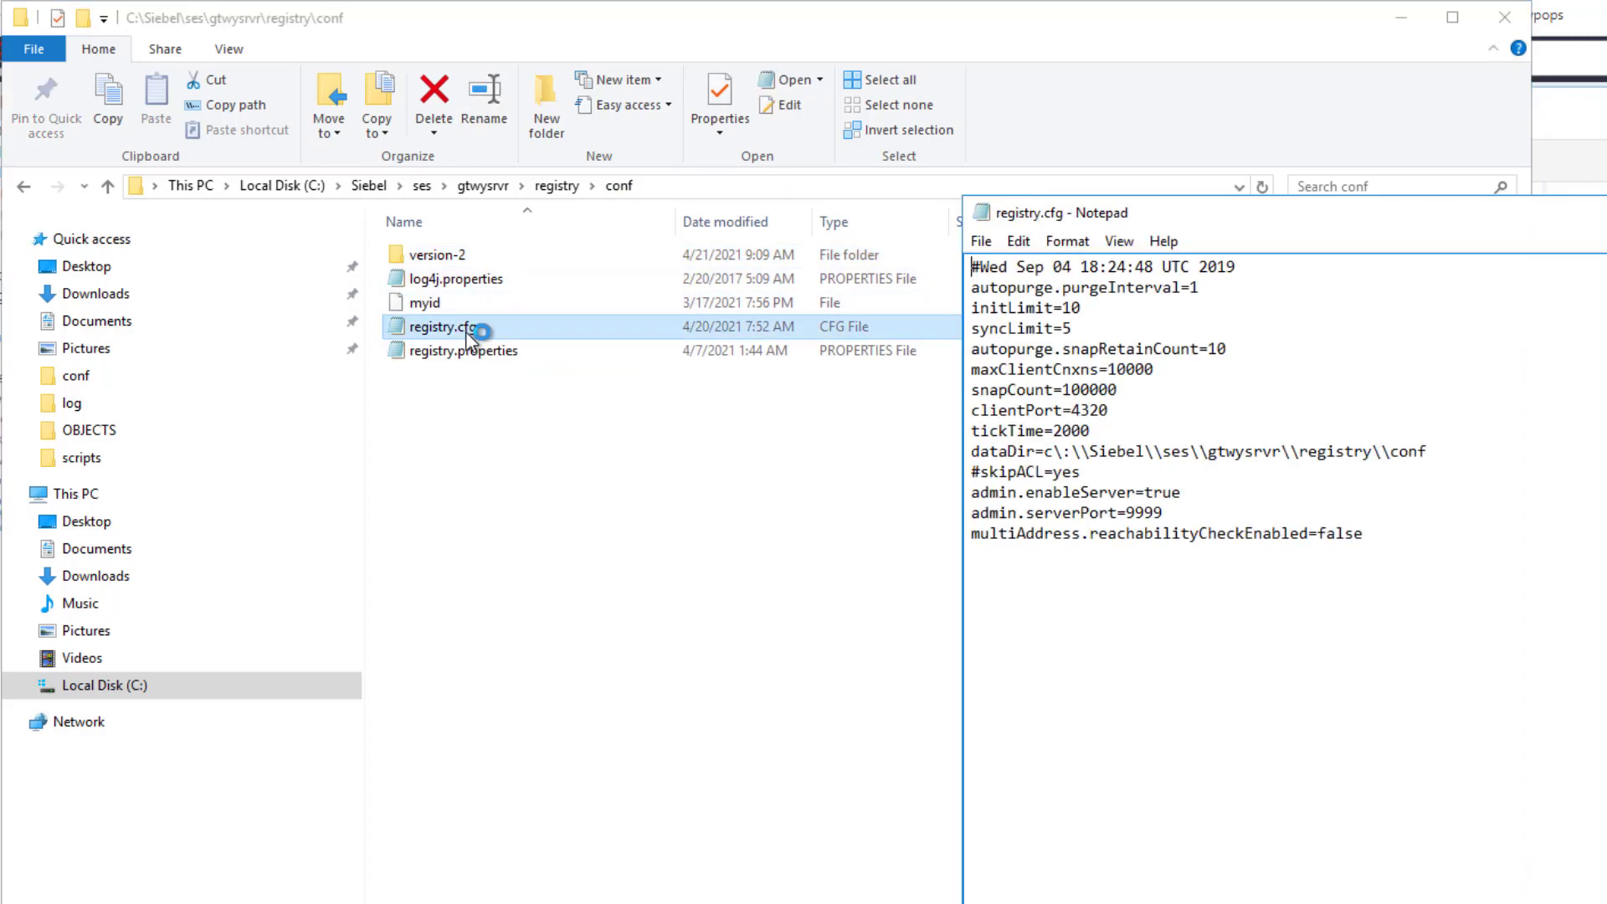
mouse_move(658, 285)
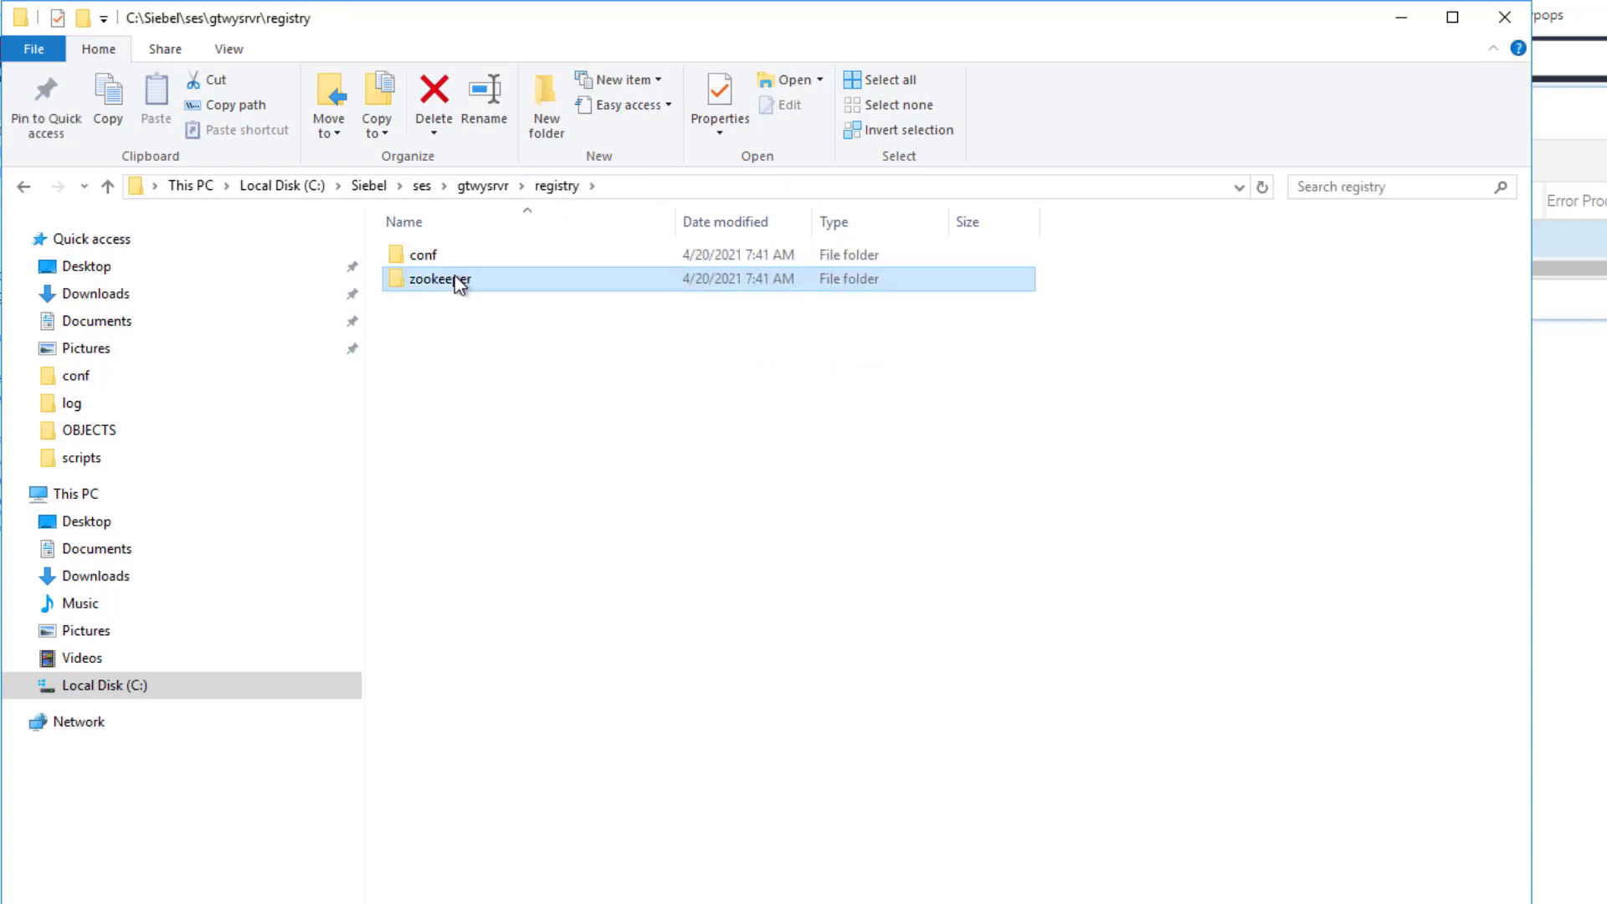
double_click(440, 279)
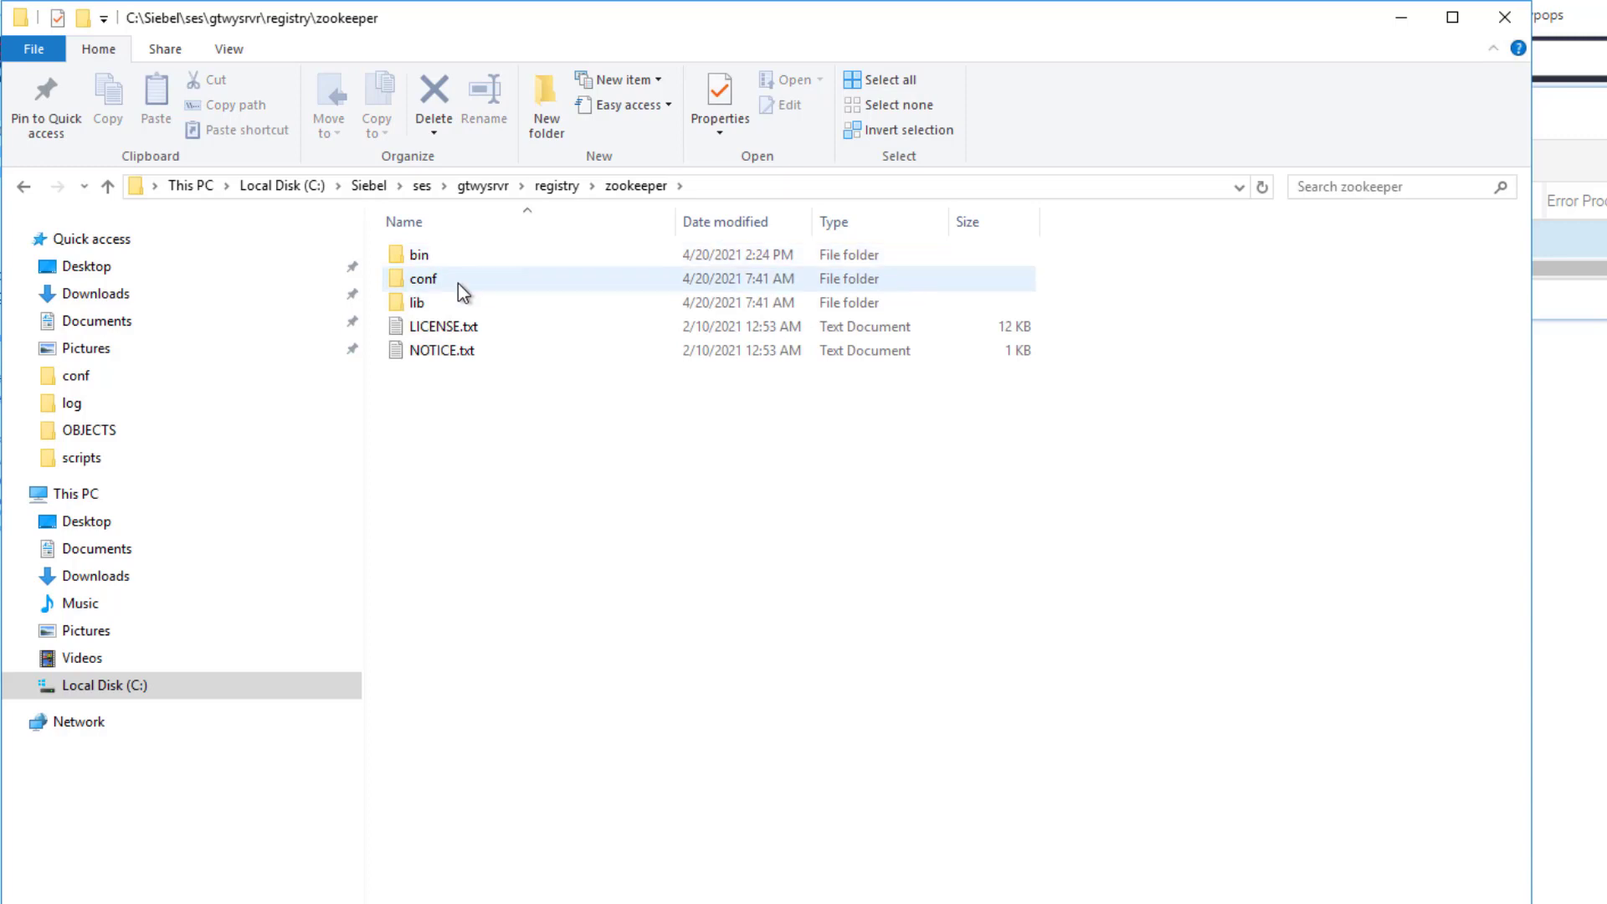
mouse_move(459, 289)
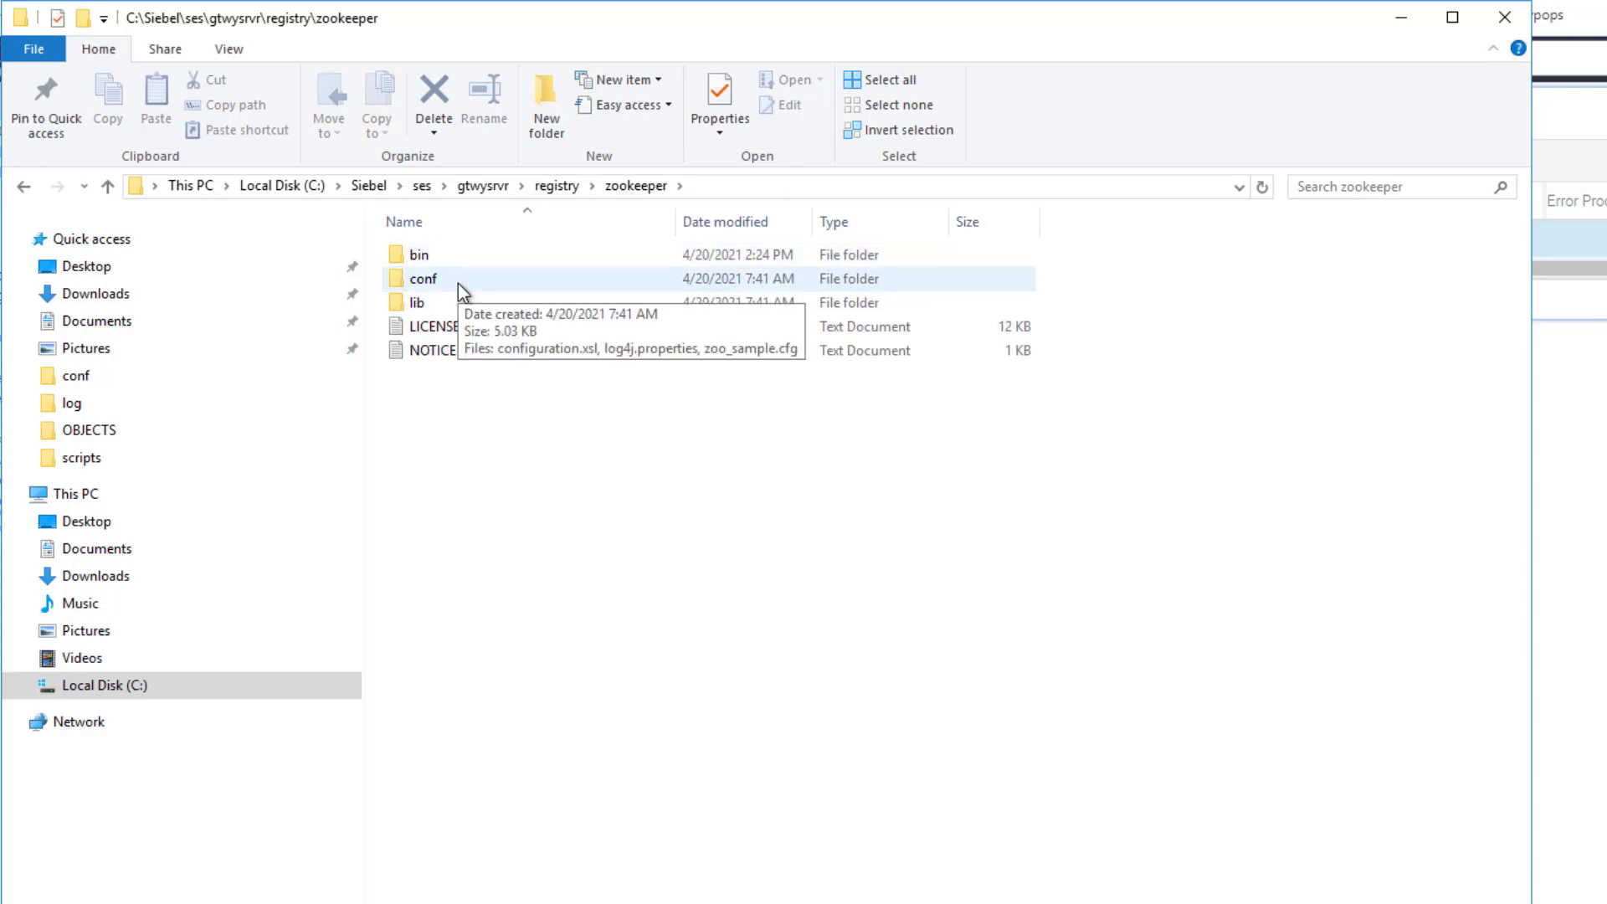
mouse_move(467, 308)
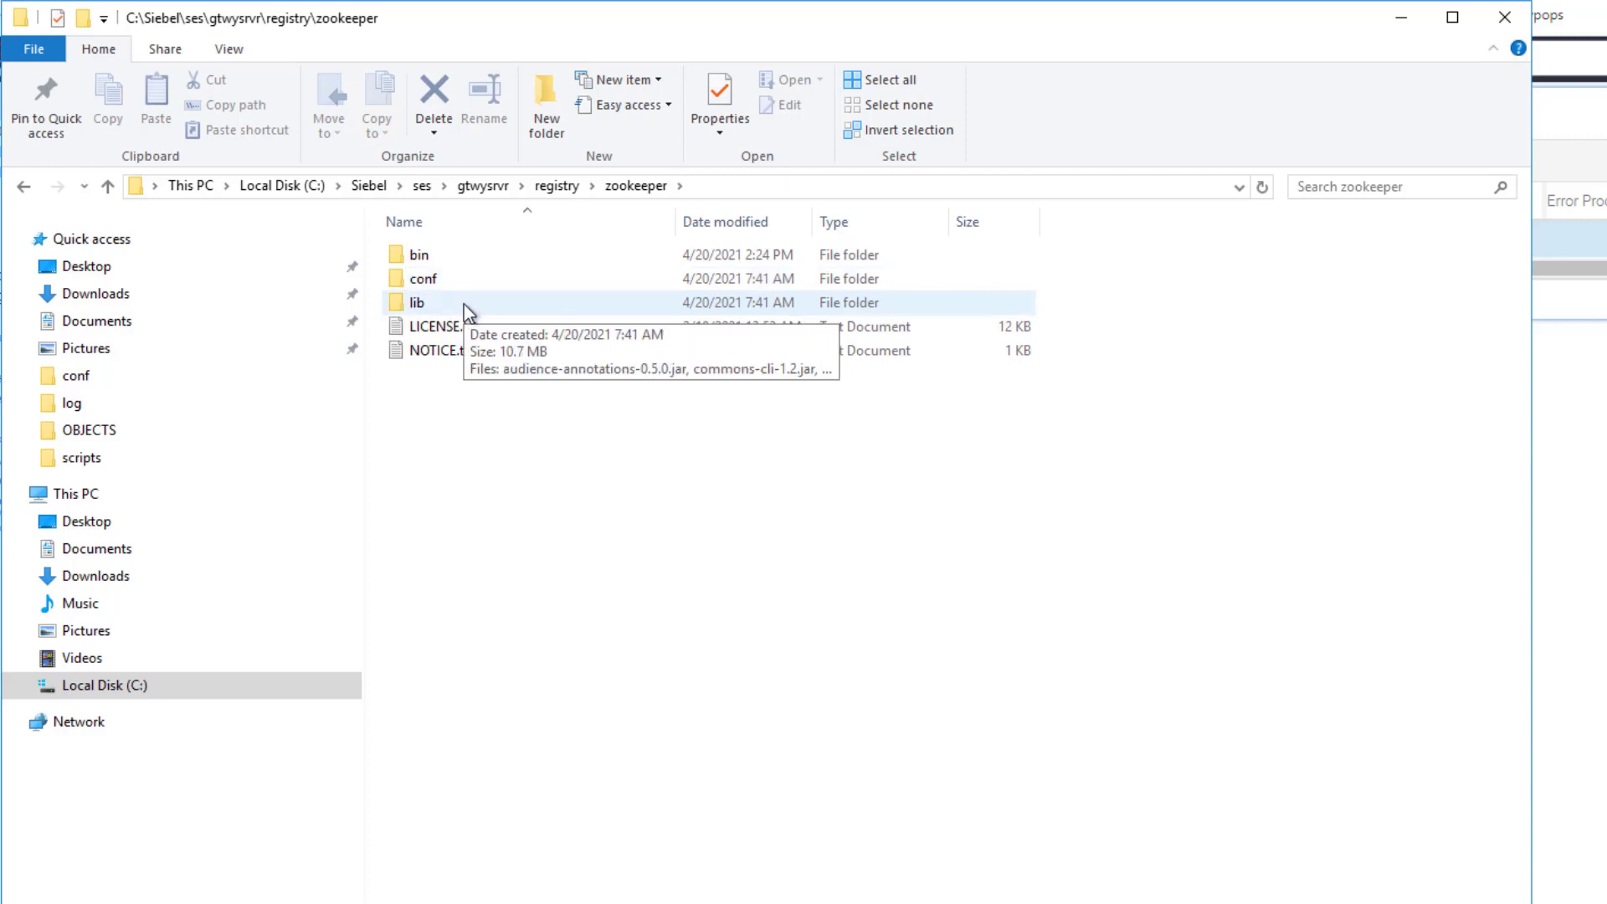
mouse_move(641, 356)
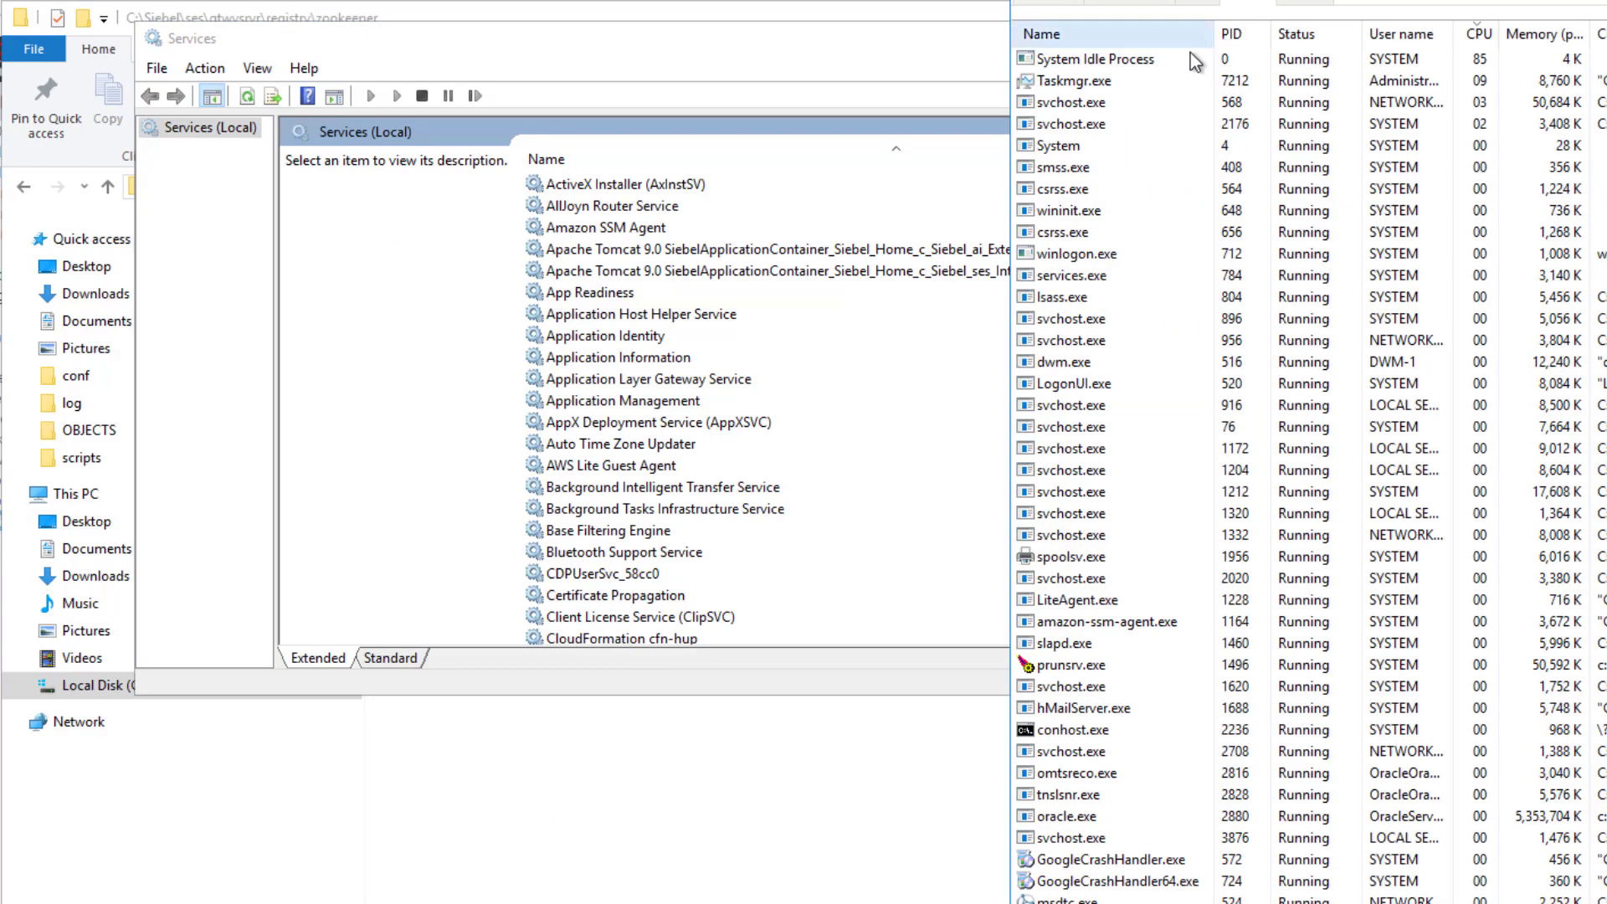
Step: Sort the Details process list alphabetically by Name to locate the gateway process
click(1043, 34)
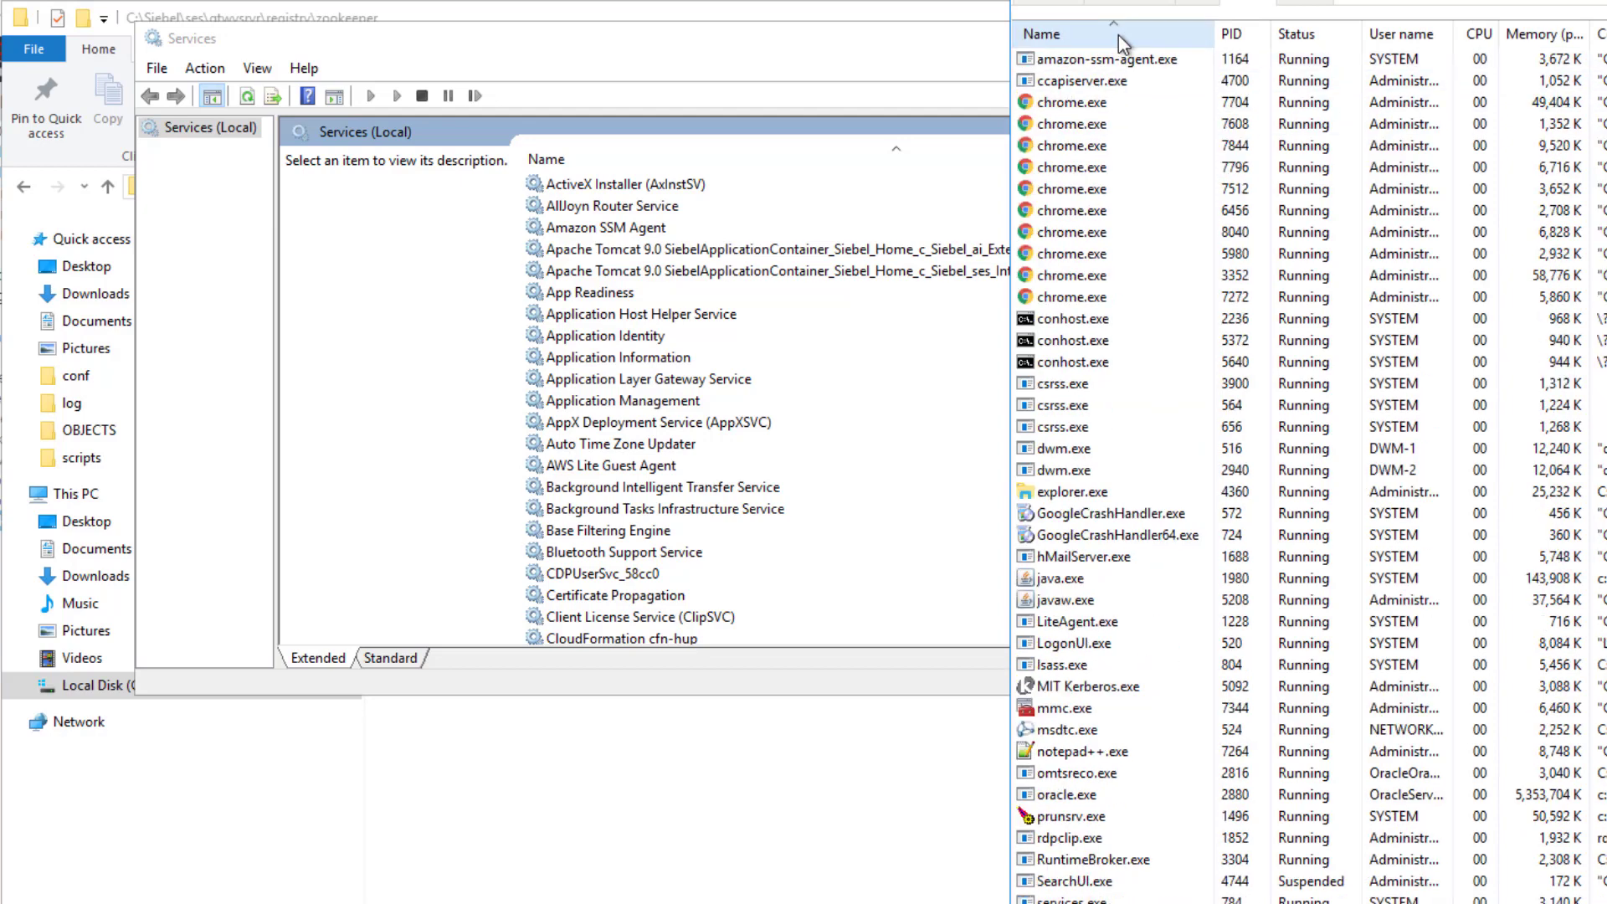